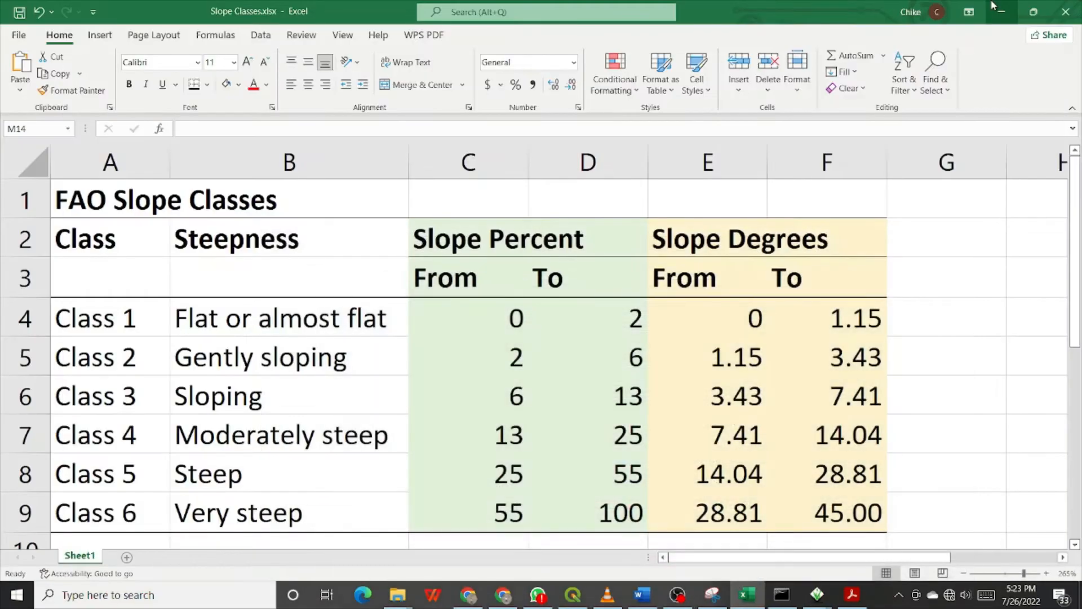
pyautogui.moveTo(972, 52)
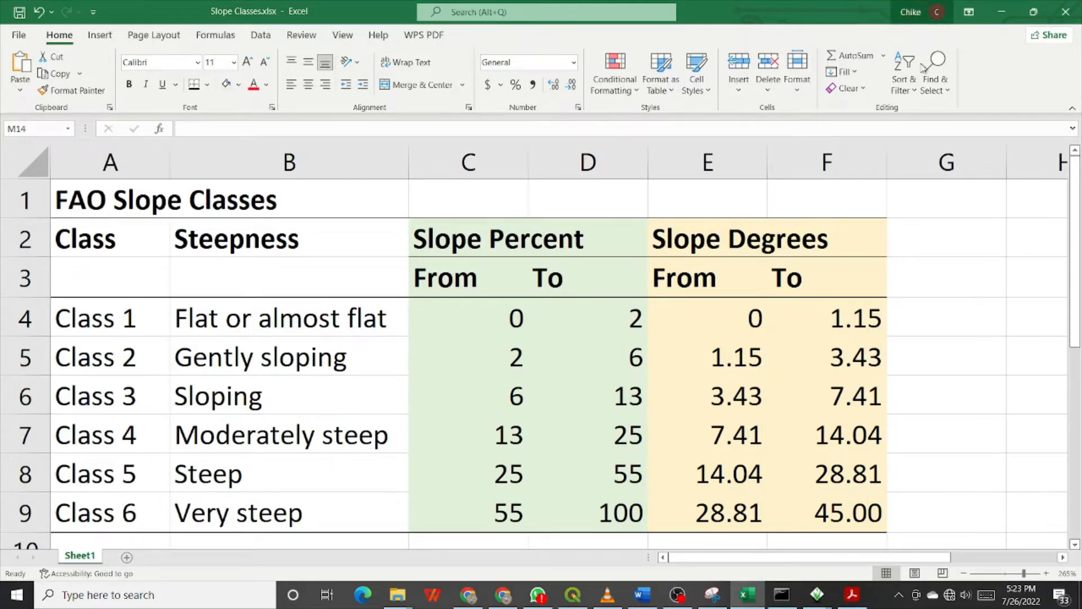
pyautogui.moveTo(643, 383)
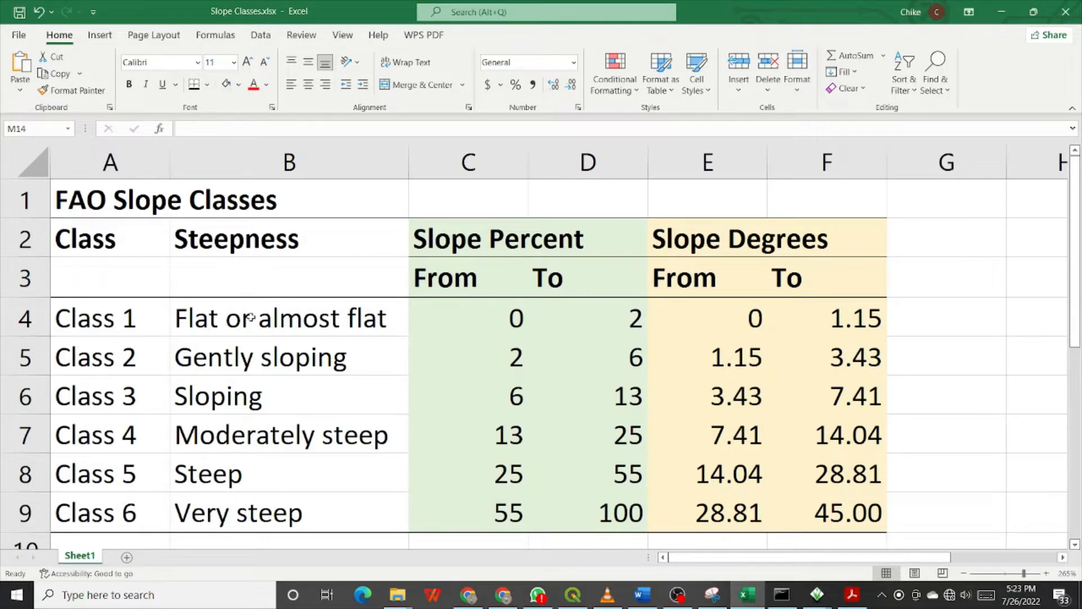
pyautogui.moveTo(460, 323)
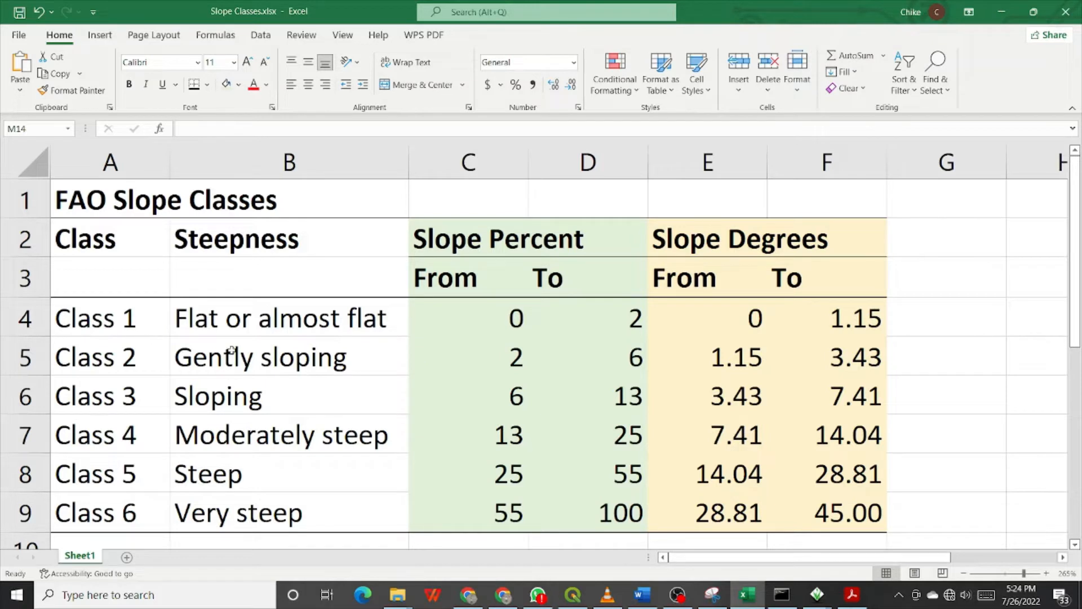
pyautogui.moveTo(377, 318)
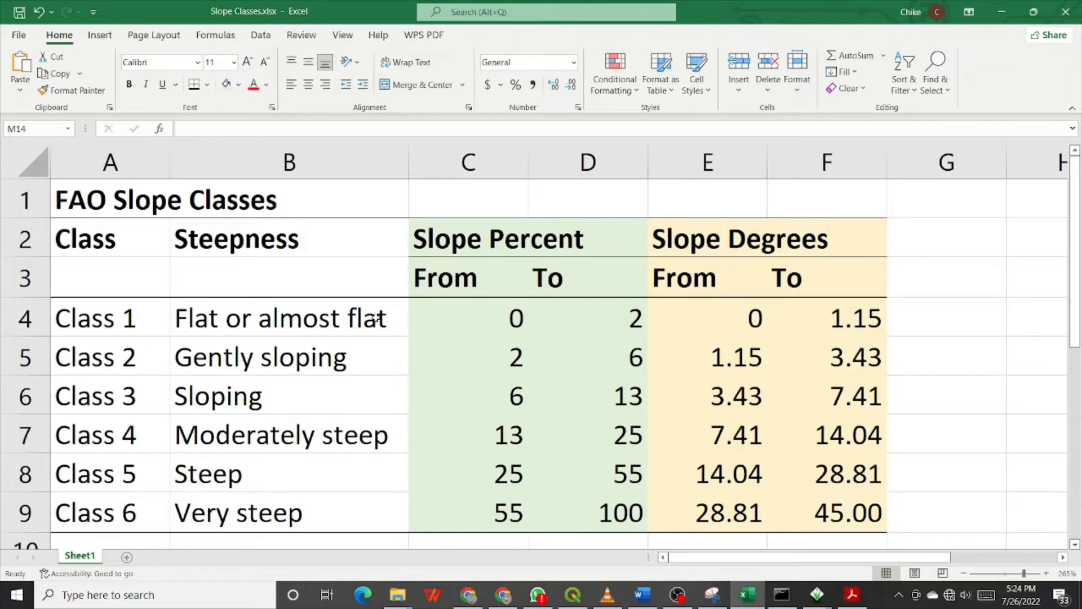
pyautogui.moveTo(362, 334)
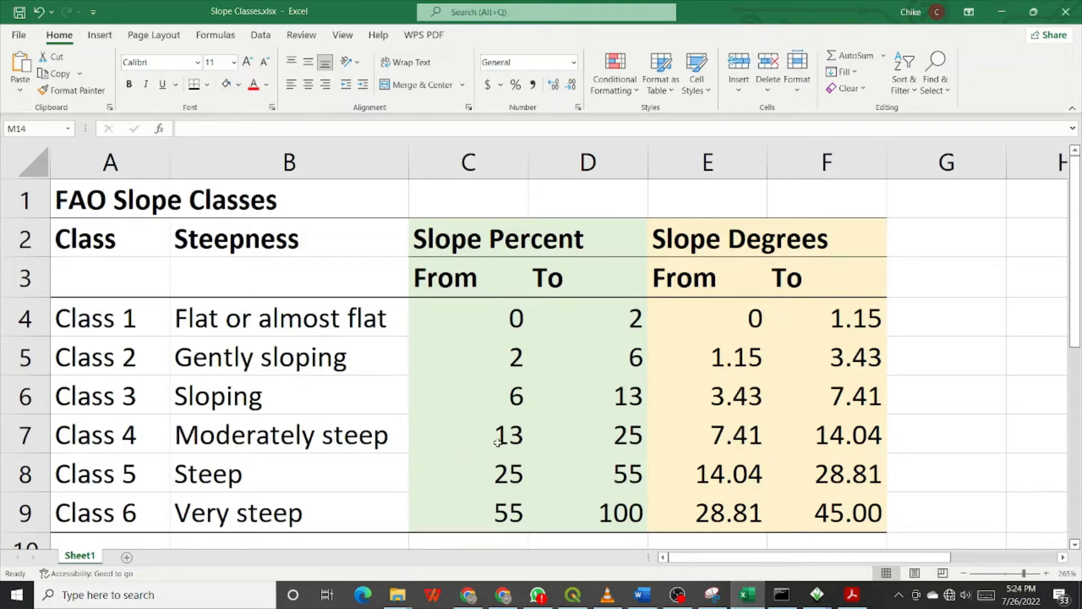
pyautogui.moveTo(425, 438)
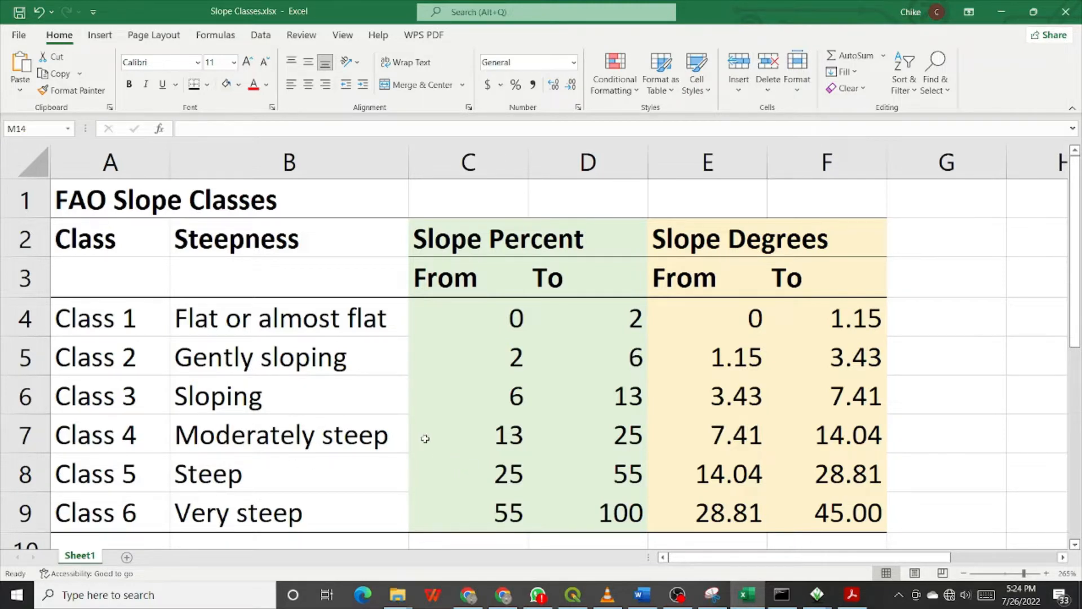
pyautogui.moveTo(464, 484)
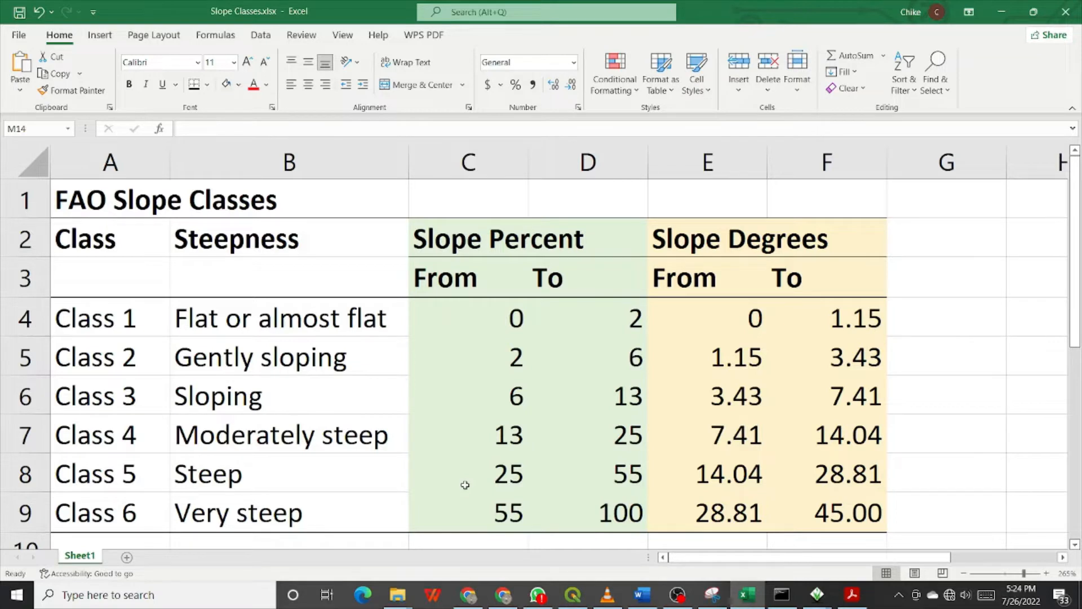
pyautogui.moveTo(531, 540)
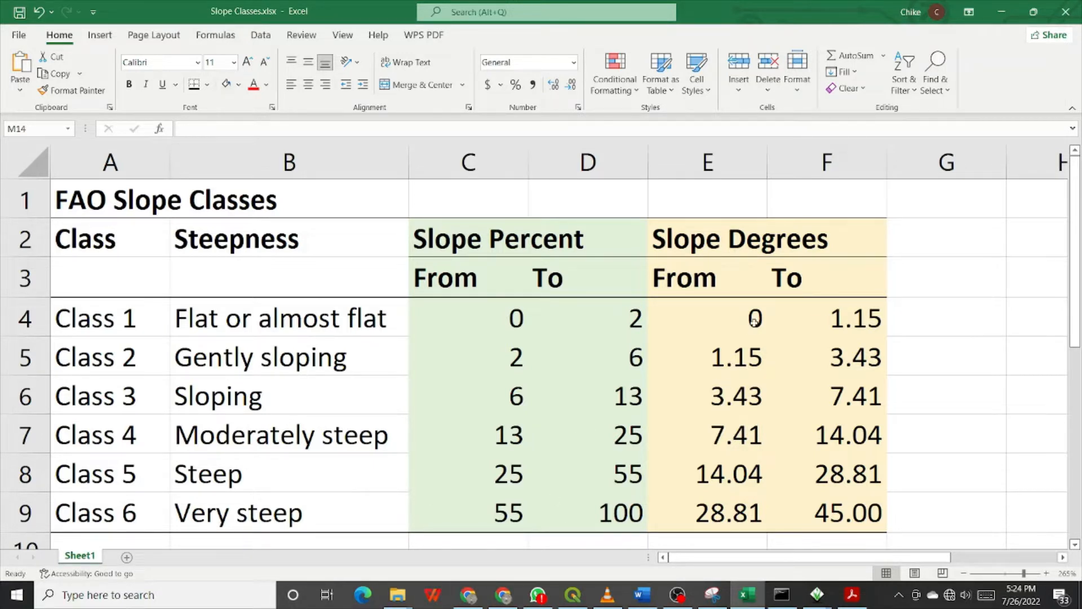
pyautogui.moveTo(481, 519)
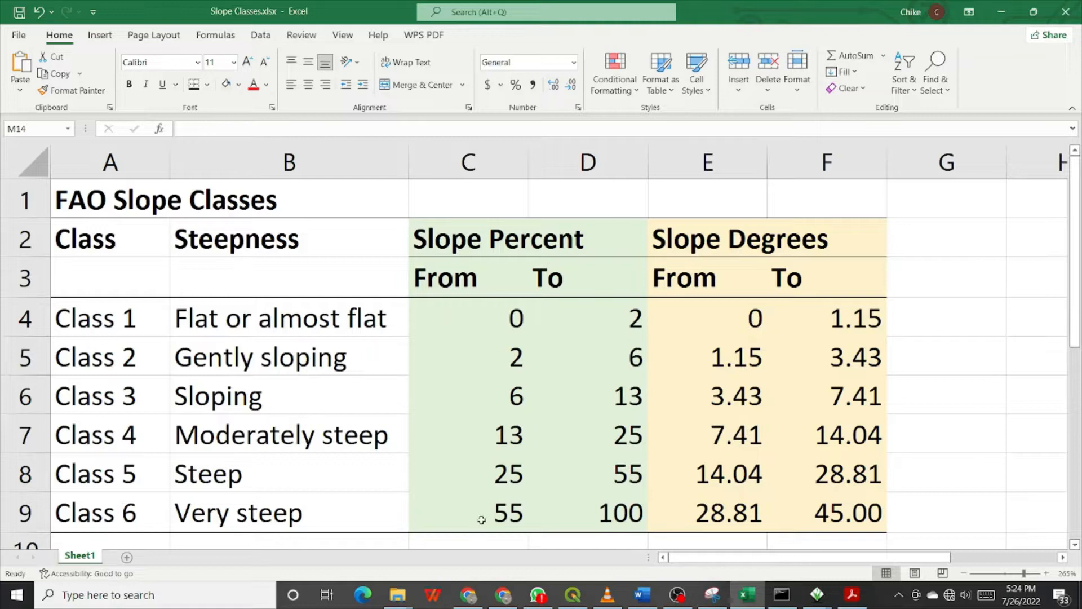
pyautogui.moveTo(462, 414)
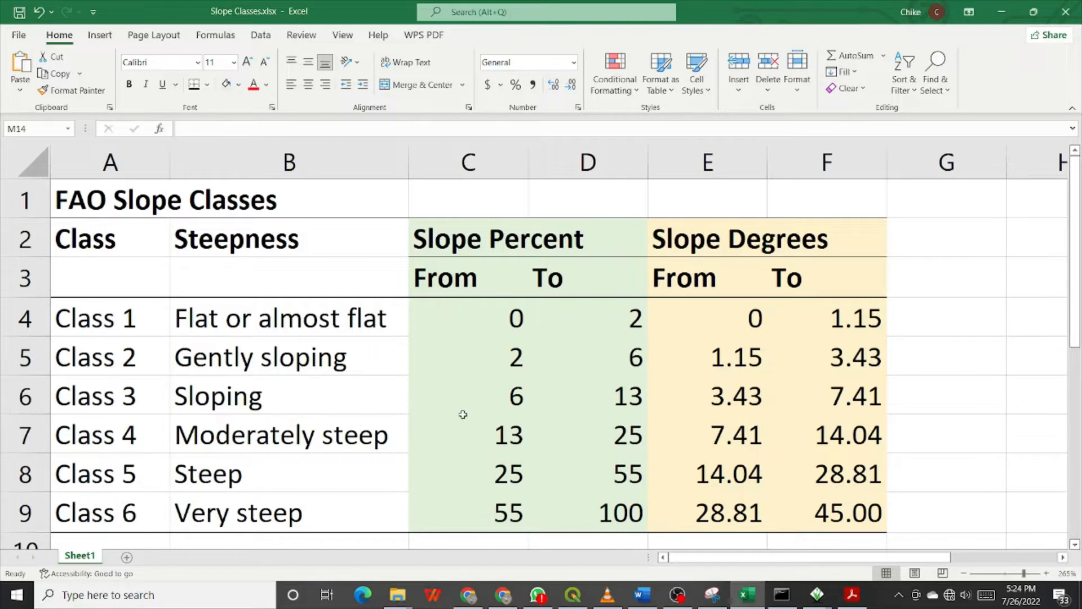
pyautogui.moveTo(759, 338)
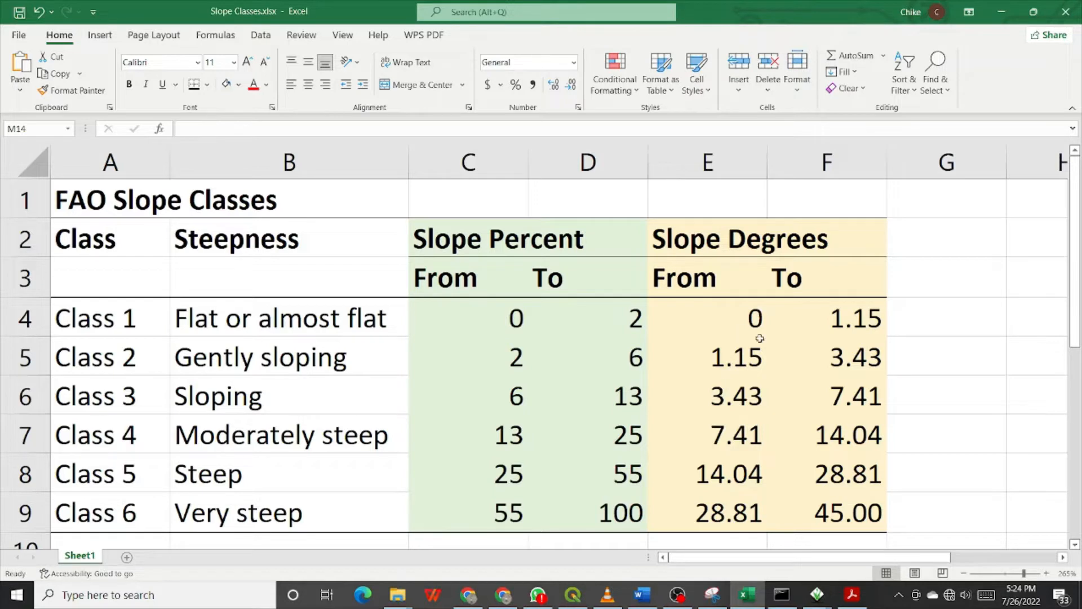
pyautogui.moveTo(754, 351)
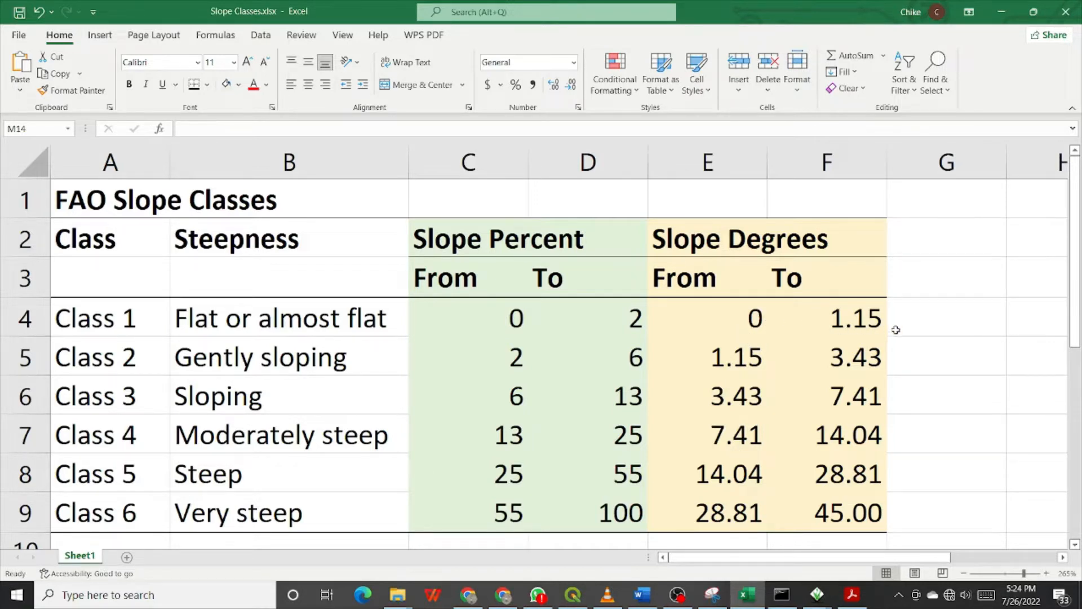
pyautogui.moveTo(503, 352)
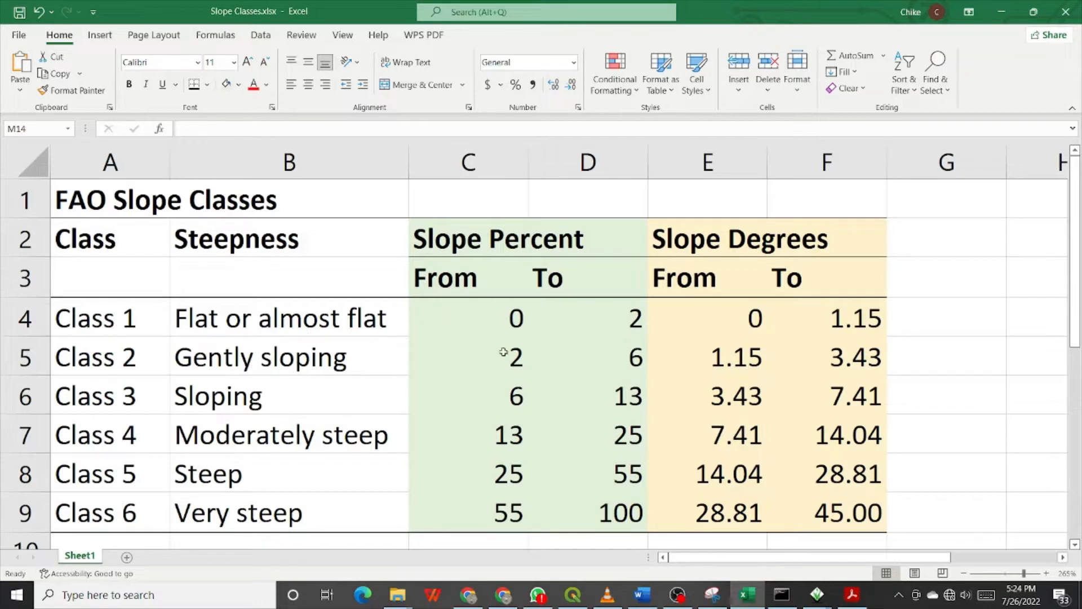
pyautogui.moveTo(758, 351)
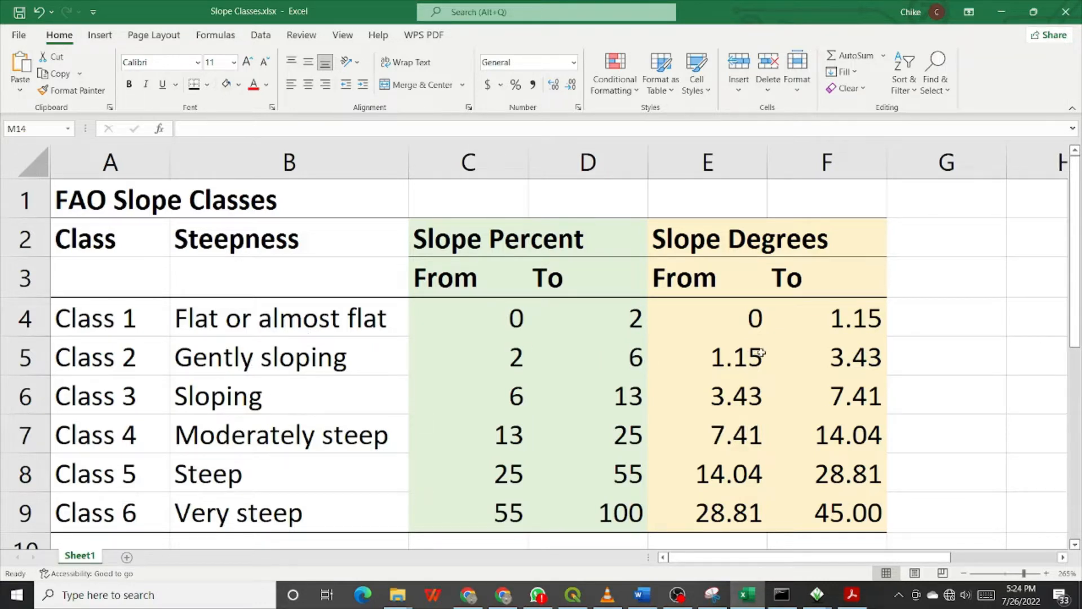
pyautogui.moveTo(332, 358)
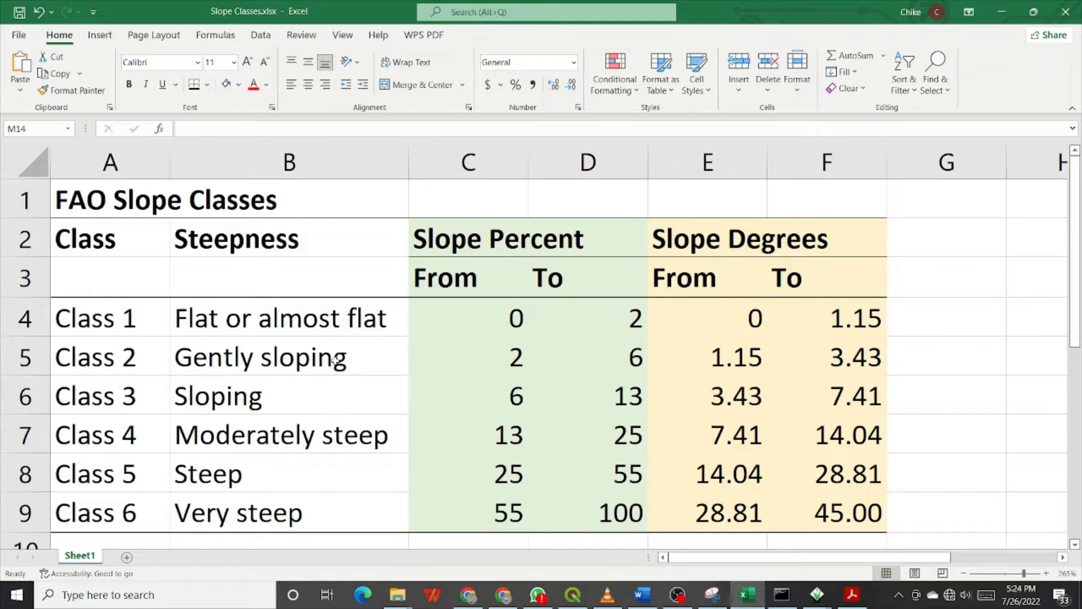
pyautogui.moveTo(812, 466)
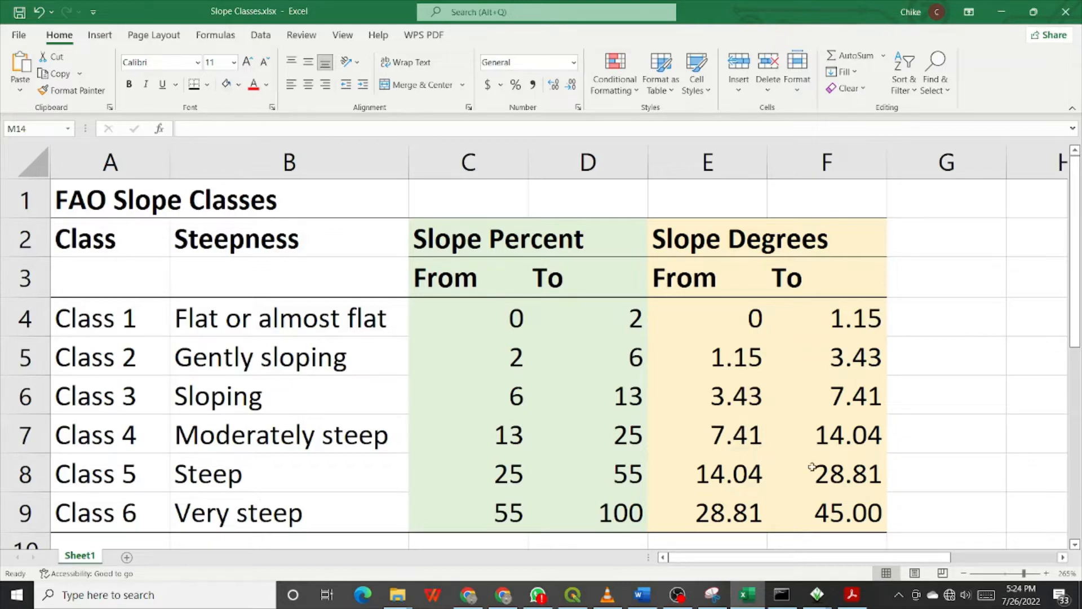
pyautogui.moveTo(860, 402)
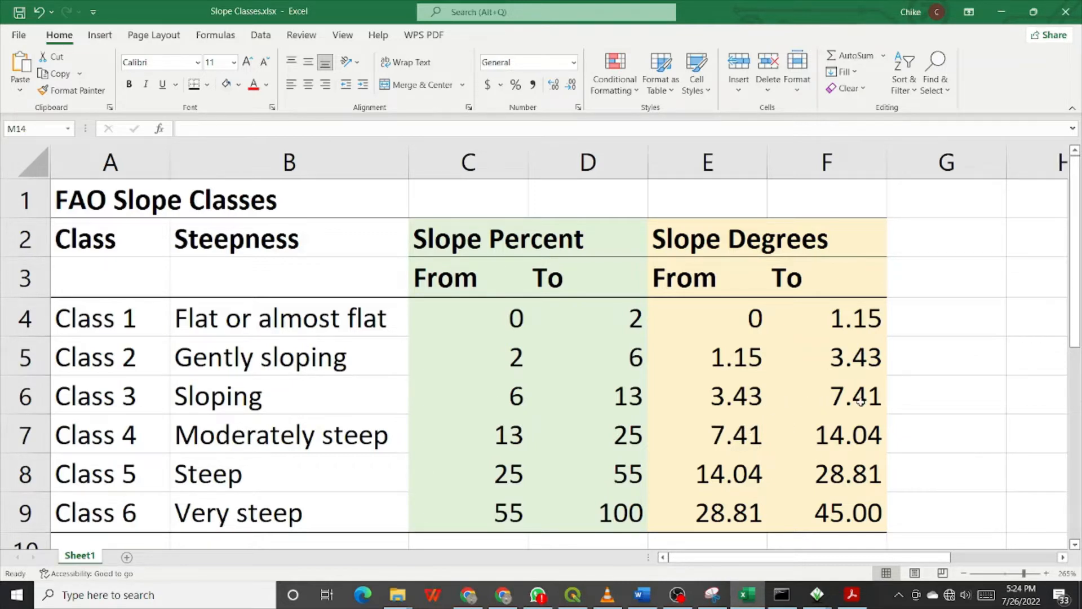
pyautogui.moveTo(668, 459)
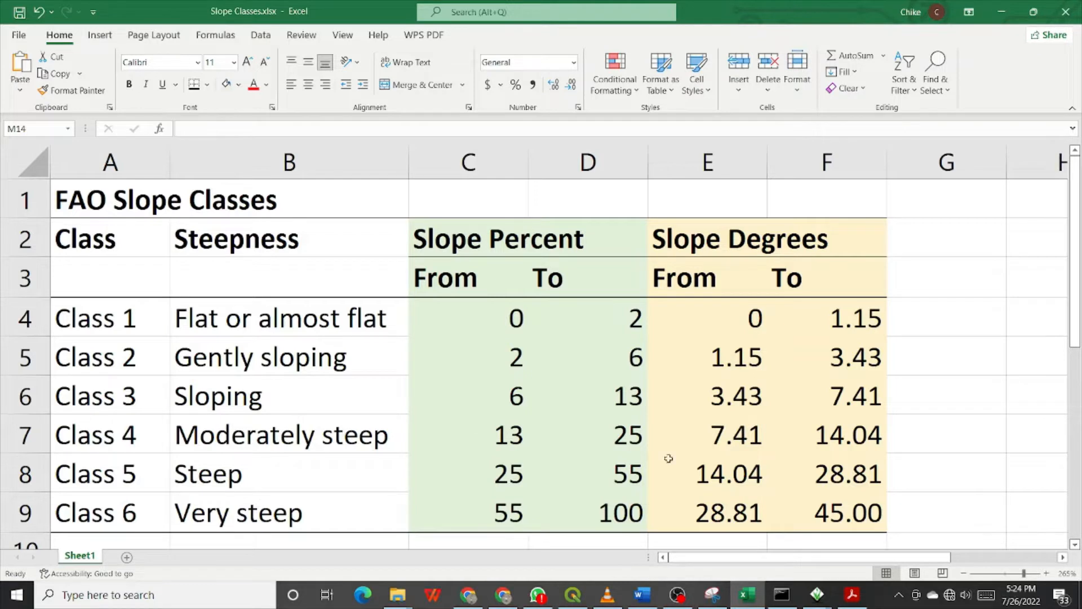
pyautogui.moveTo(777, 453)
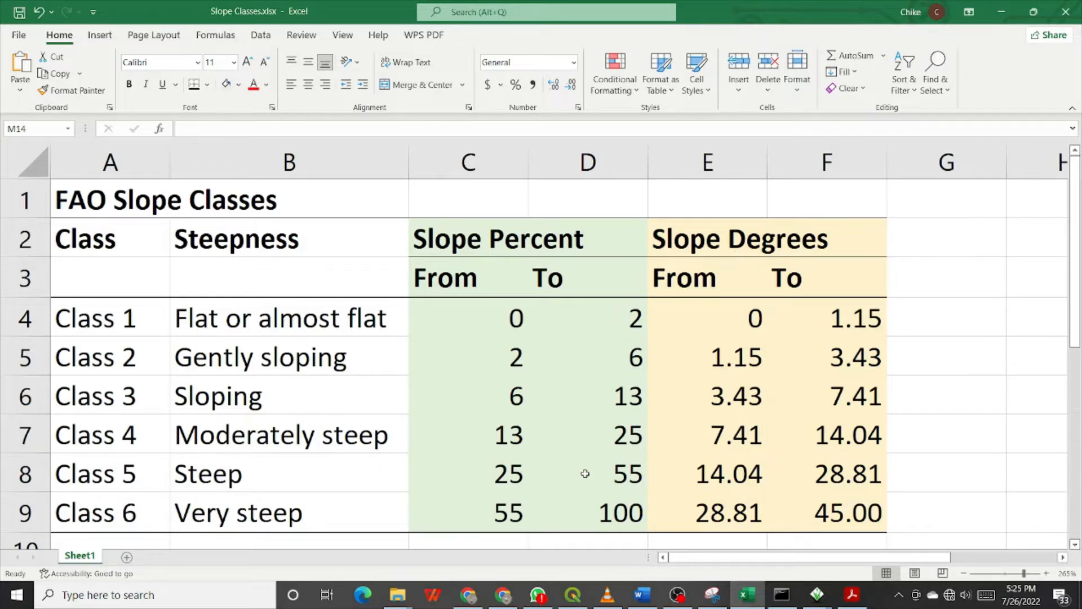
pyautogui.moveTo(687, 514)
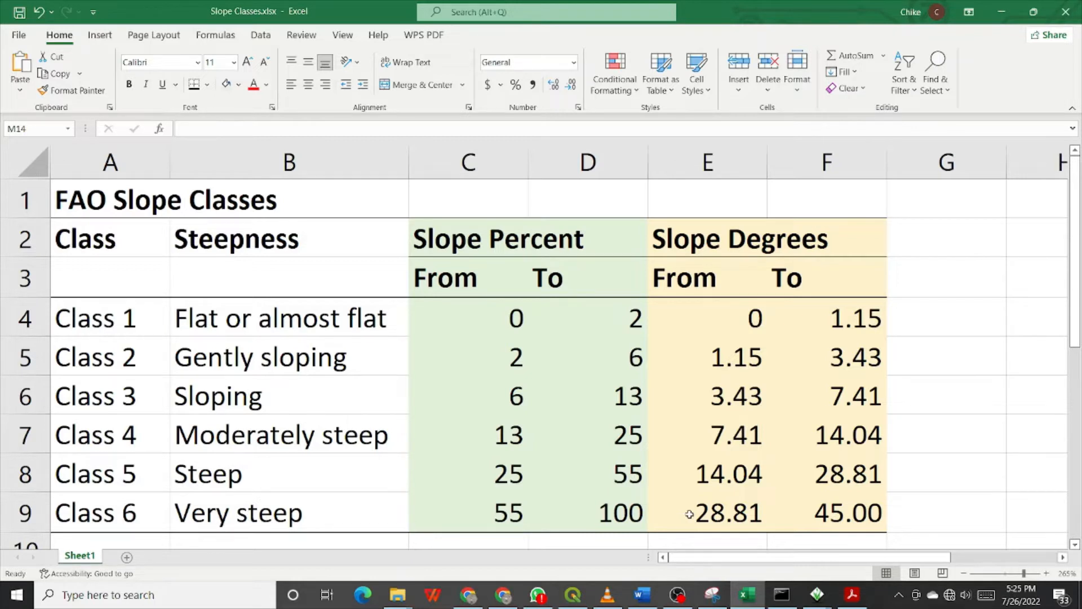
pyautogui.moveTo(714, 487)
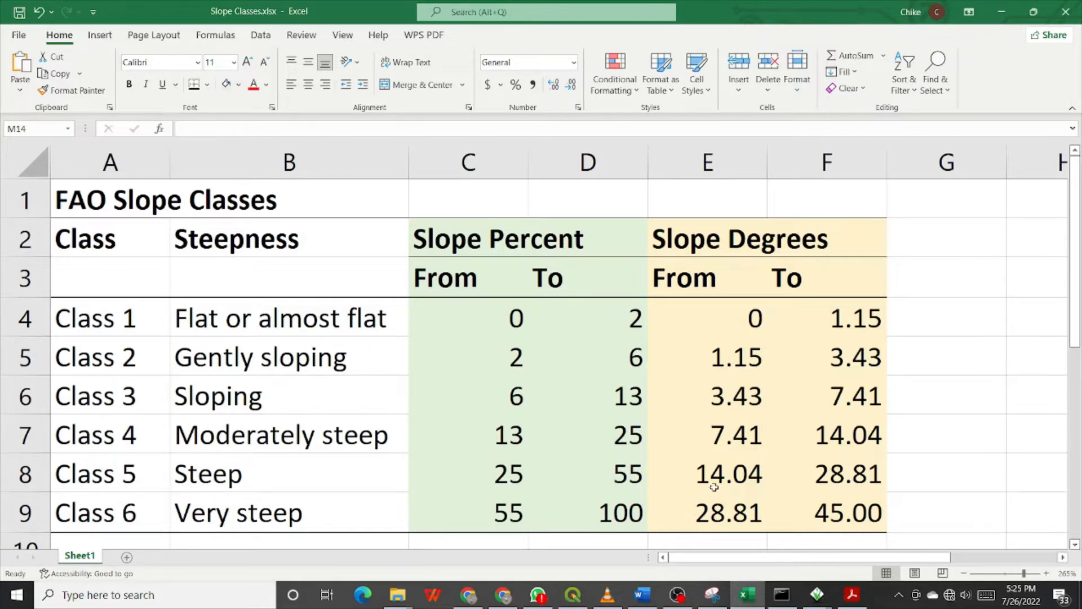
pyautogui.moveTo(846, 565)
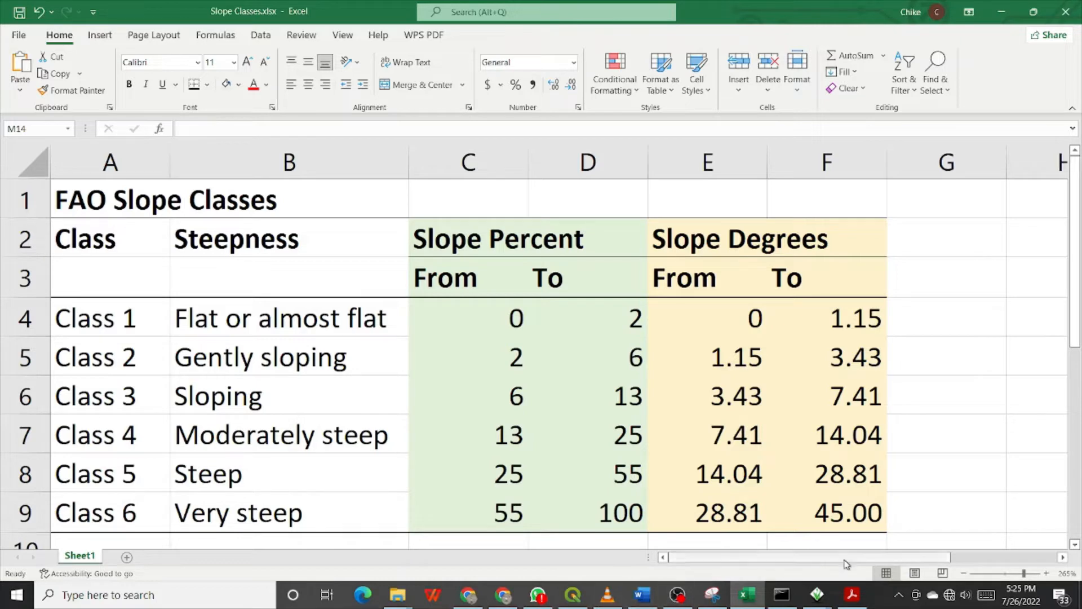
pyautogui.moveTo(817, 594)
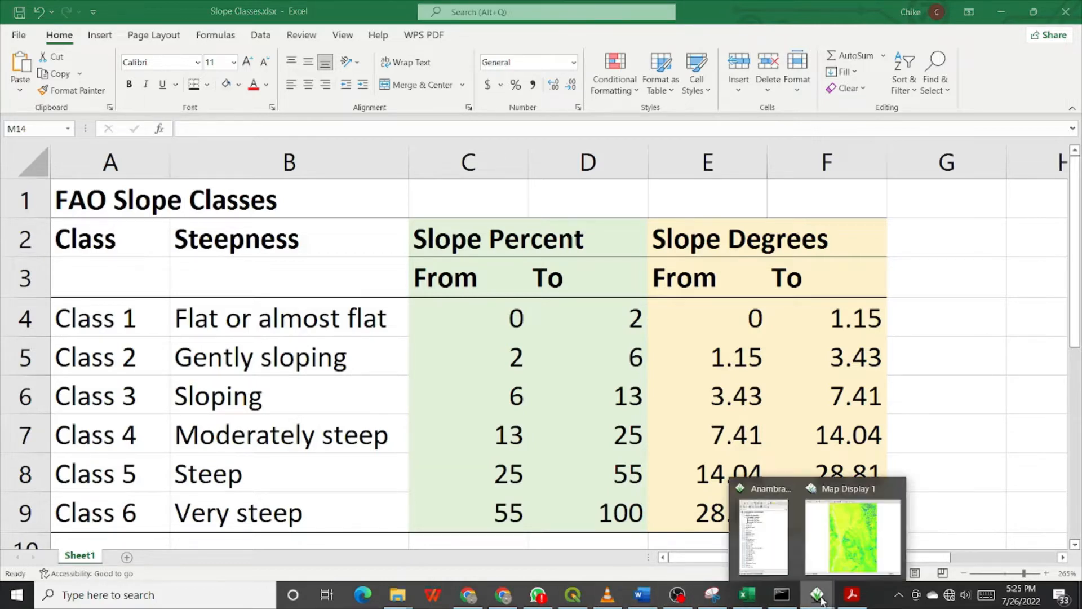
# Step: Bring the slope map display and the Anambra_BB_Operations data catalogue forward
pyautogui.click(852, 534)
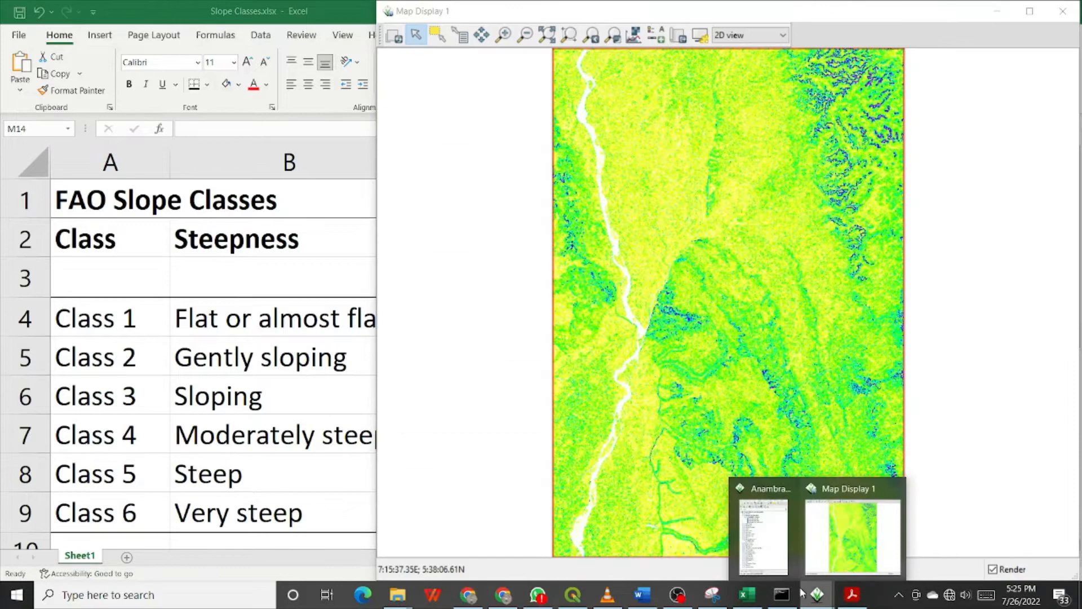
pyautogui.click(761, 531)
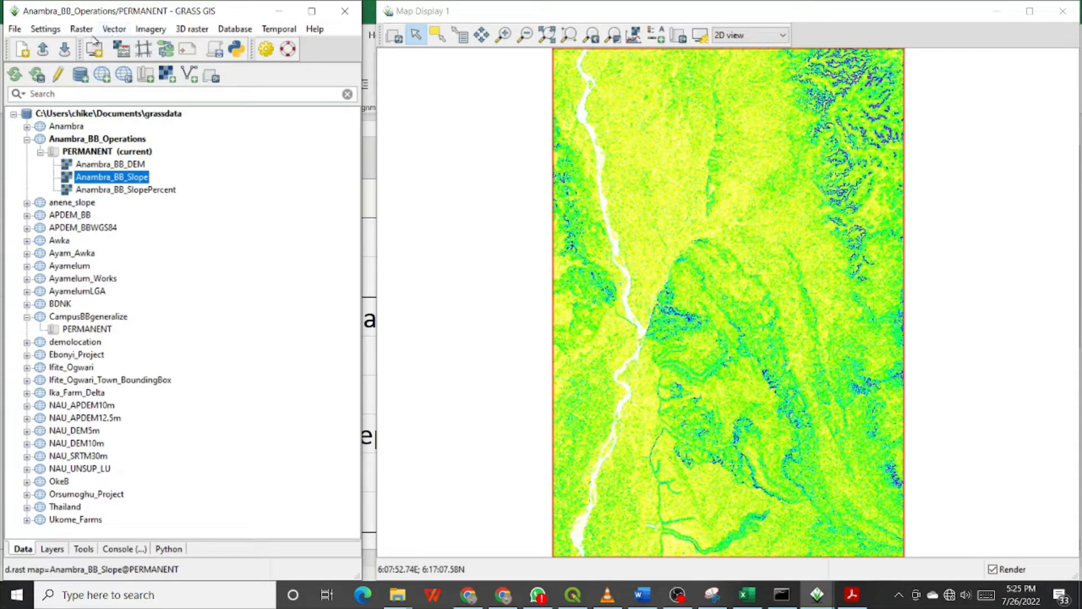
# Step: Browse the Raster menu's category value and label tools, including Reclassify [r.reclass]
pyautogui.click(81, 30)
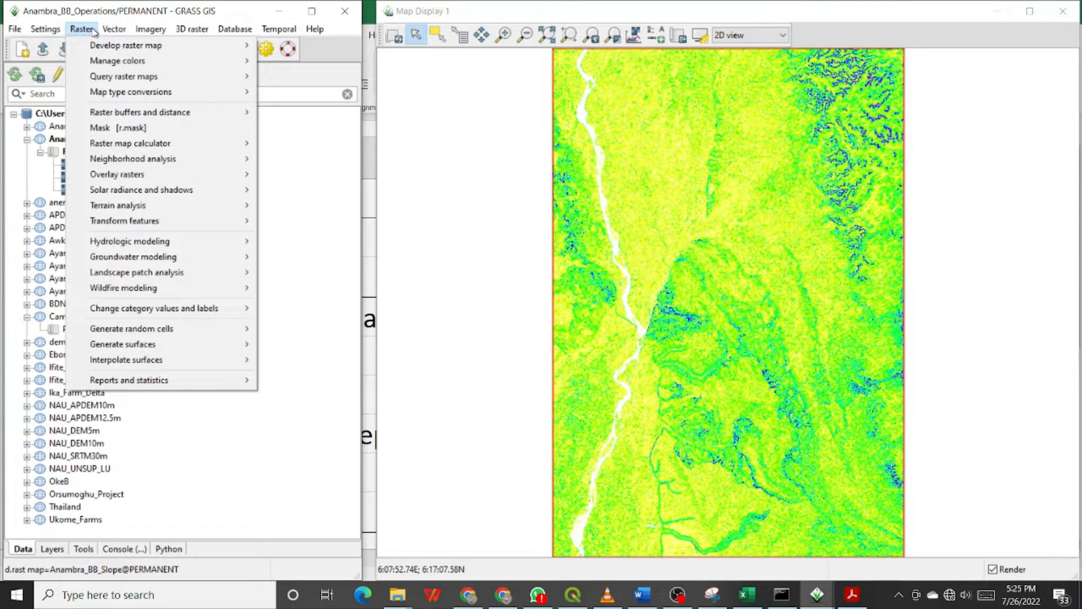
pyautogui.moveTo(118, 127)
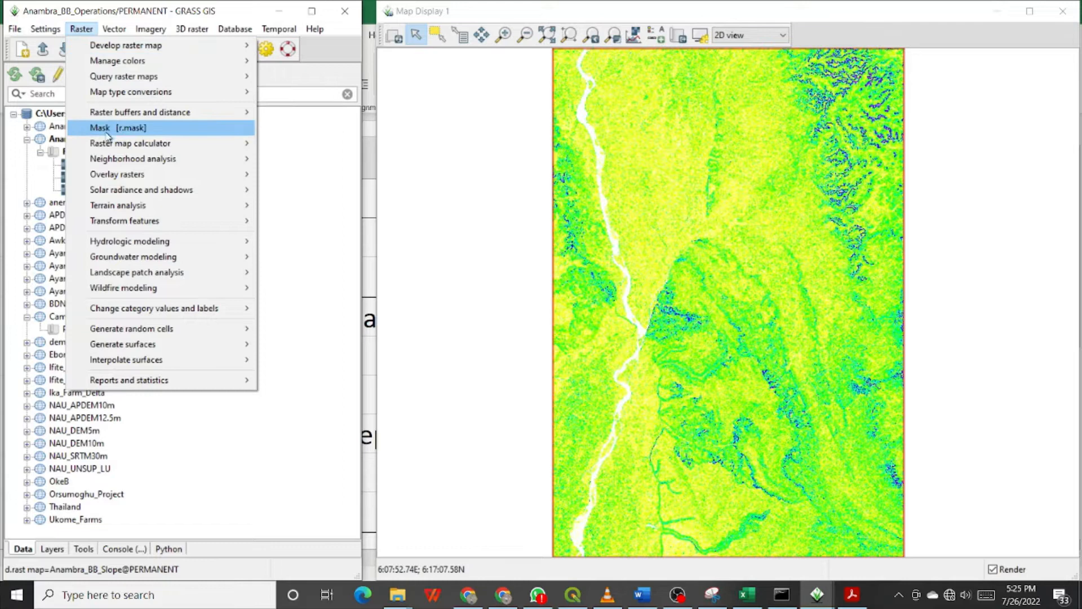
pyautogui.moveTo(133, 159)
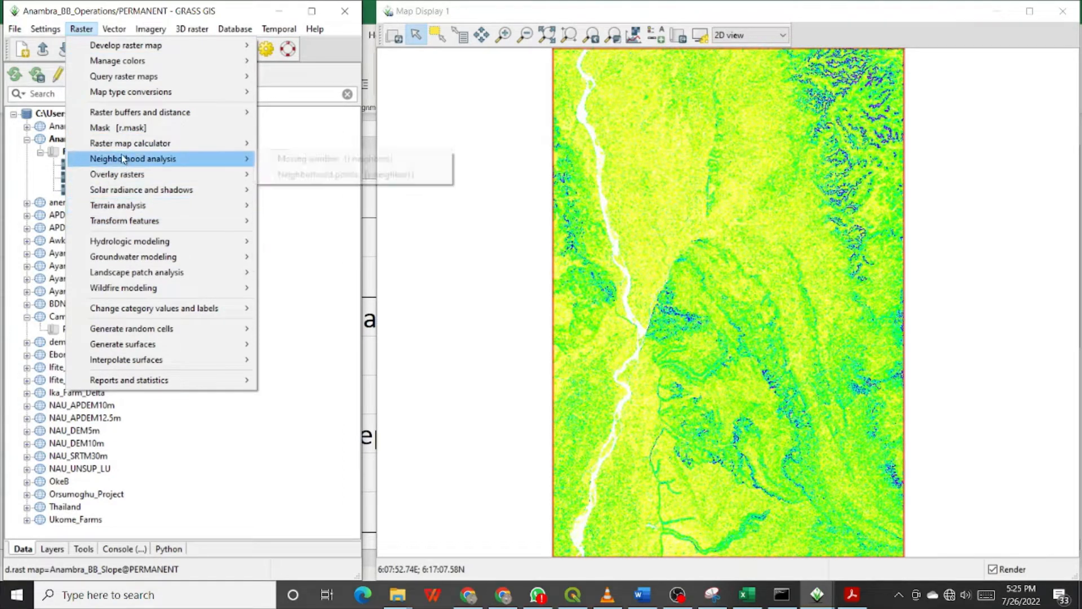
pyautogui.moveTo(118, 205)
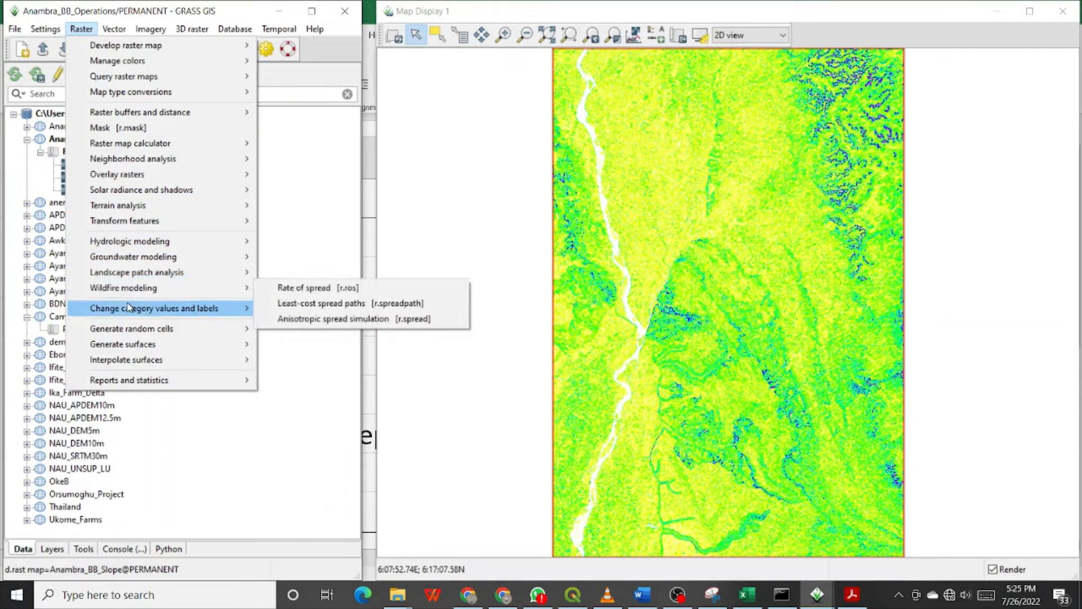
pyautogui.moveTo(121, 344)
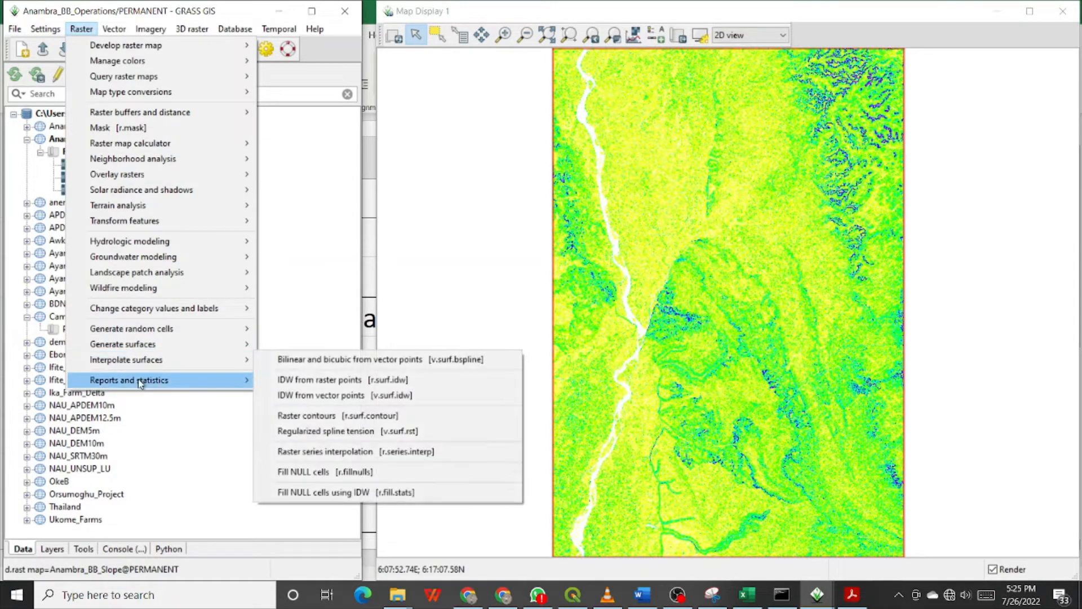
pyautogui.moveTo(131, 359)
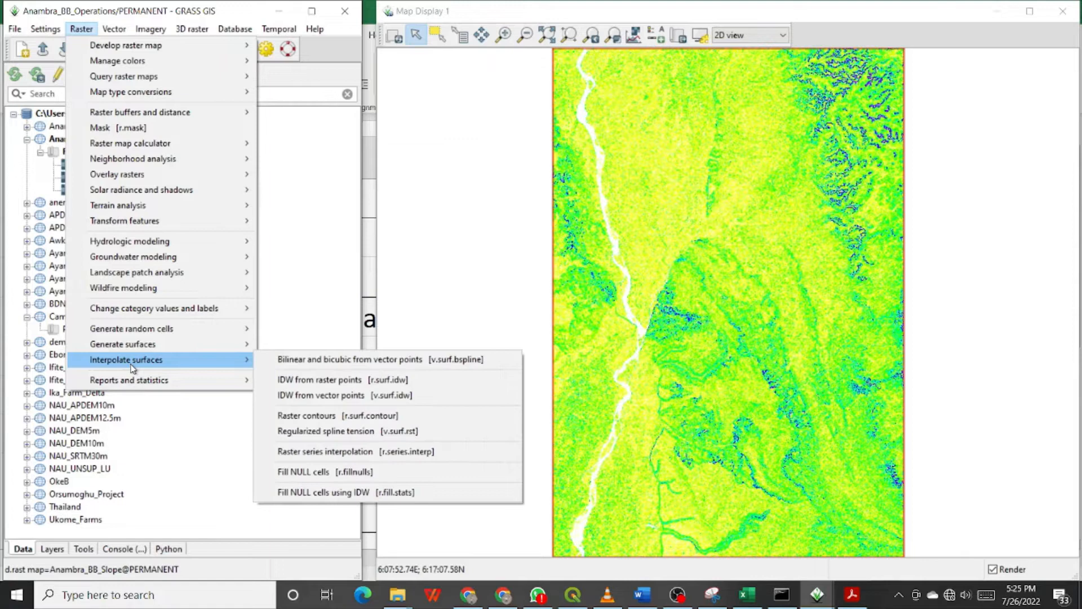
pyautogui.moveTo(122, 343)
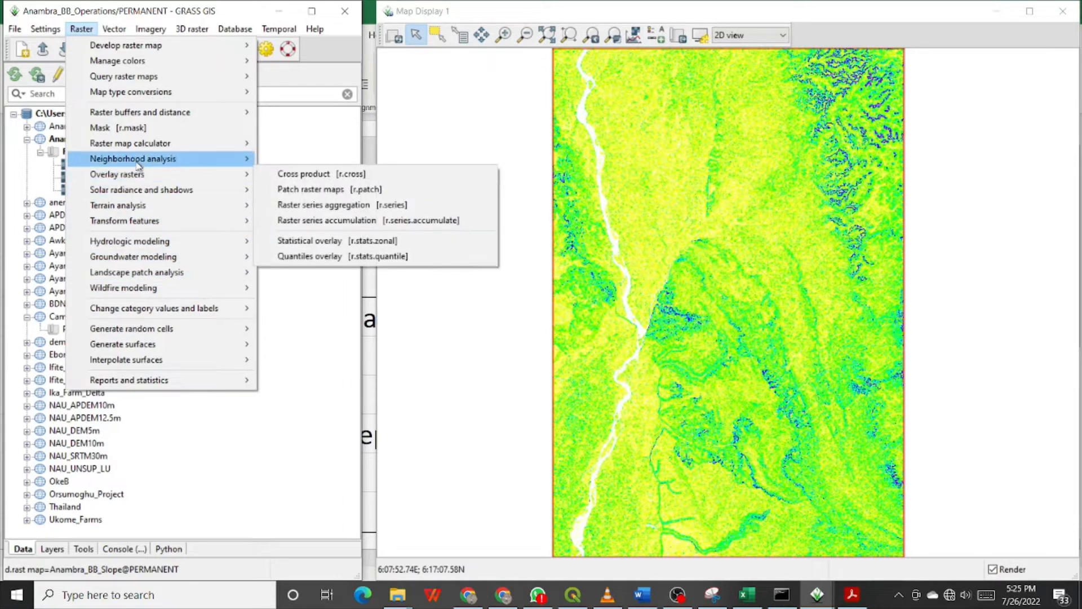
pyautogui.moveTo(130, 143)
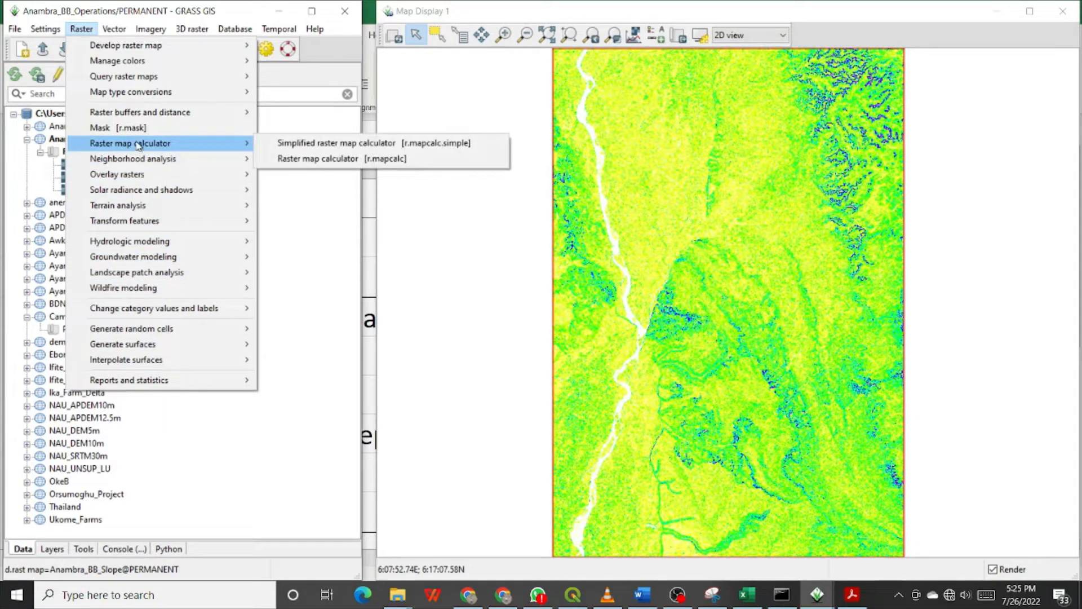
pyautogui.moveTo(137, 112)
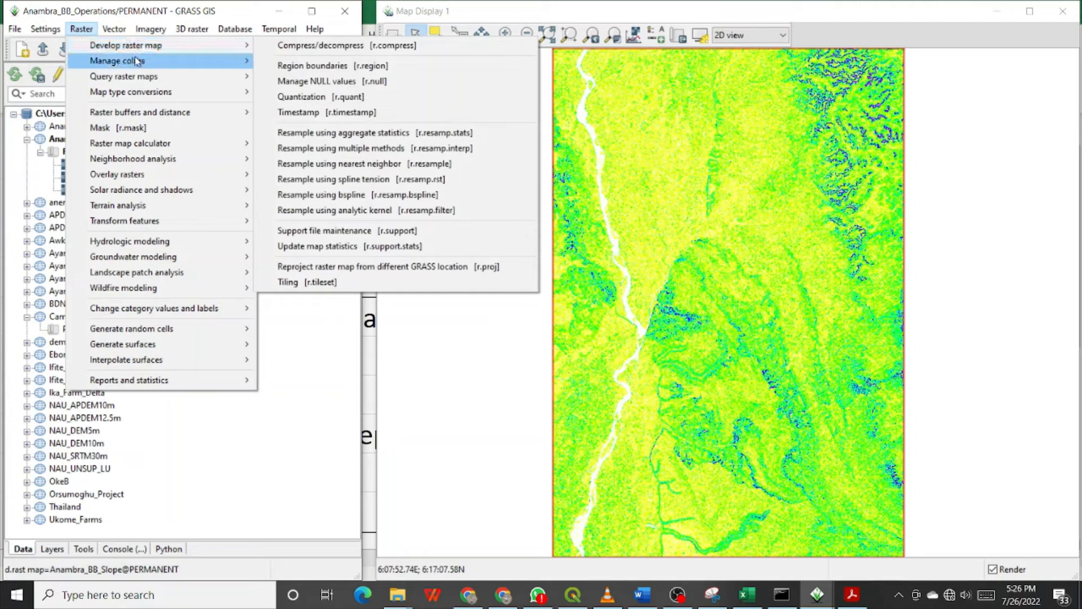
pyautogui.moveTo(130, 143)
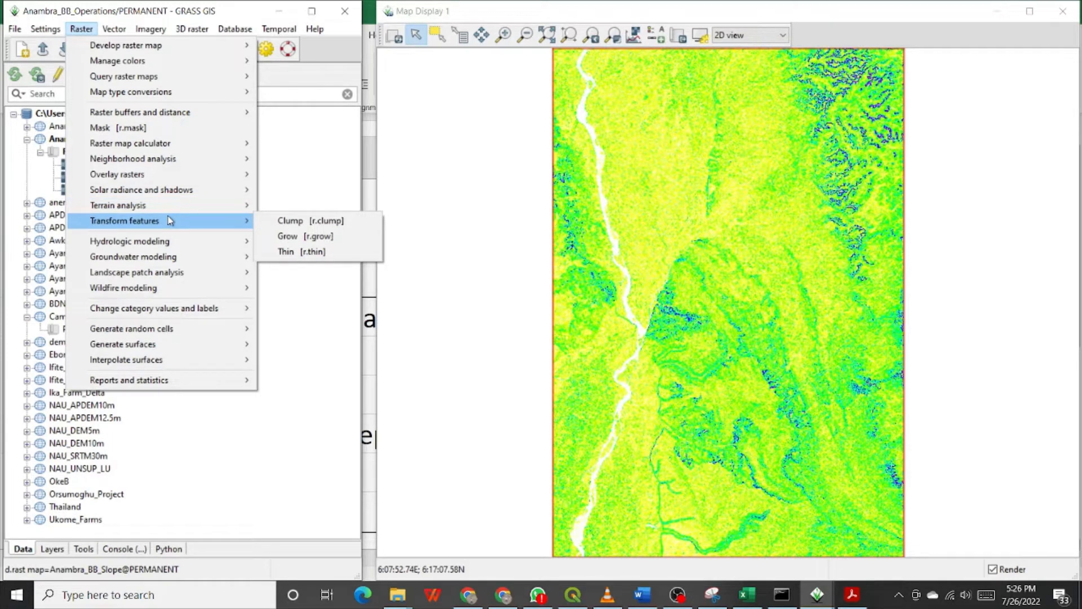
pyautogui.moveTo(141, 190)
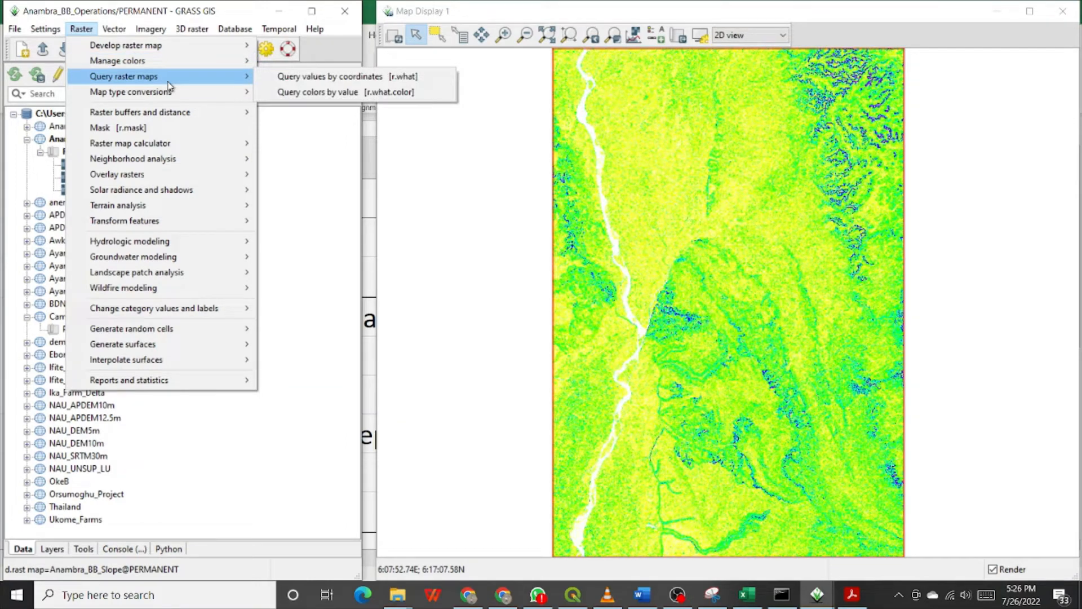
pyautogui.moveTo(131, 91)
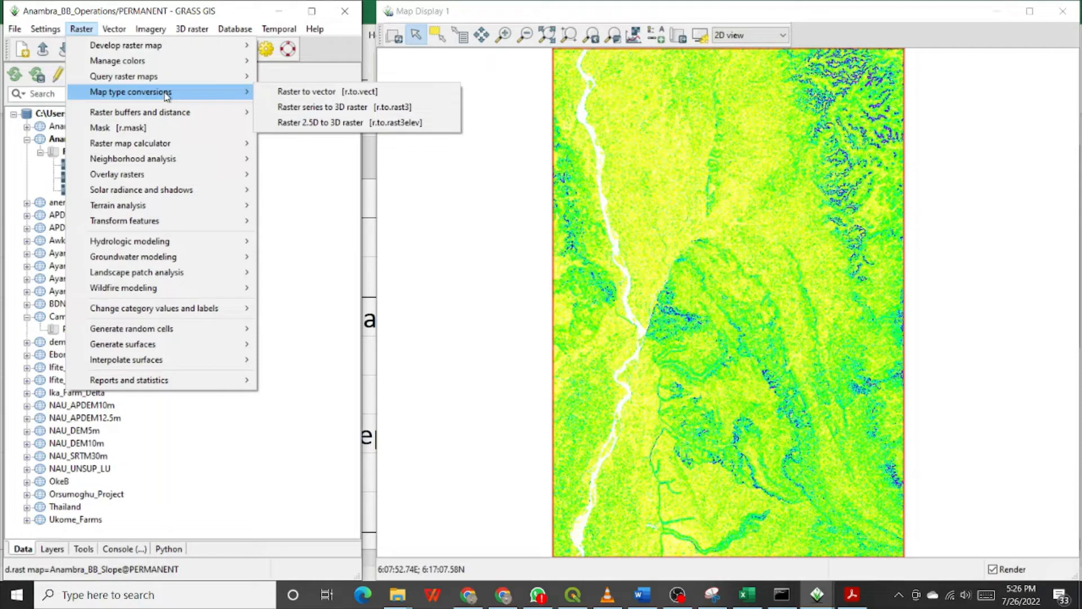
pyautogui.moveTo(139, 111)
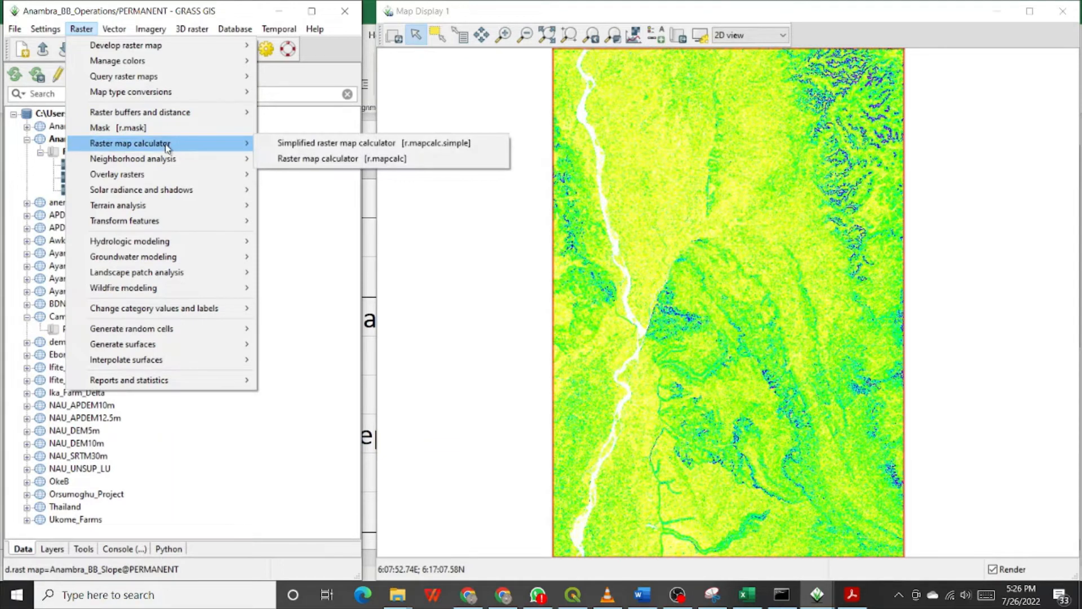
pyautogui.moveTo(117, 173)
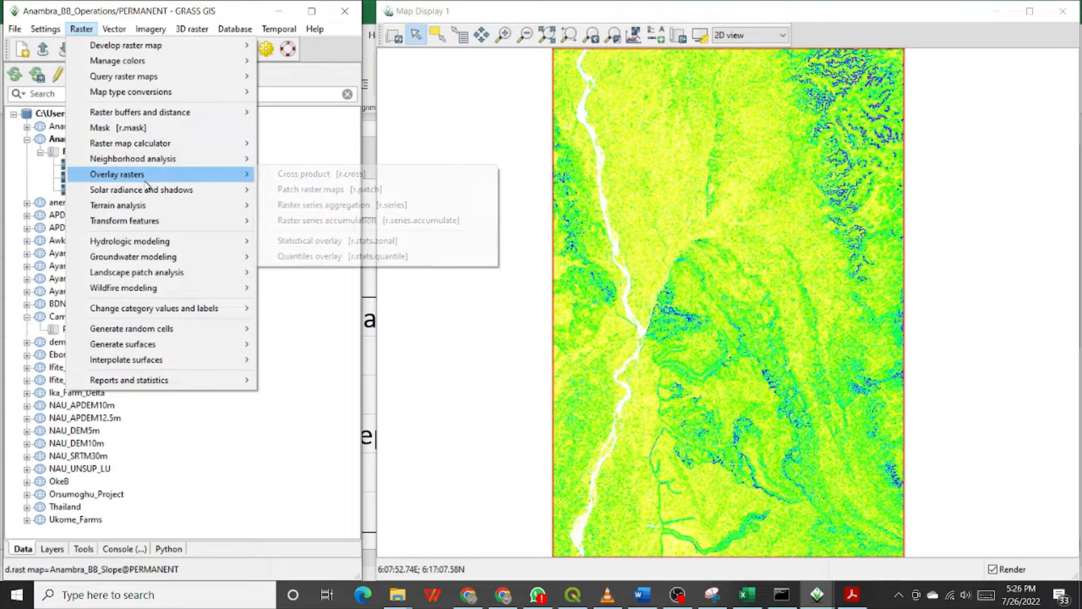
pyautogui.moveTo(141, 189)
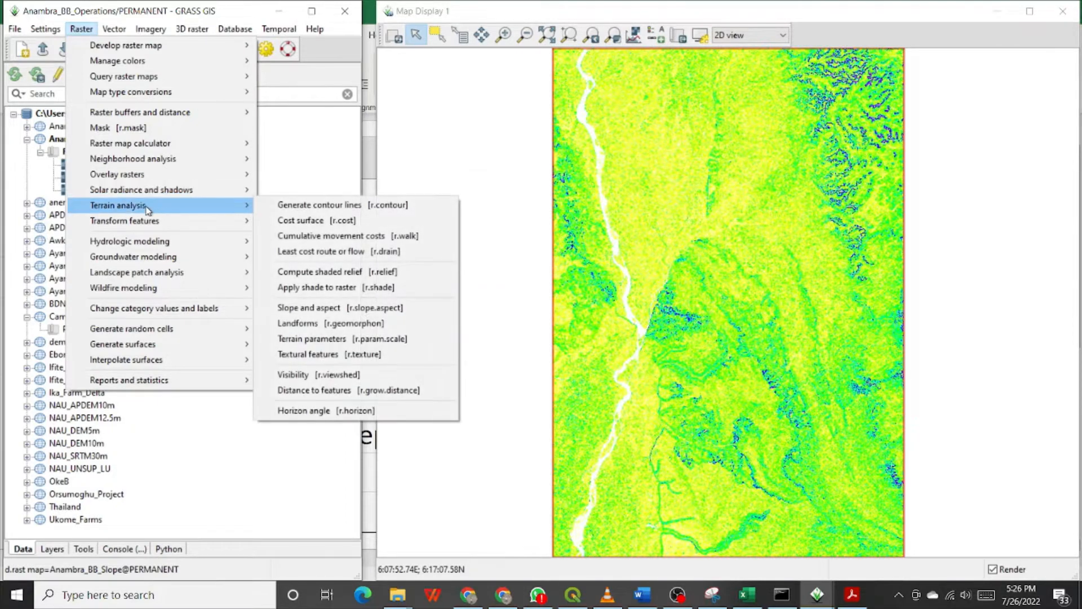
pyautogui.moveTo(126, 220)
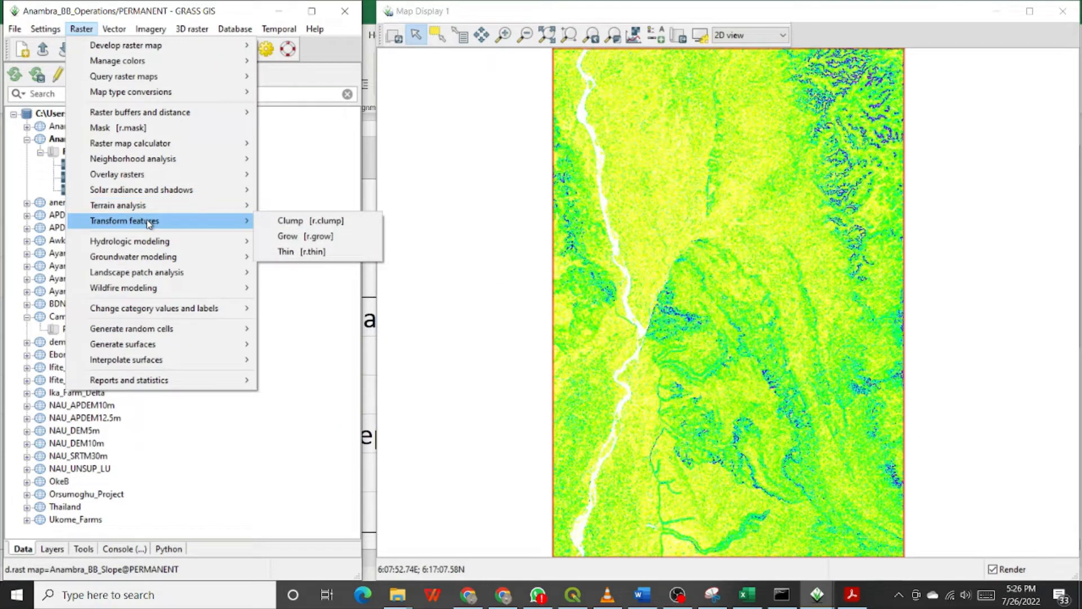
pyautogui.moveTo(146, 242)
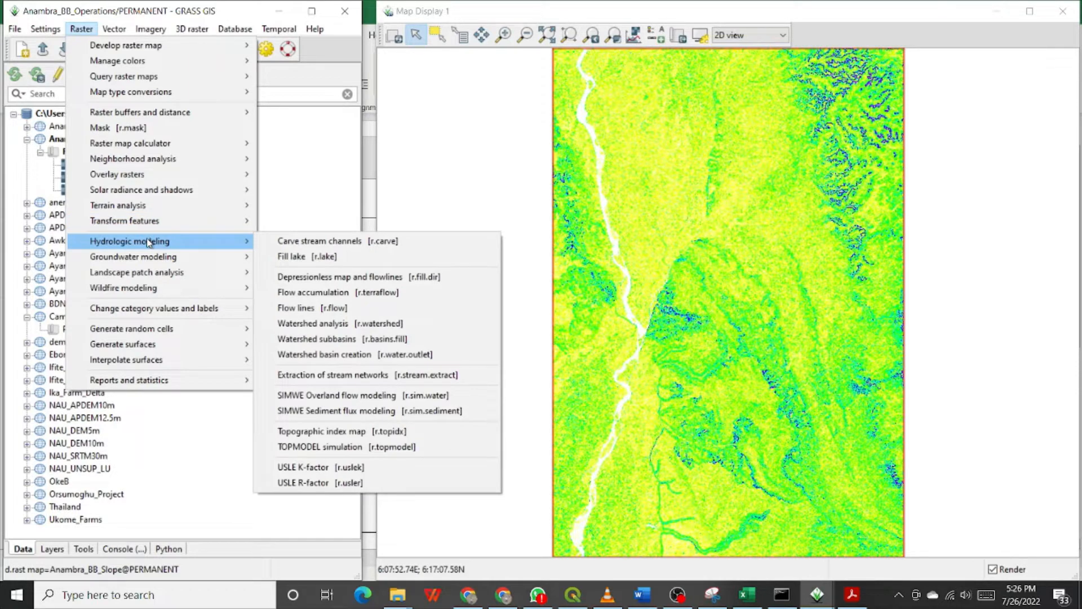
pyautogui.moveTo(133, 256)
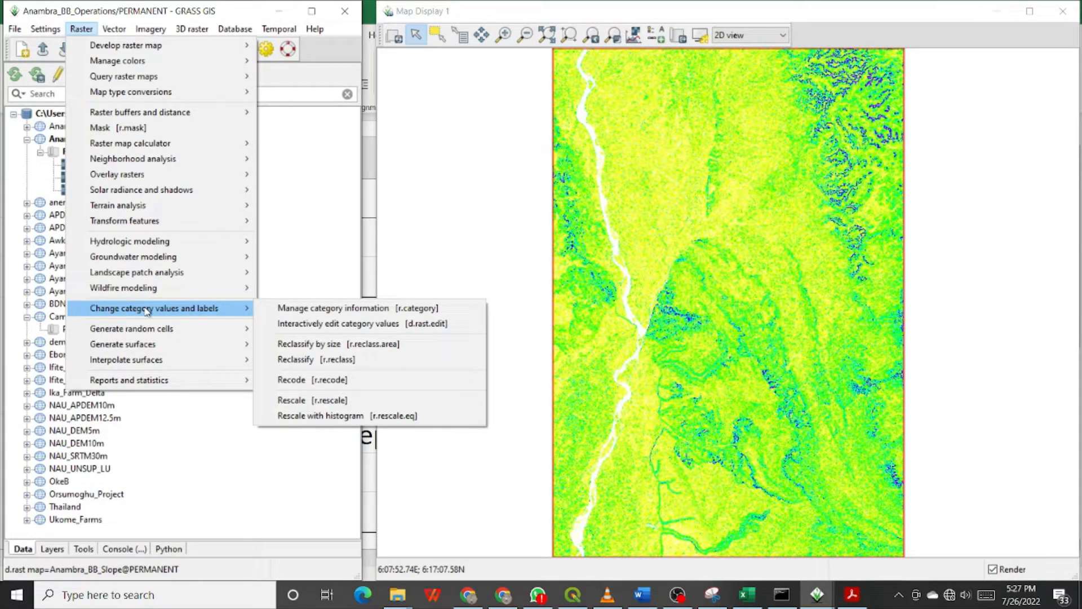
pyautogui.moveTo(162, 315)
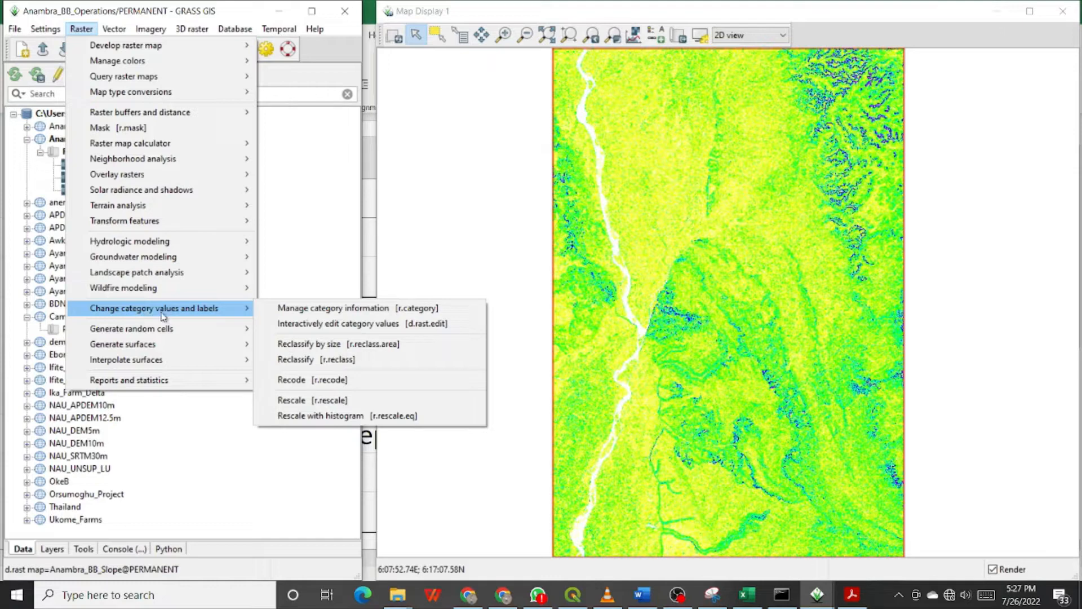
pyautogui.moveTo(235, 312)
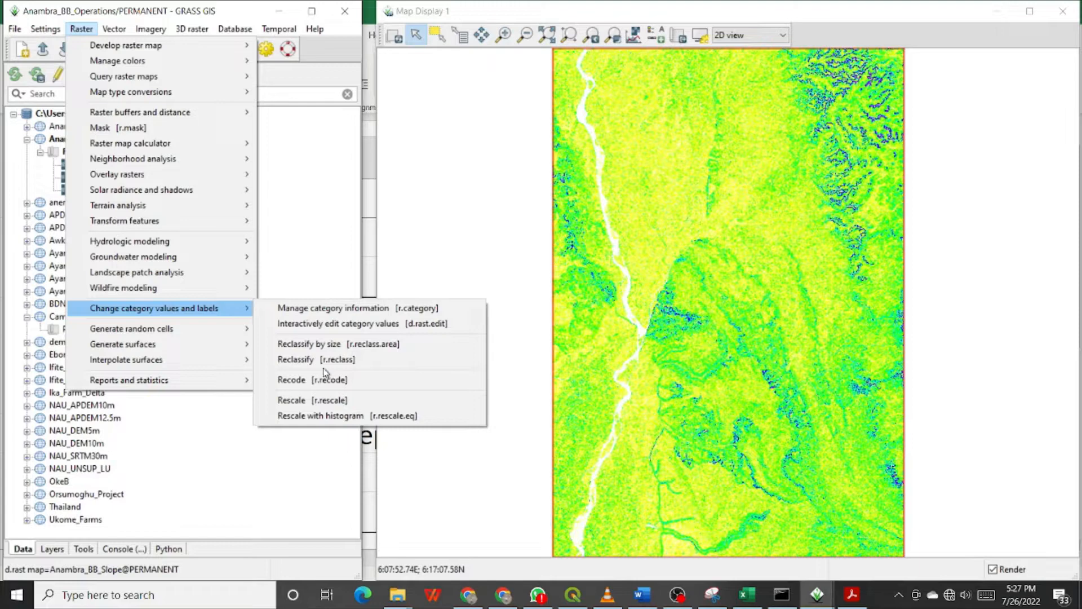
pyautogui.moveTo(328, 359)
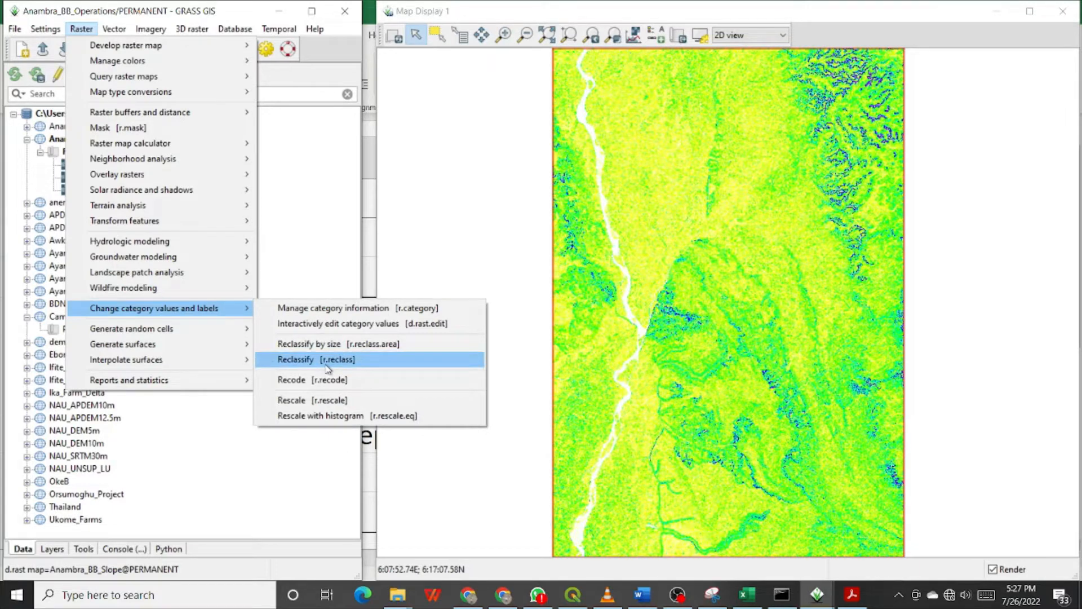
pyautogui.moveTo(328, 364)
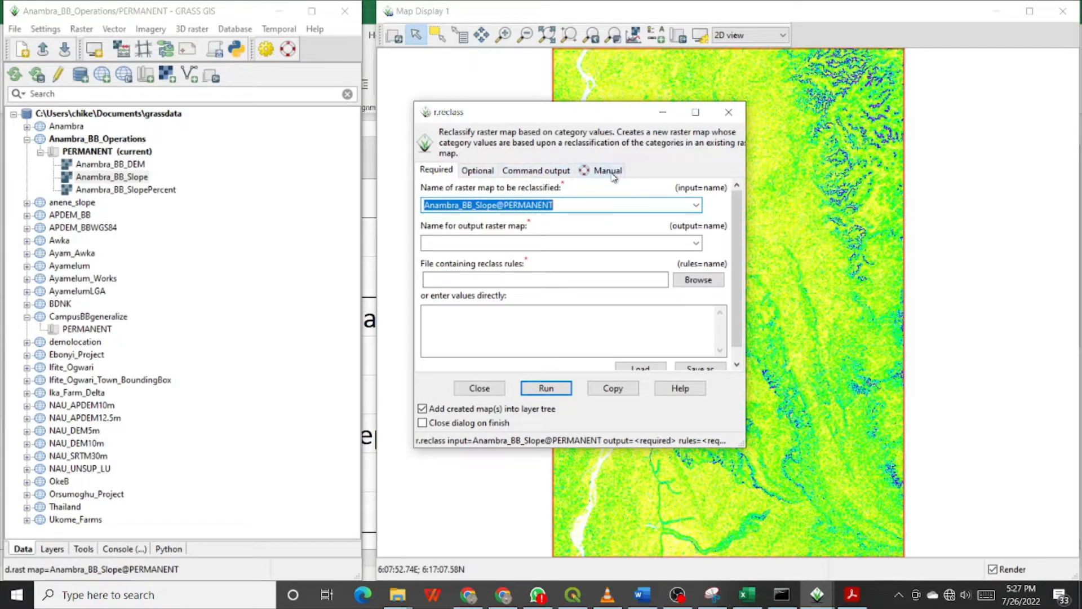
# Step: Review the r.reclass manual and command output panes, returning to the Required settings for Anambra_BB_Slope
pyautogui.click(608, 170)
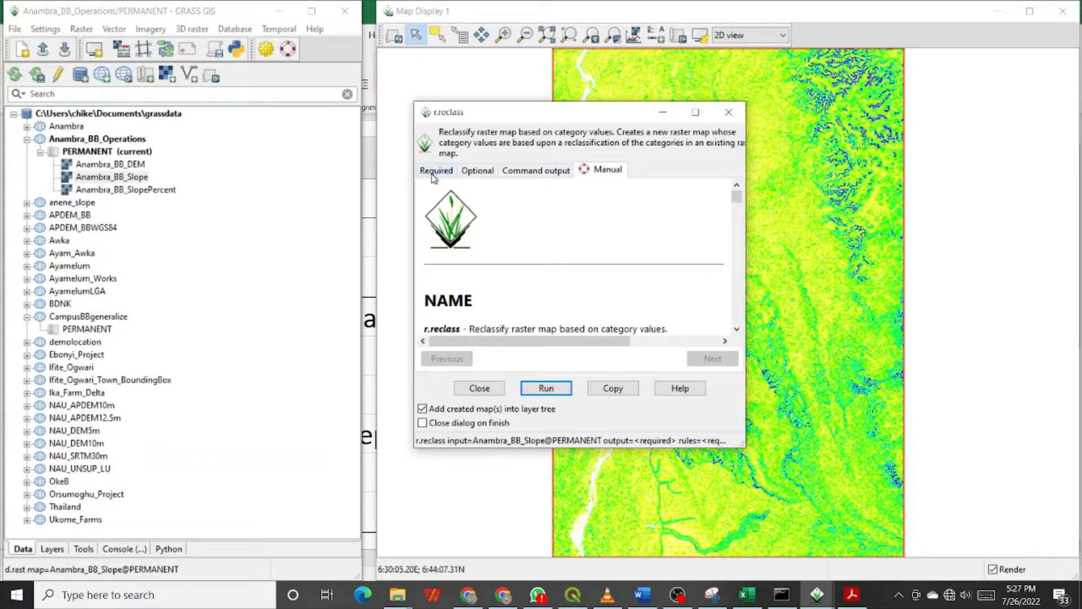
pyautogui.click(435, 170)
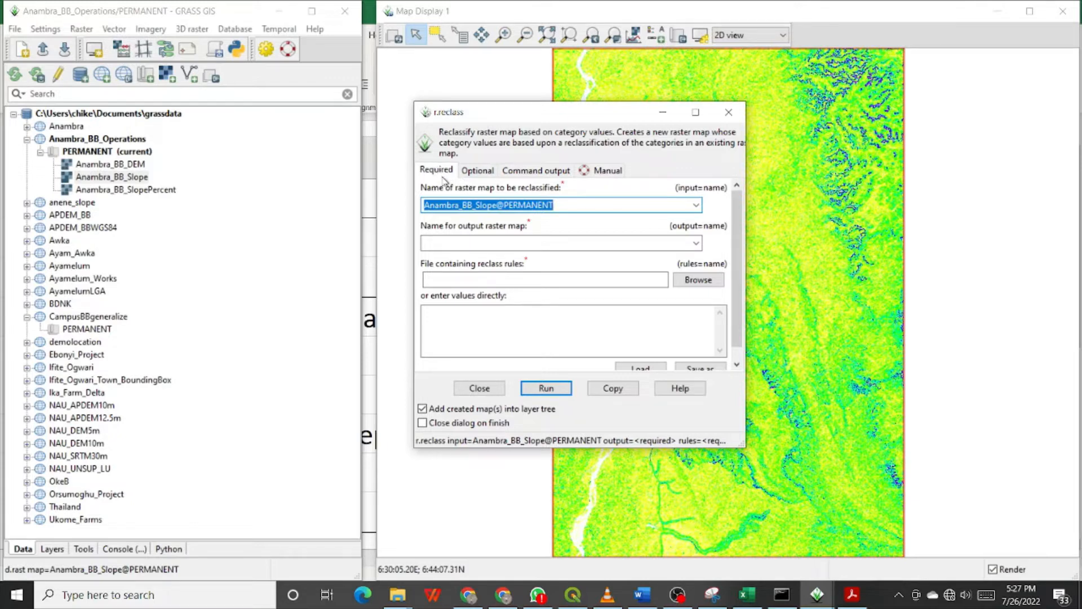
pyautogui.moveTo(534, 191)
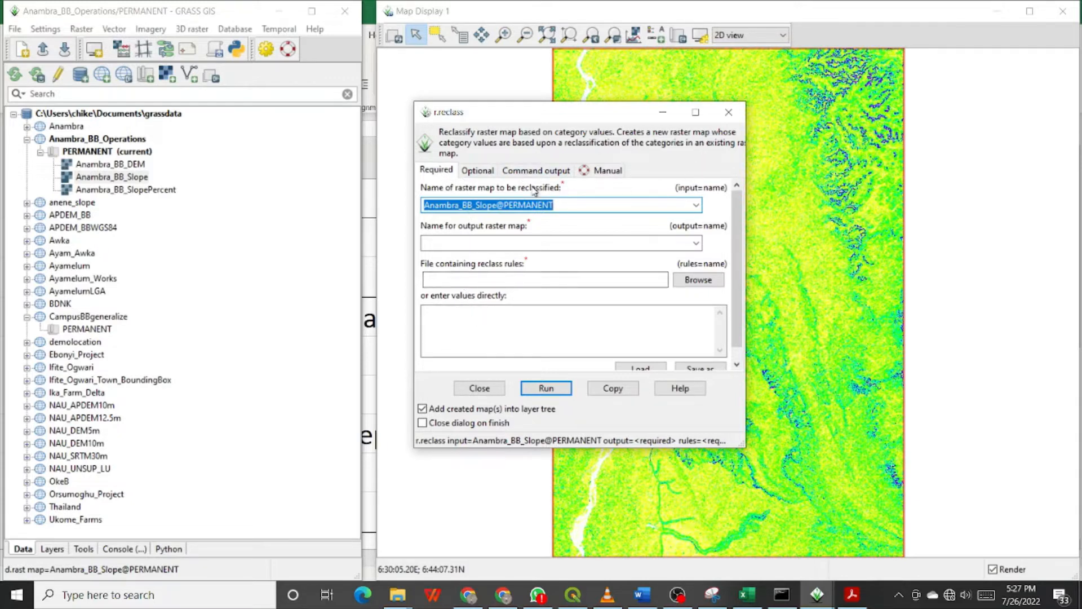
pyautogui.click(477, 170)
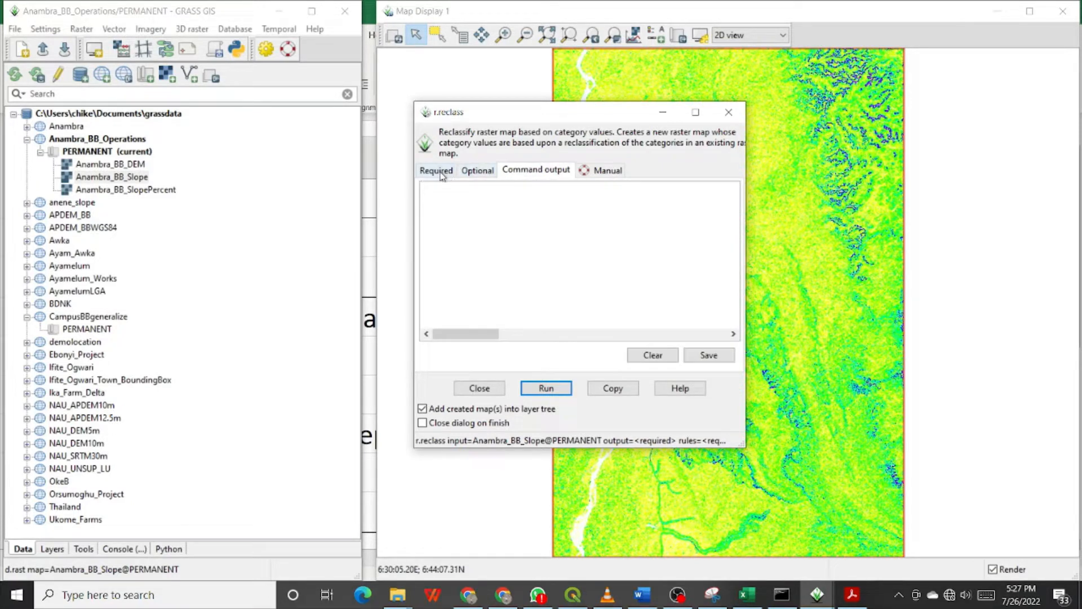
pyautogui.click(436, 170)
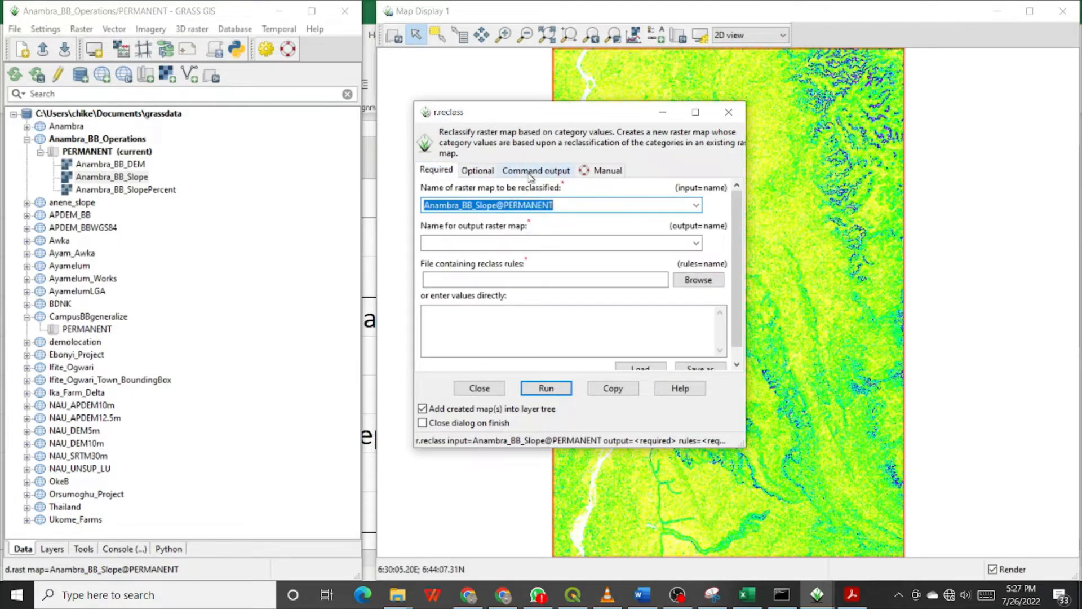
pyautogui.moveTo(402, 238)
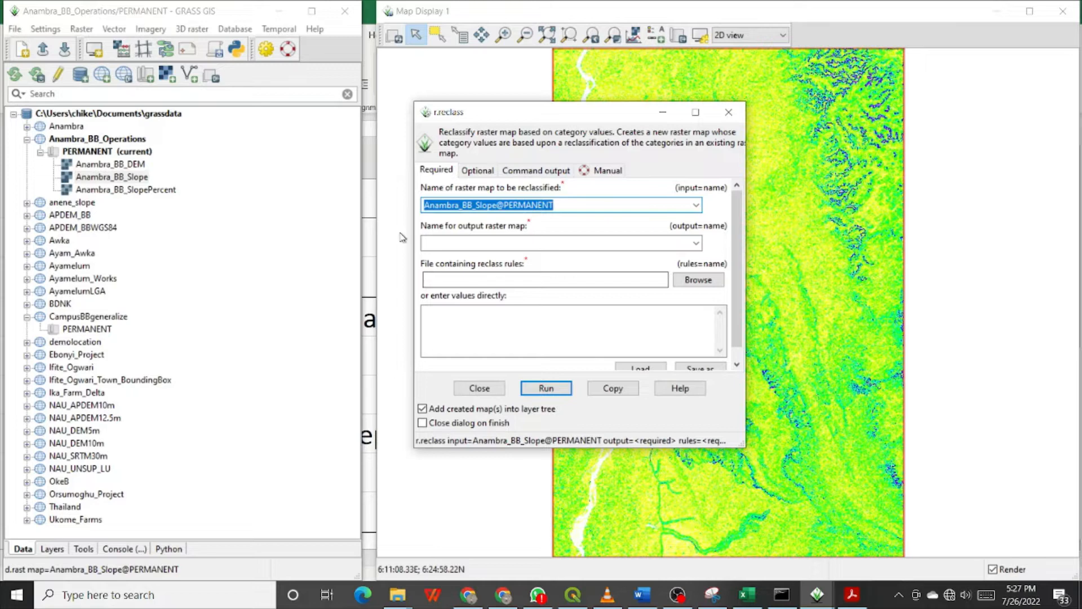
pyautogui.moveTo(439, 178)
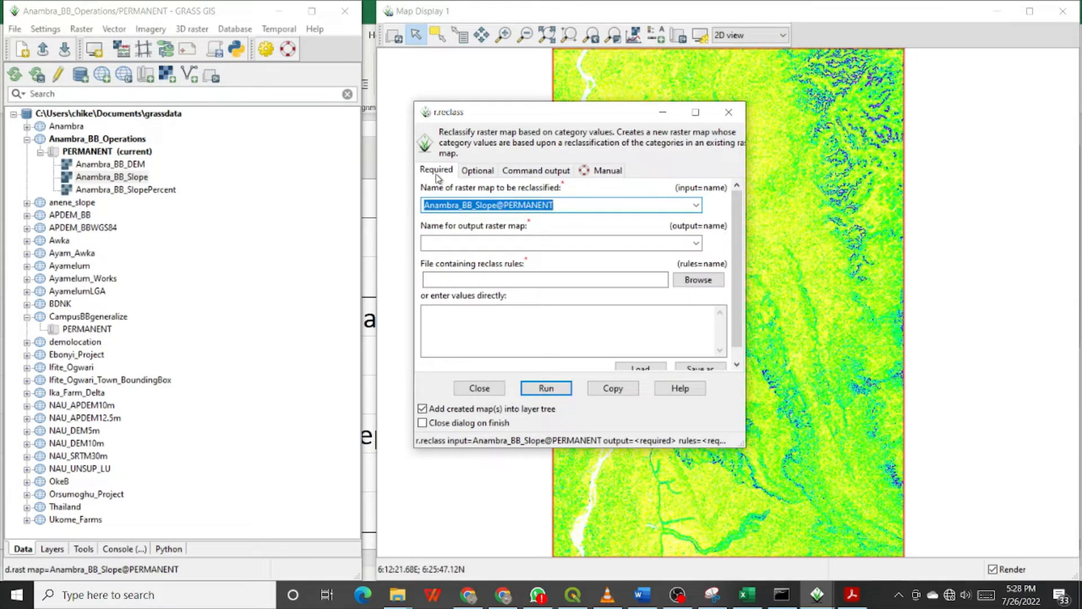
pyautogui.moveTo(446, 186)
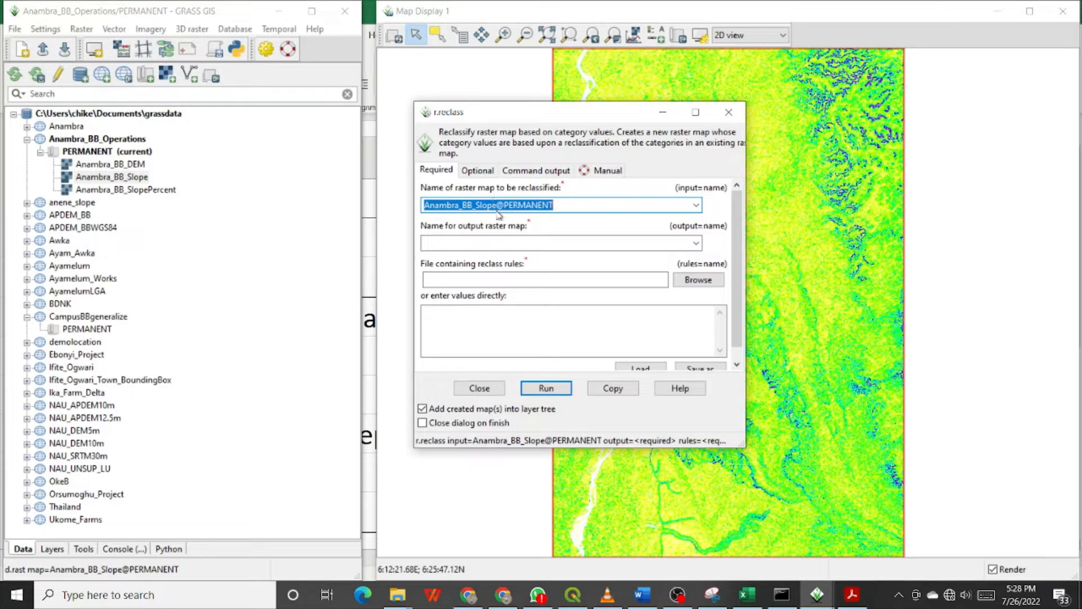
pyautogui.moveTo(514, 221)
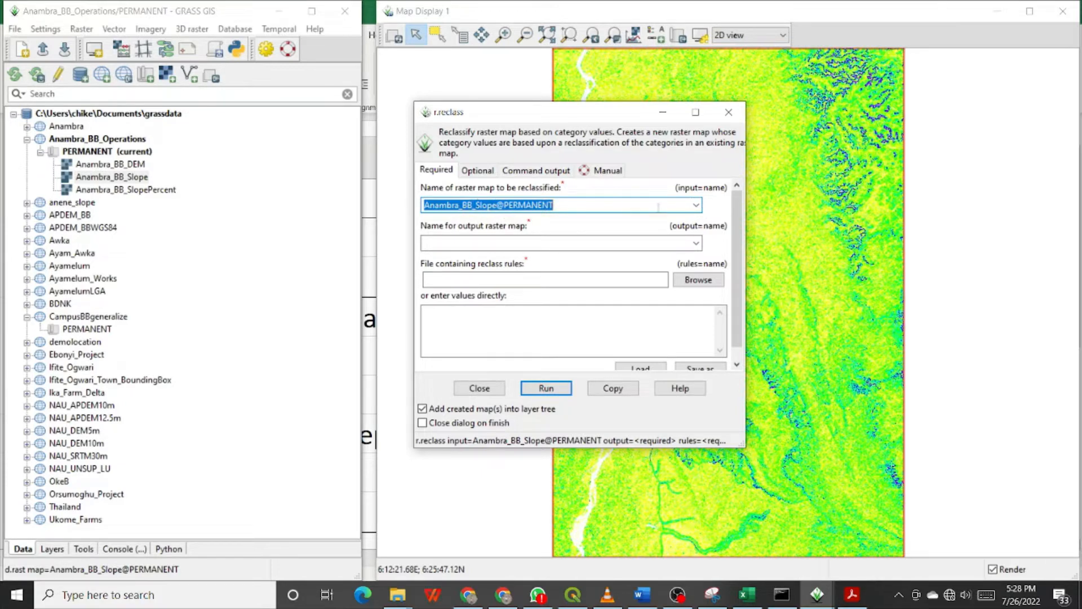
pyautogui.click(695, 205)
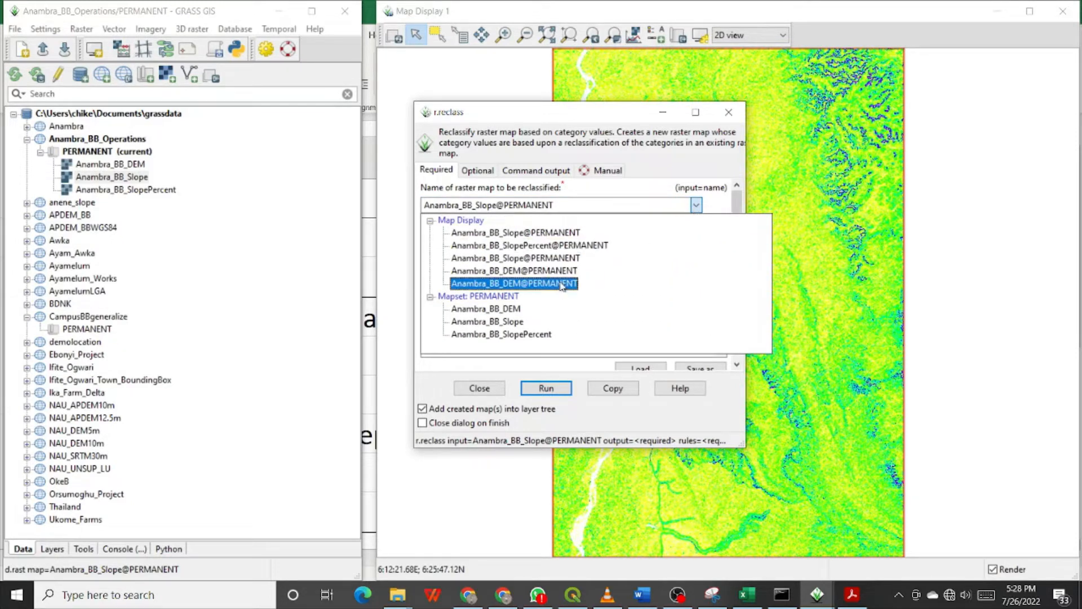
pyautogui.click(514, 257)
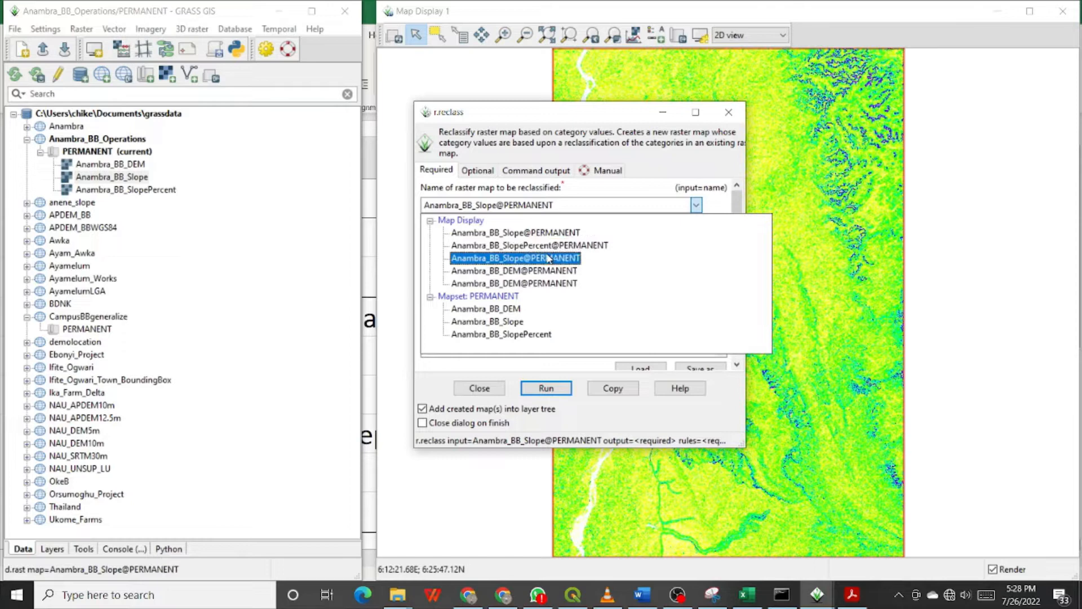
pyautogui.click(529, 244)
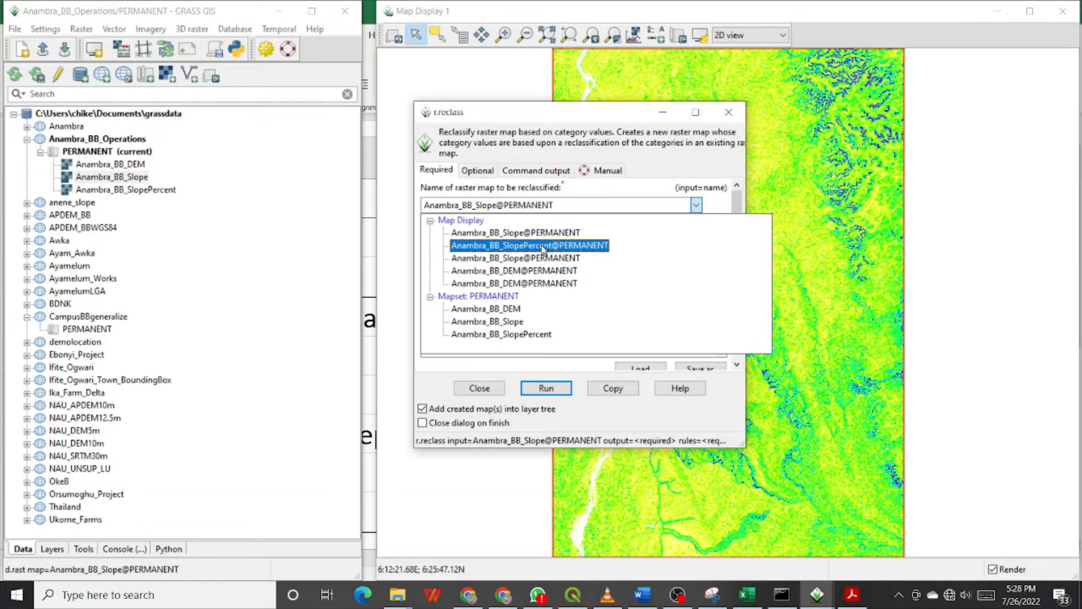
pyautogui.click(514, 270)
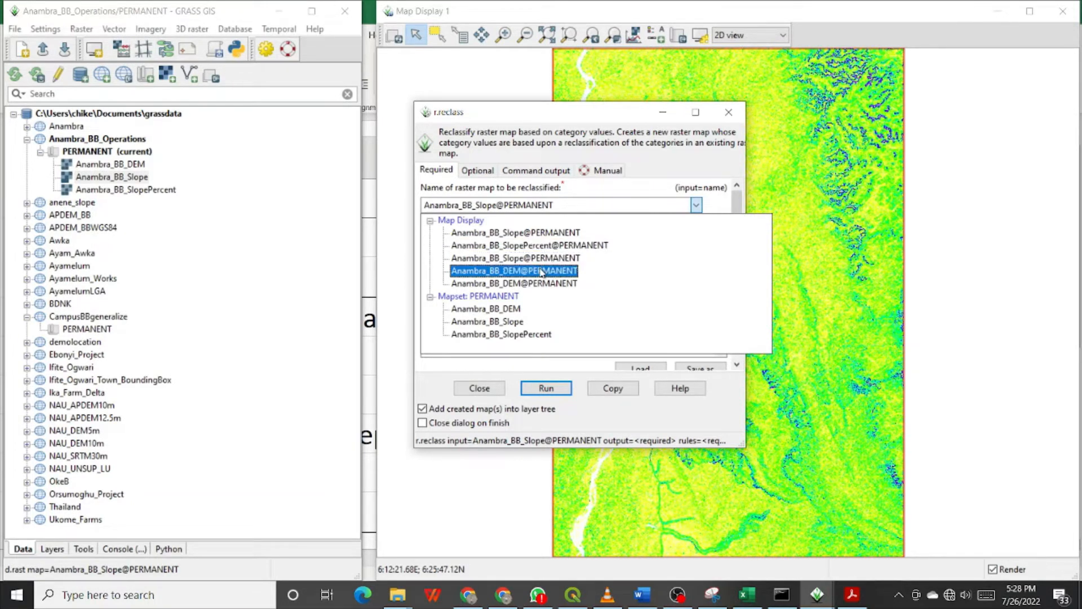
pyautogui.moveTo(546, 280)
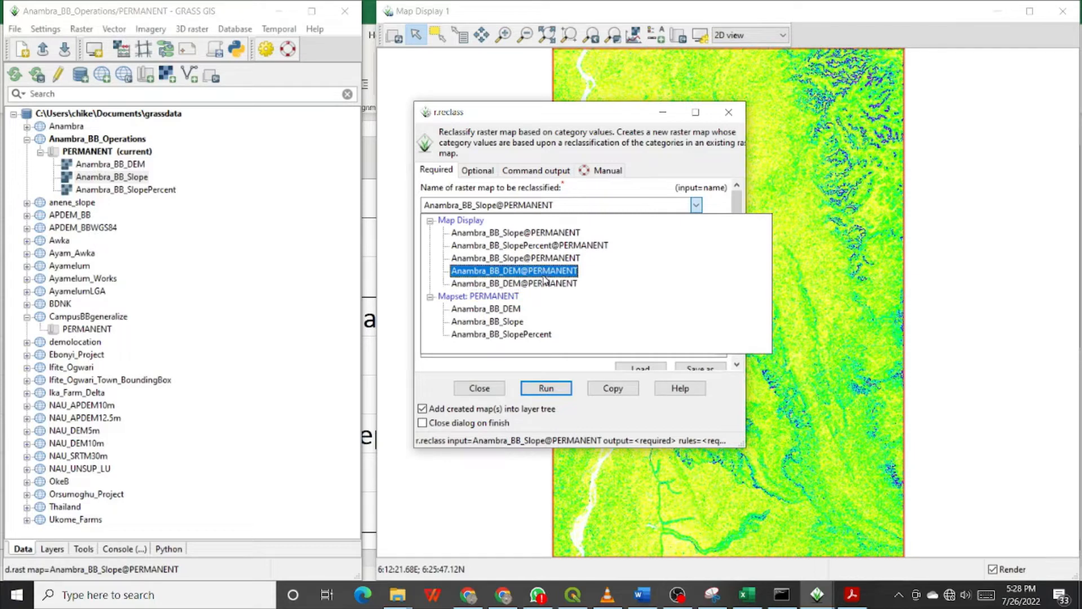
pyautogui.click(514, 283)
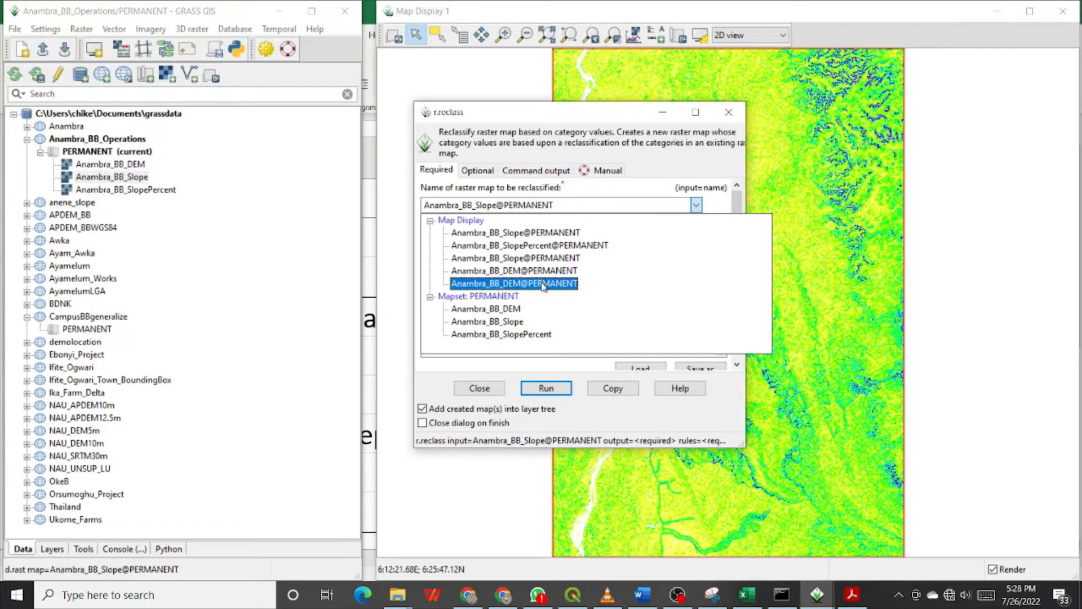
pyautogui.click(514, 271)
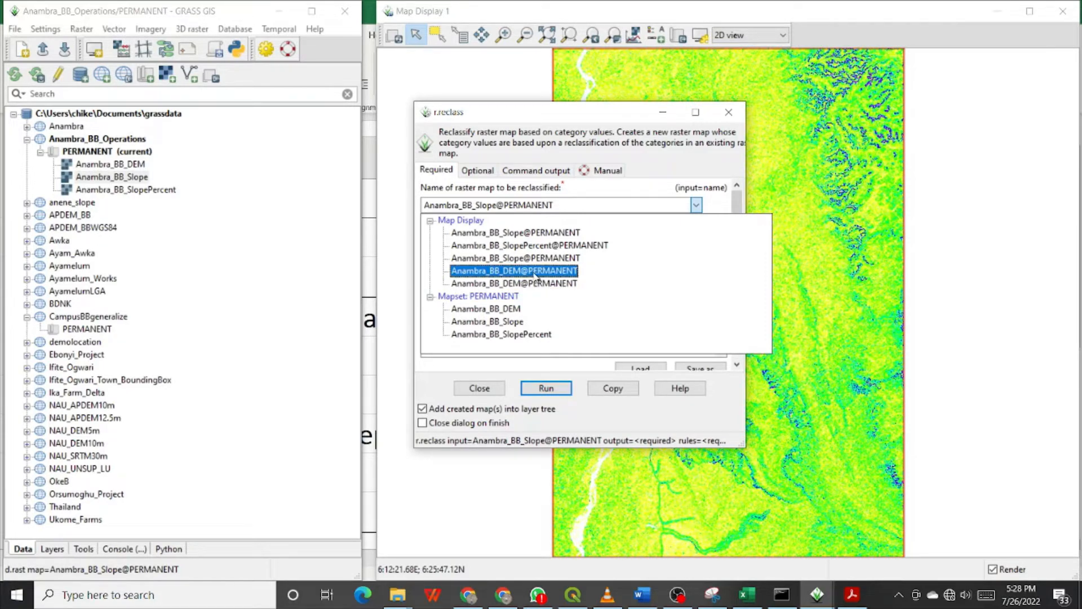
pyautogui.click(514, 283)
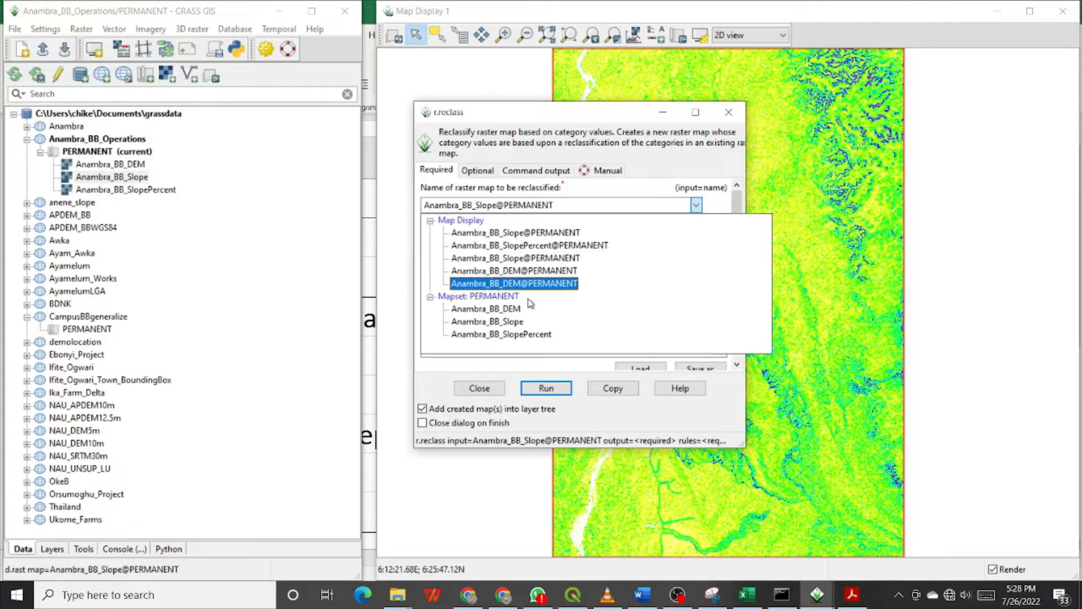
pyautogui.moveTo(524, 284)
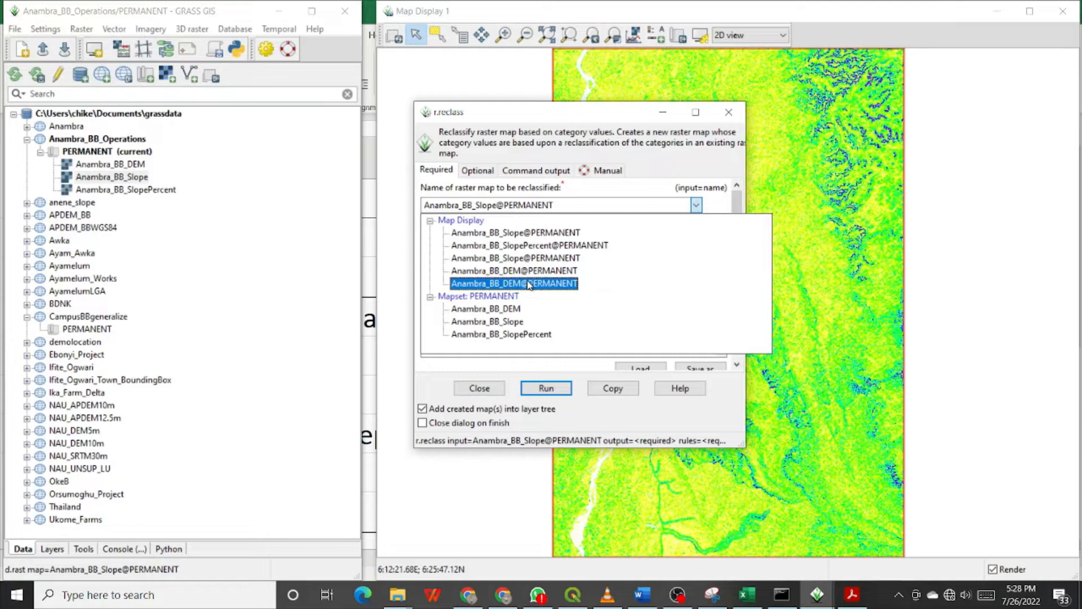
pyautogui.click(515, 232)
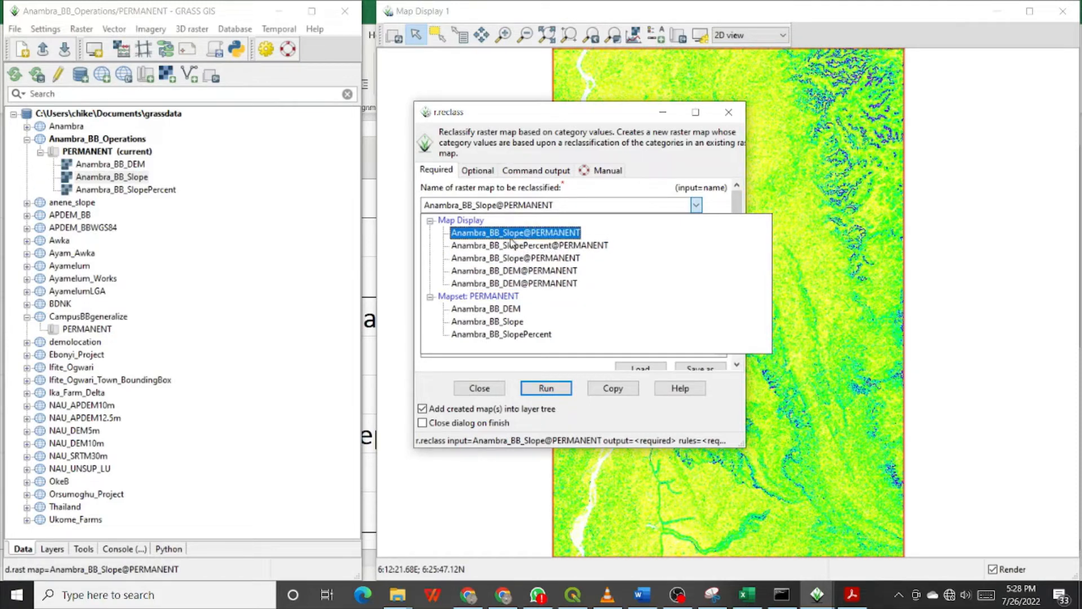
pyautogui.click(514, 232)
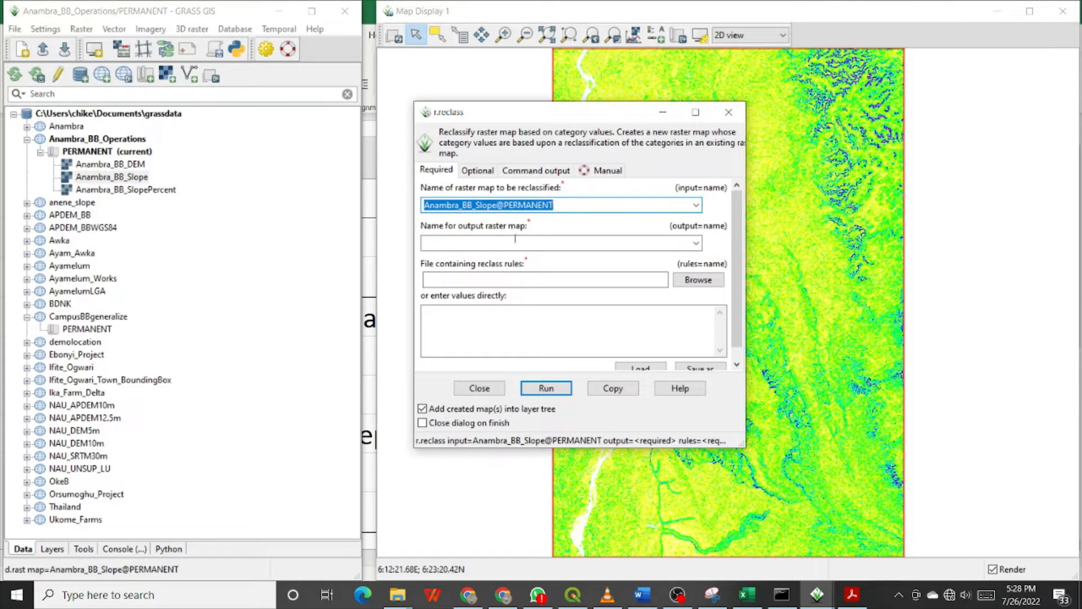
pyautogui.moveTo(528, 237)
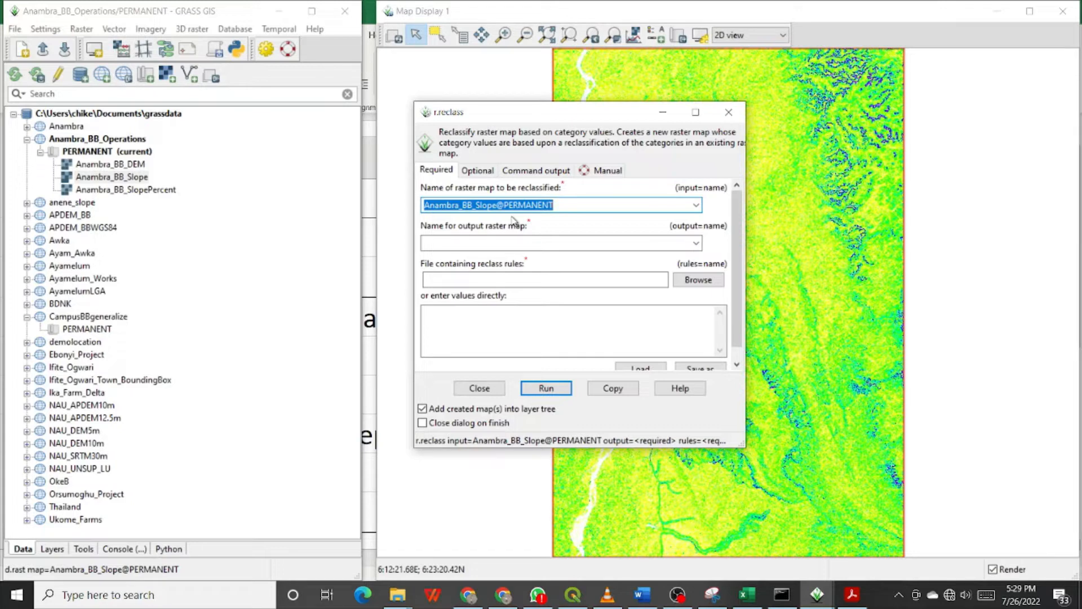
pyautogui.moveTo(518, 244)
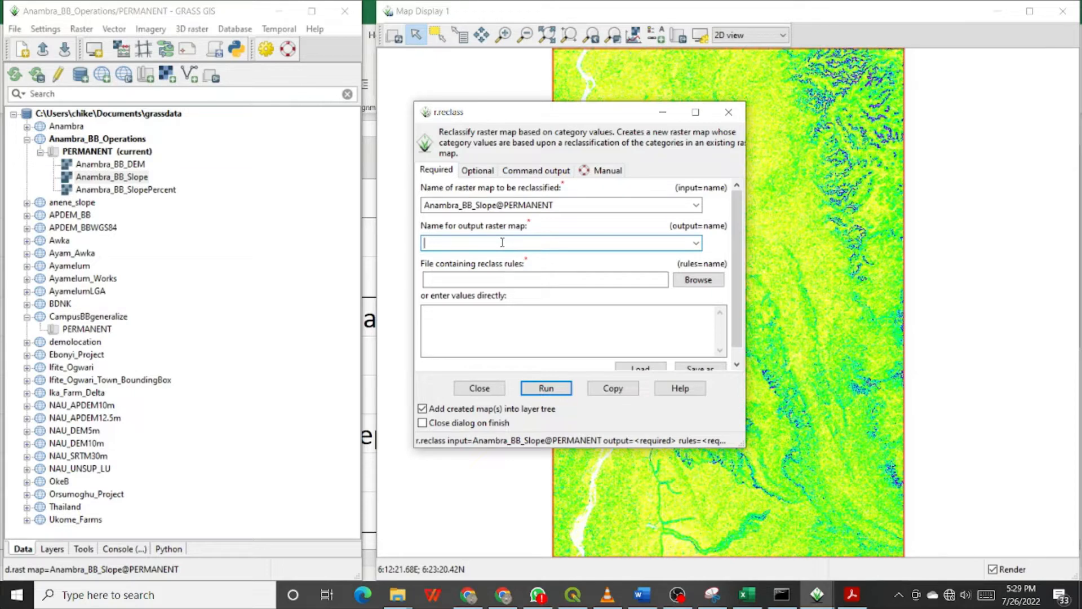
# Step: Enter Slope_Class as the output raster name and move into the direct-entry rules box
pyautogui.write('Slope_Cla')
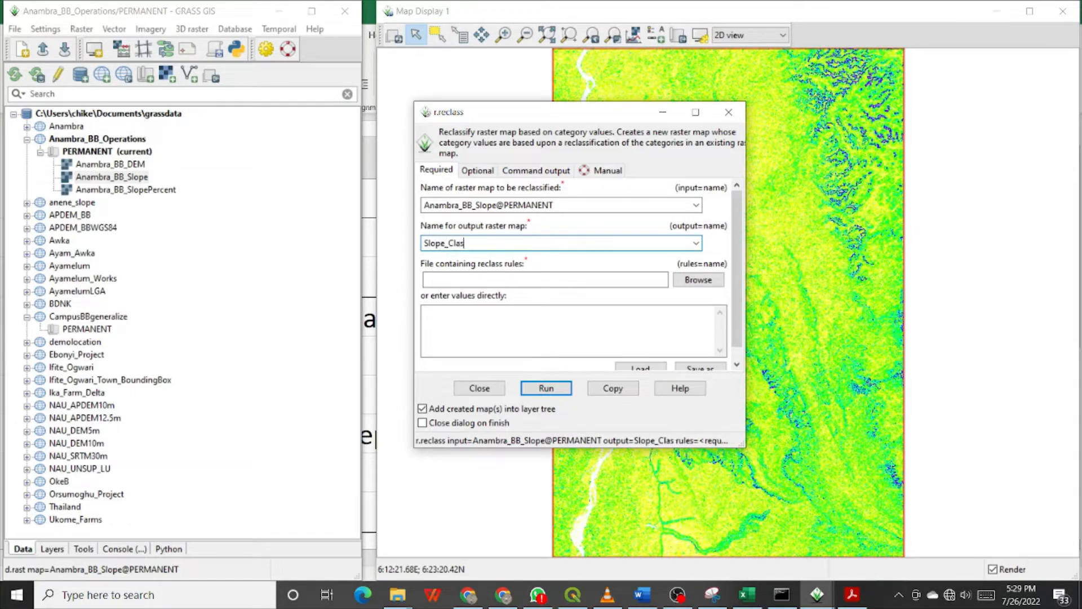
pyautogui.write('s')
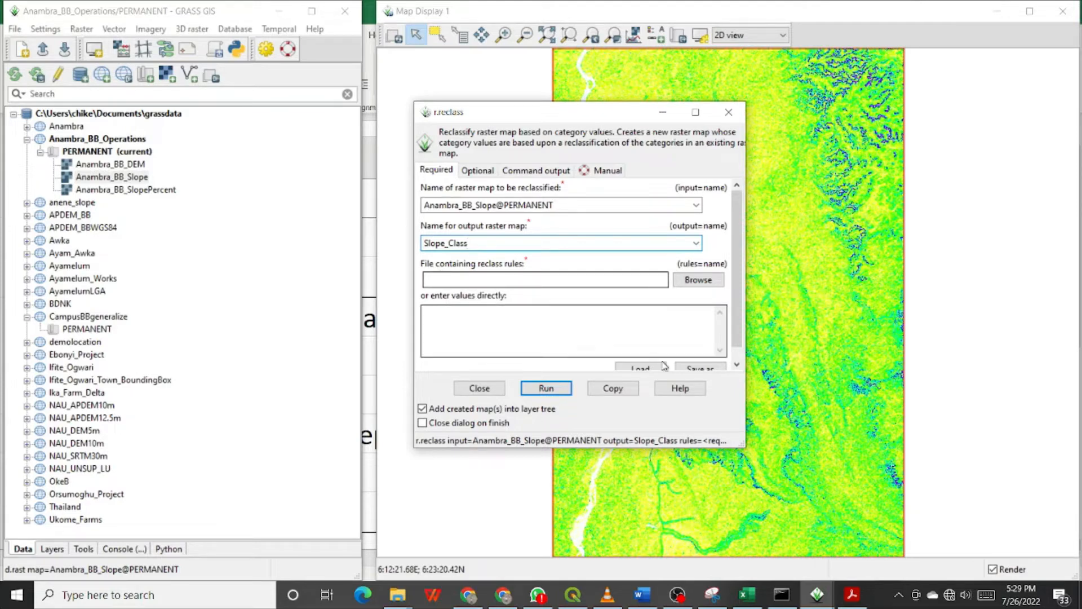
pyautogui.moveTo(642, 309)
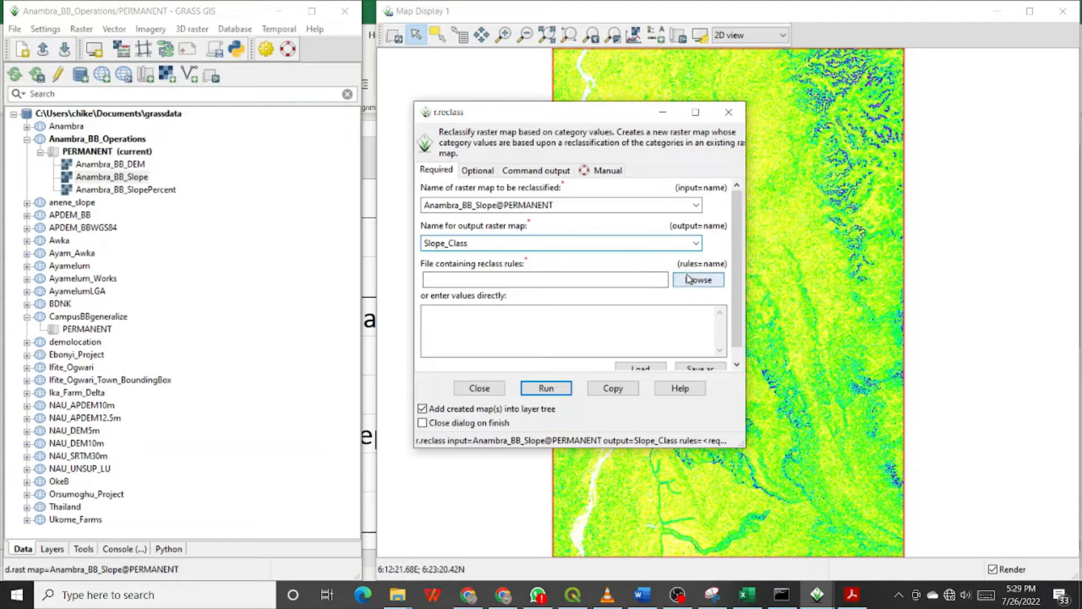
pyautogui.click(570, 331)
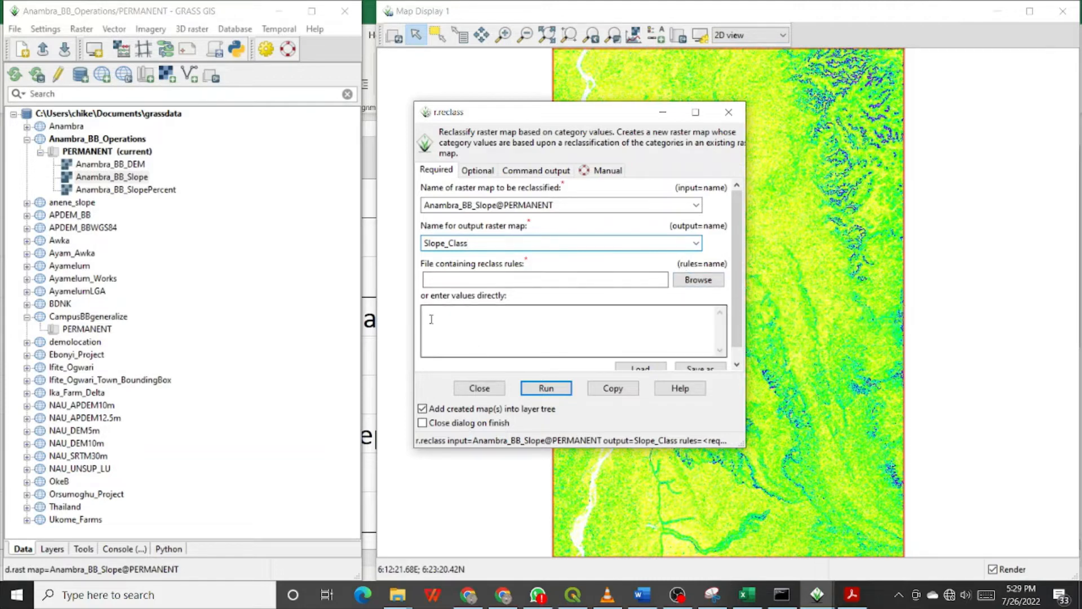
pyautogui.click(571, 330)
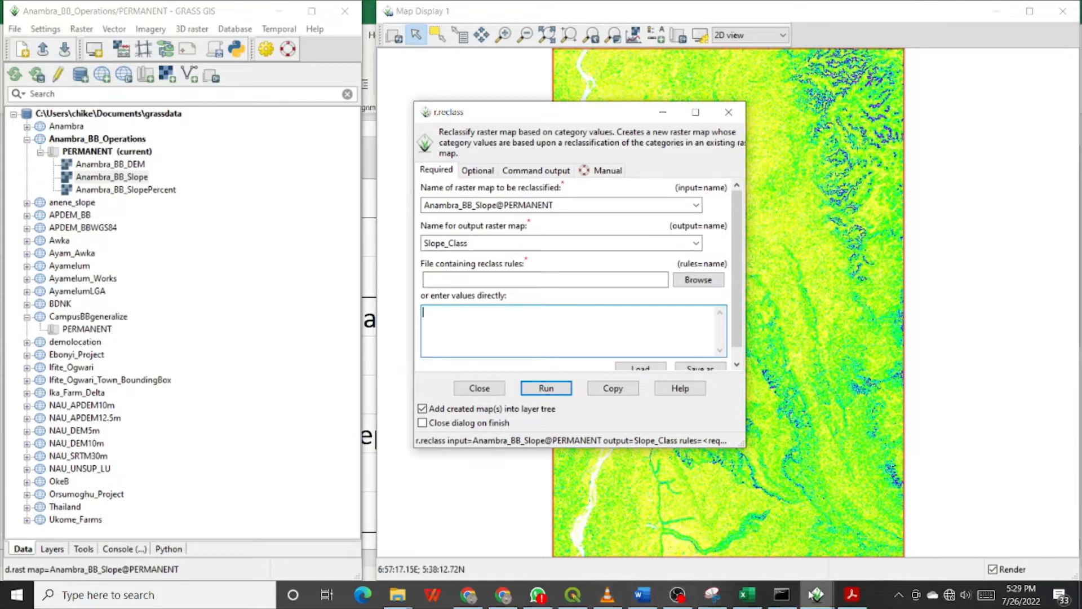
pyautogui.click(746, 594)
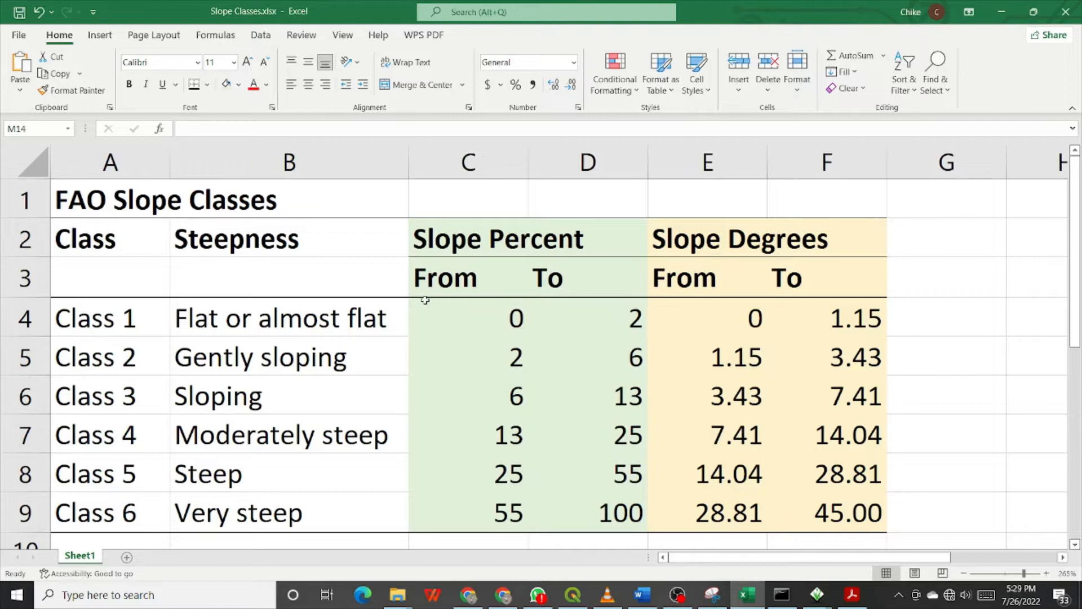
pyautogui.moveTo(476, 329)
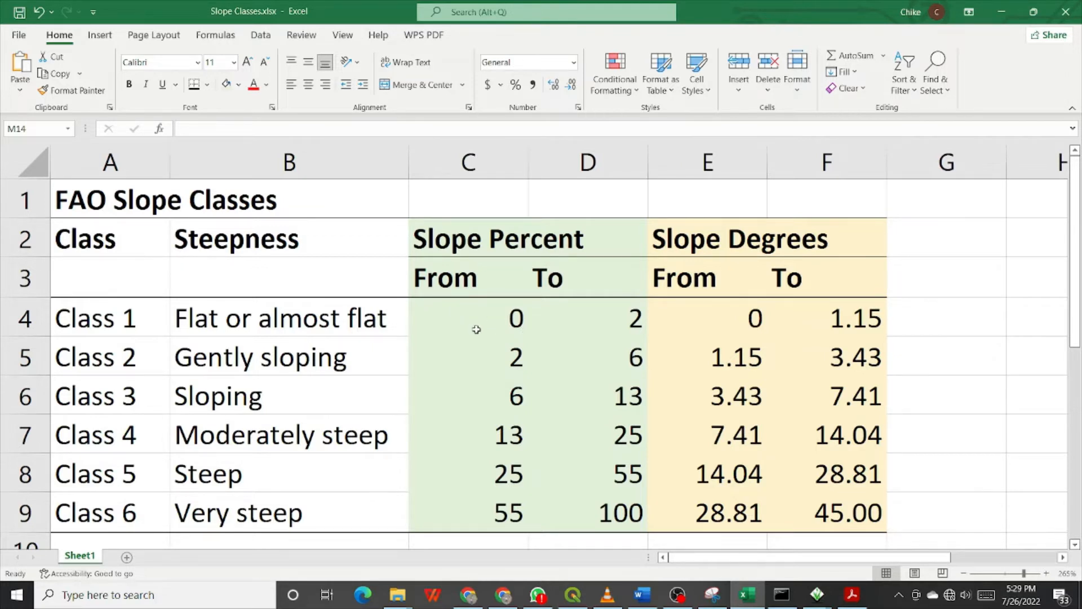
pyautogui.moveTo(672, 313)
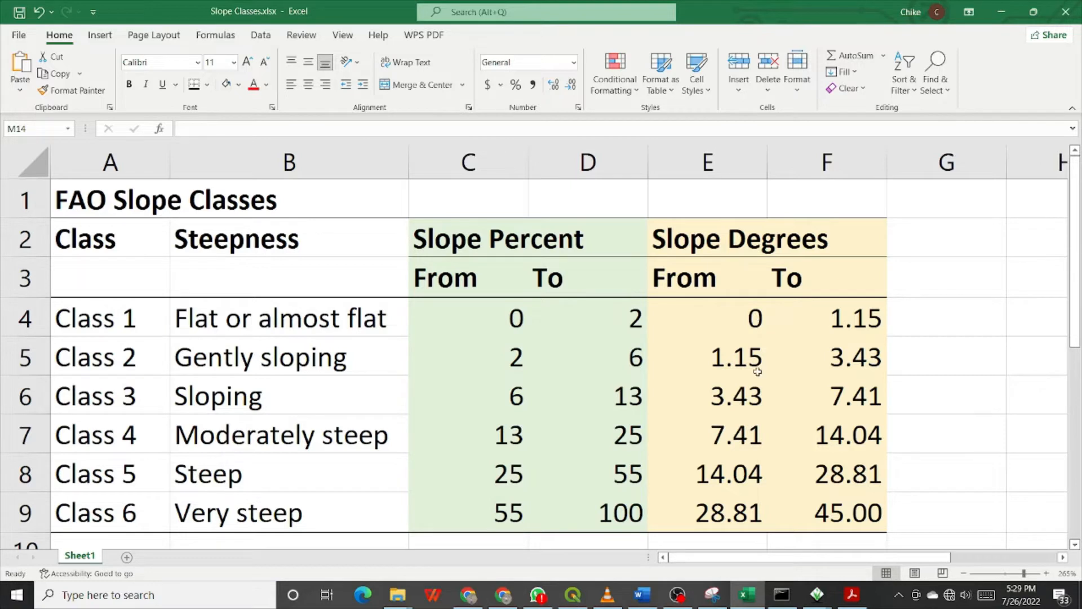
pyautogui.moveTo(849, 328)
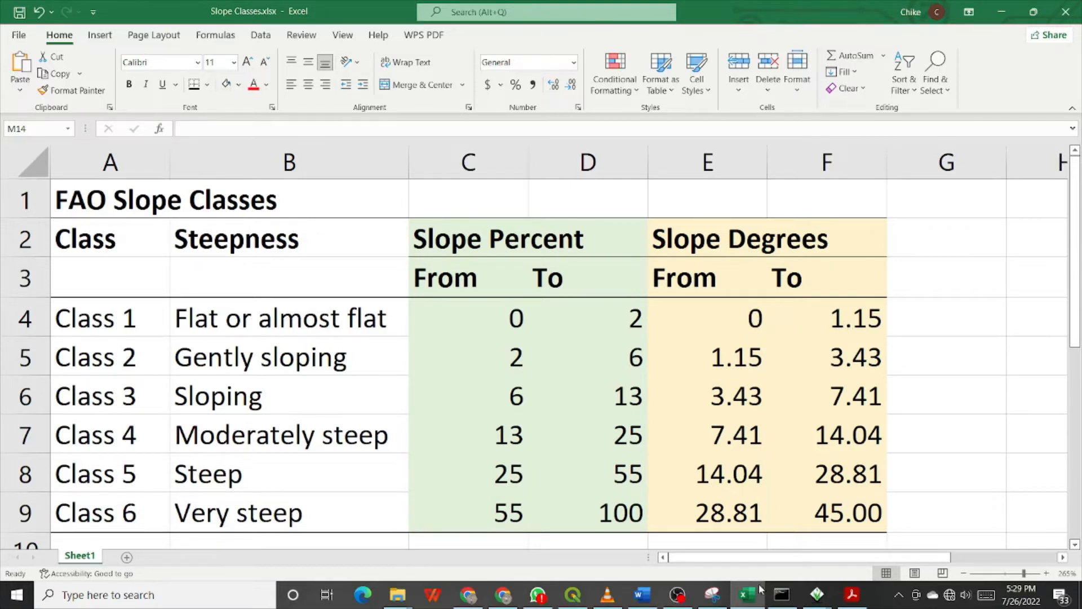
pyautogui.moveTo(576, 594)
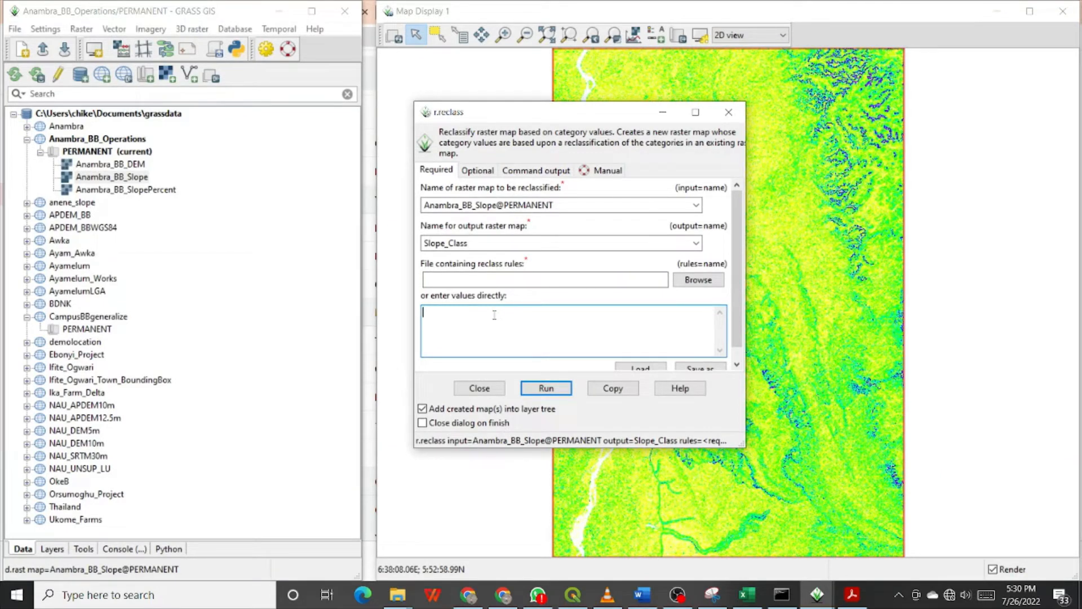
# Step: Write the first reclass rule 0 thru 1.15 = 1
pyautogui.write('0 thru')
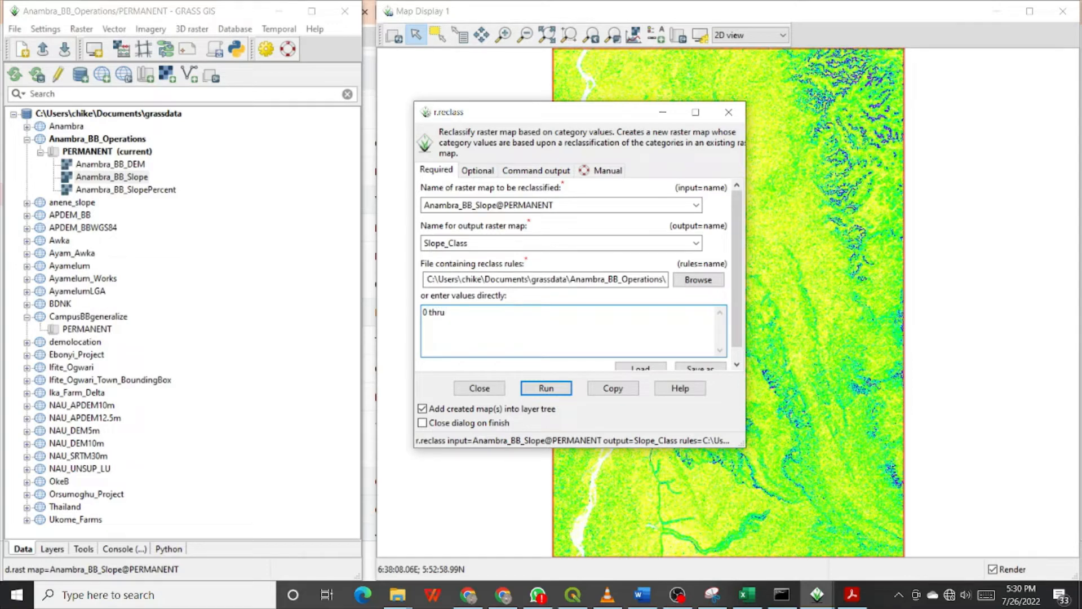
pyautogui.write('1.')
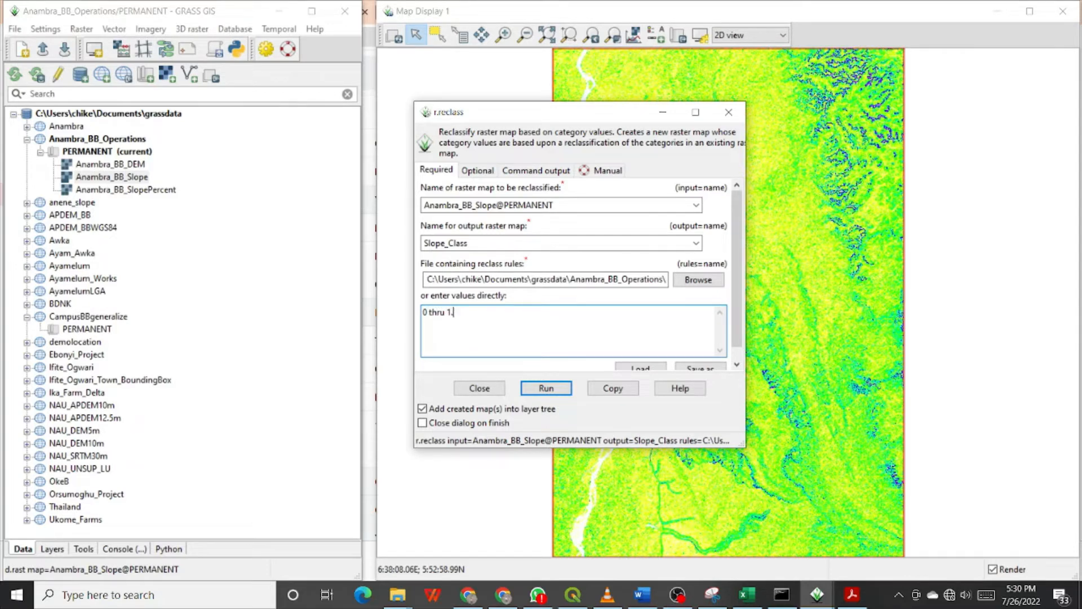
pyautogui.write('15')
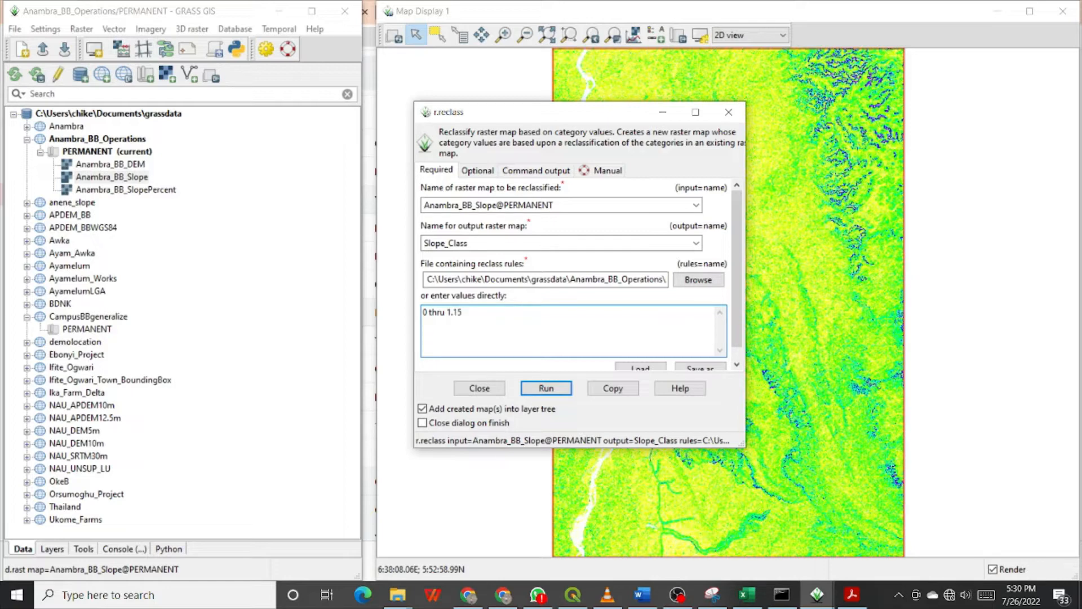
pyautogui.write('=')
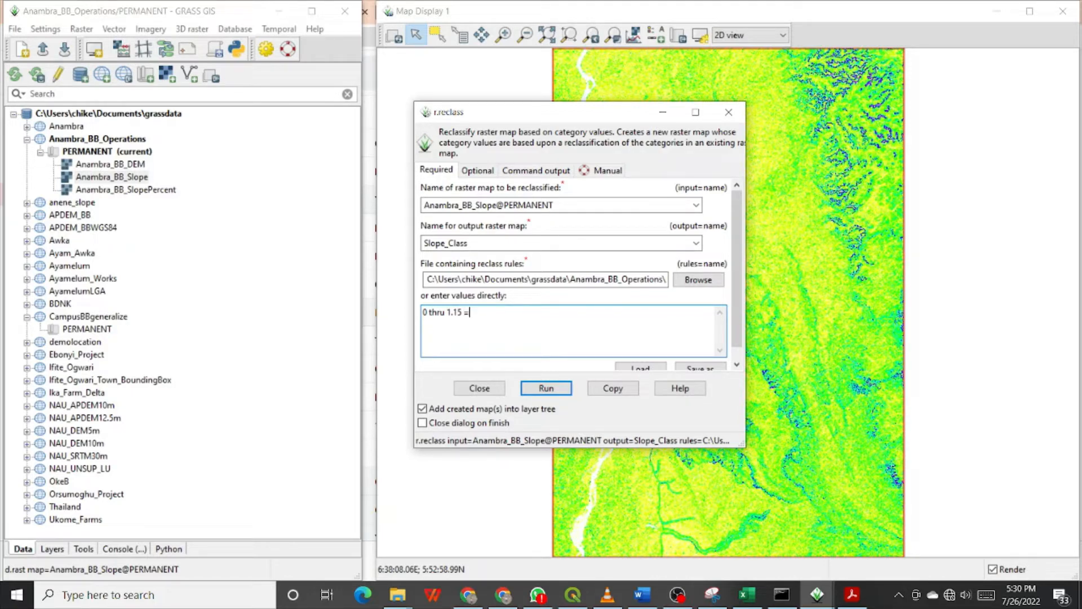
pyautogui.write('1')
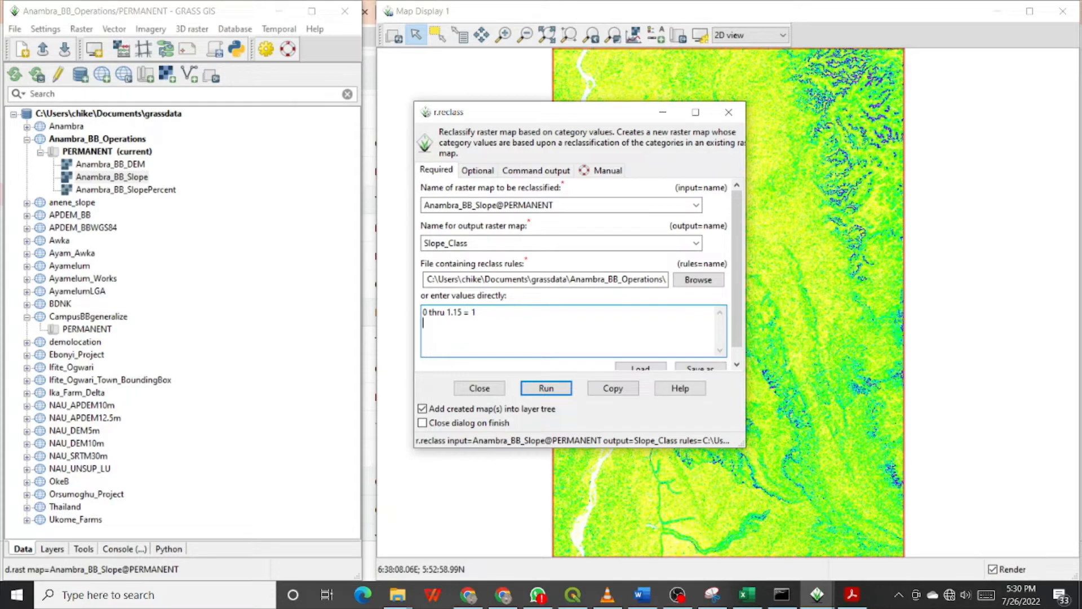
# Step: Write the second reclass rule 1.15 thru 3.43 = 2
pyautogui.write('1.1')
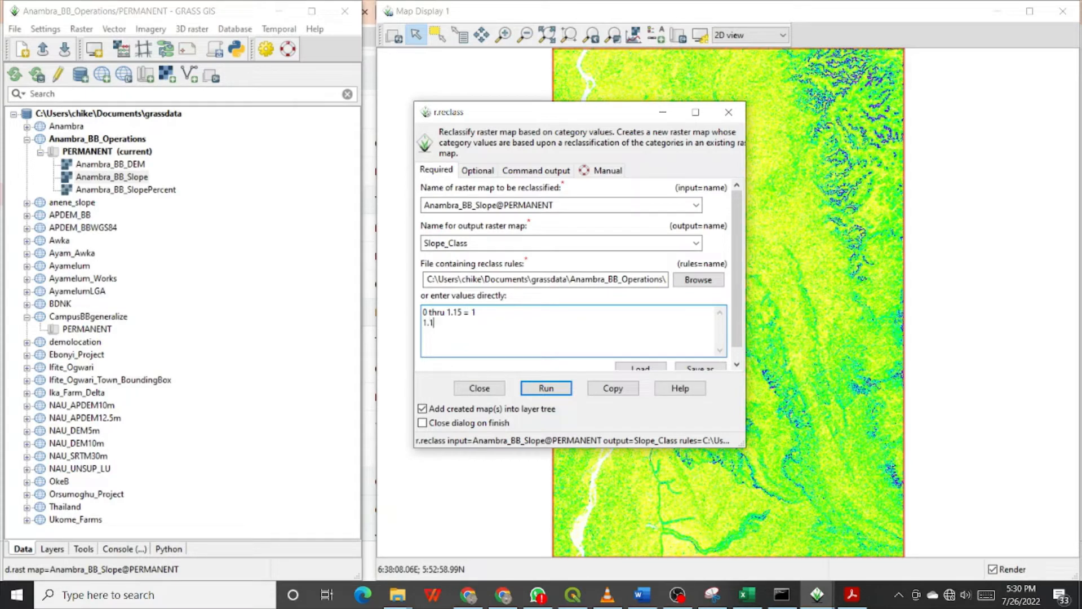
pyautogui.write('5')
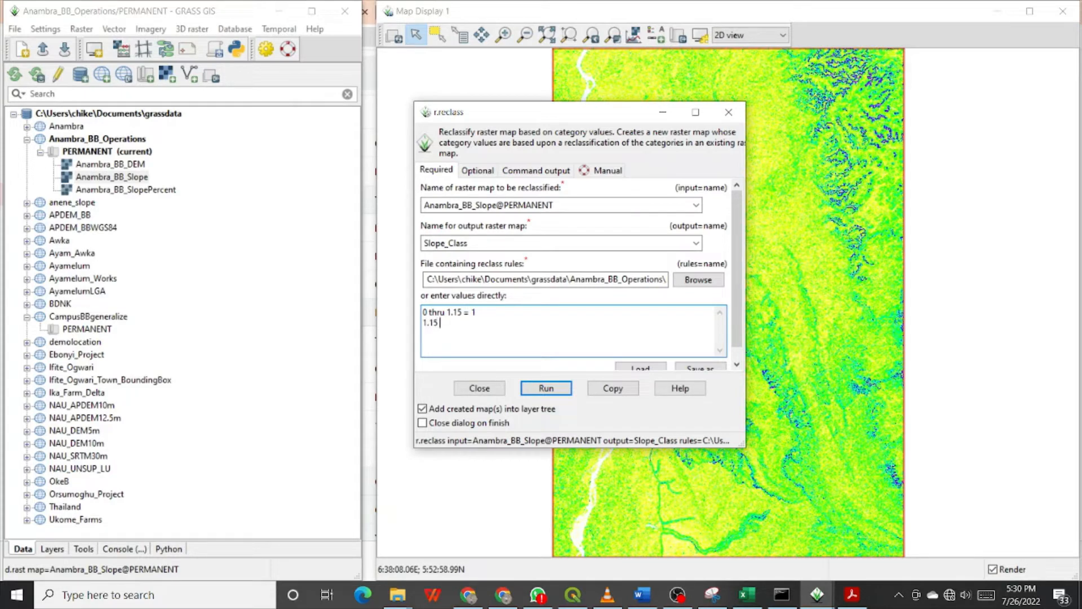
pyautogui.write('y')
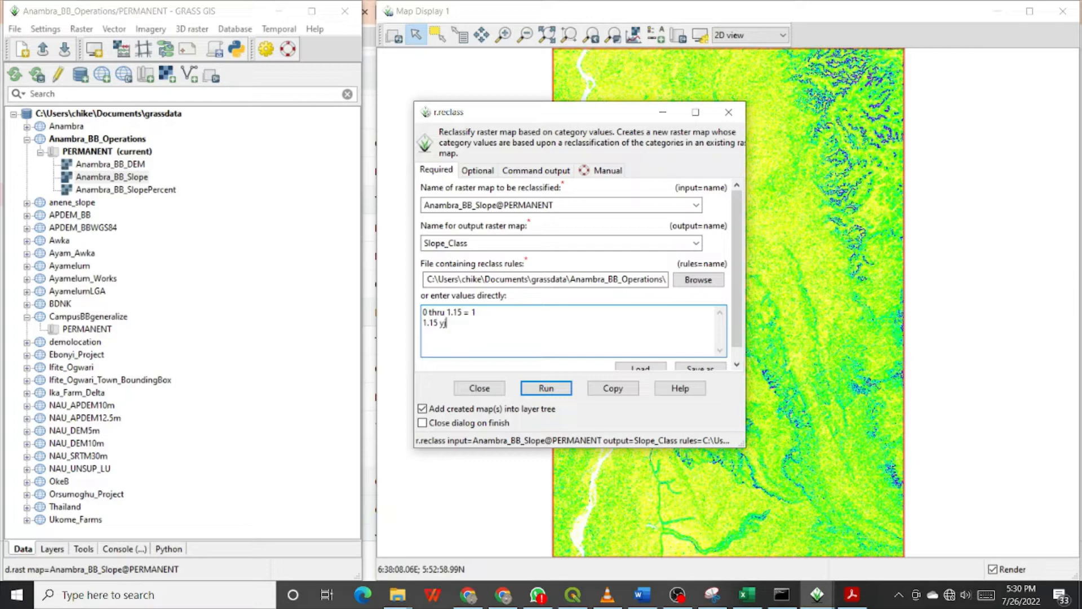
pyautogui.write('r')
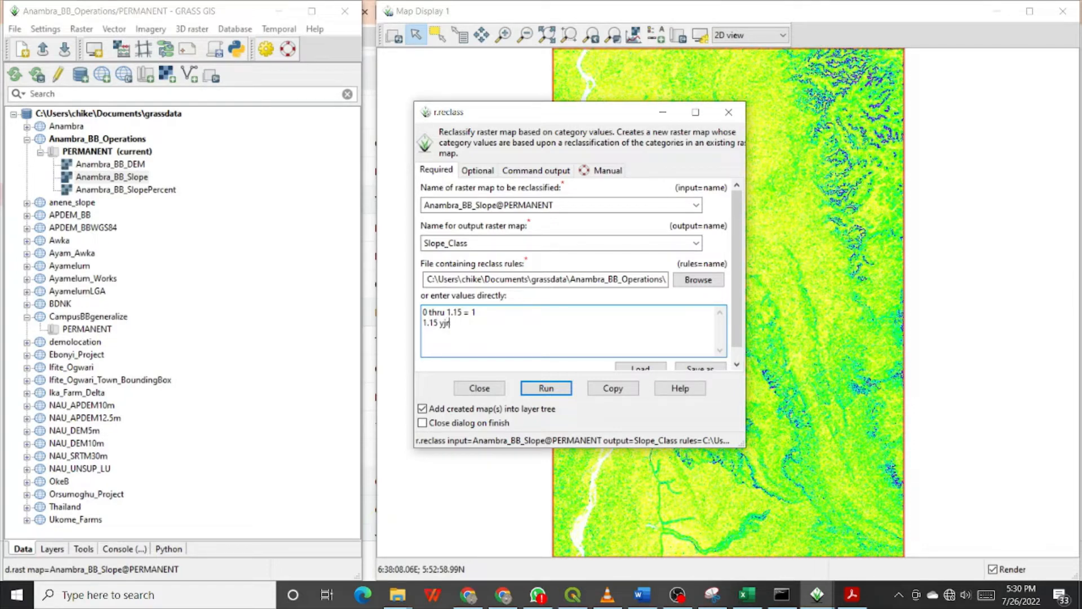
pyautogui.write('thru')
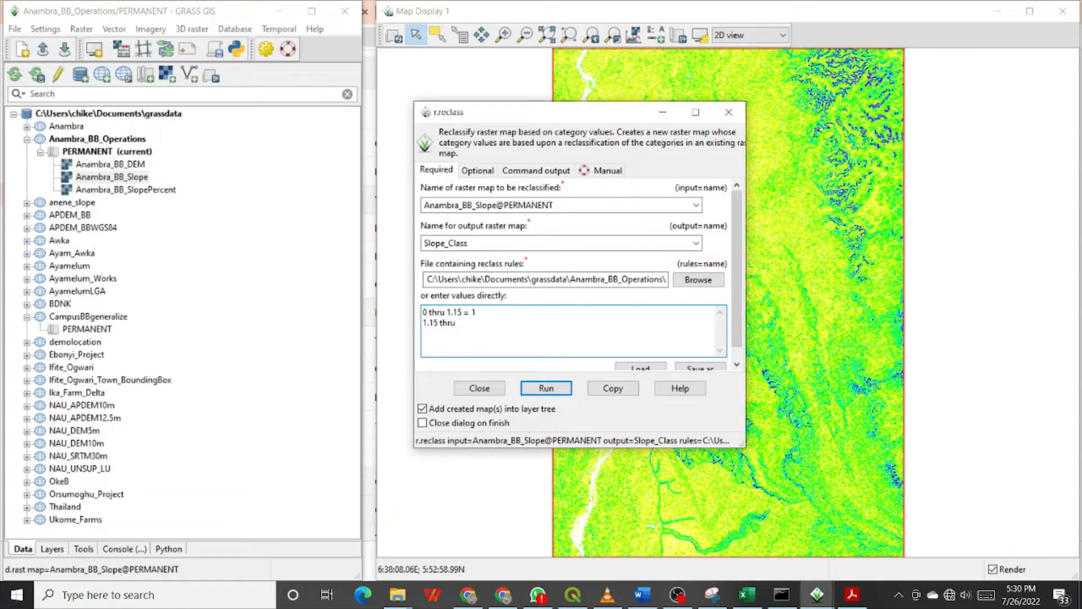
pyautogui.write('3.')
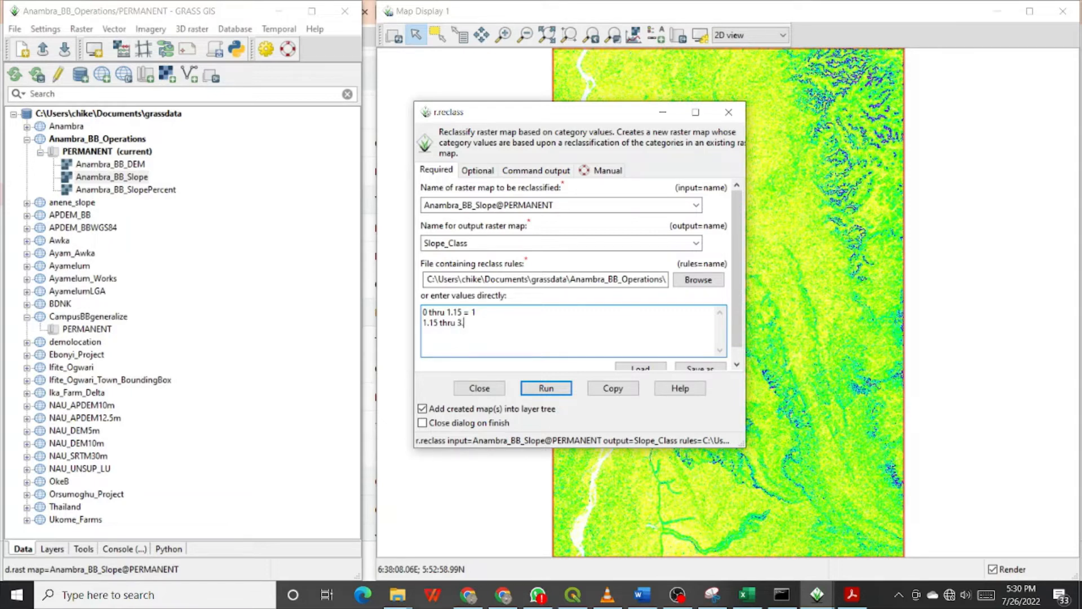
pyautogui.write('43')
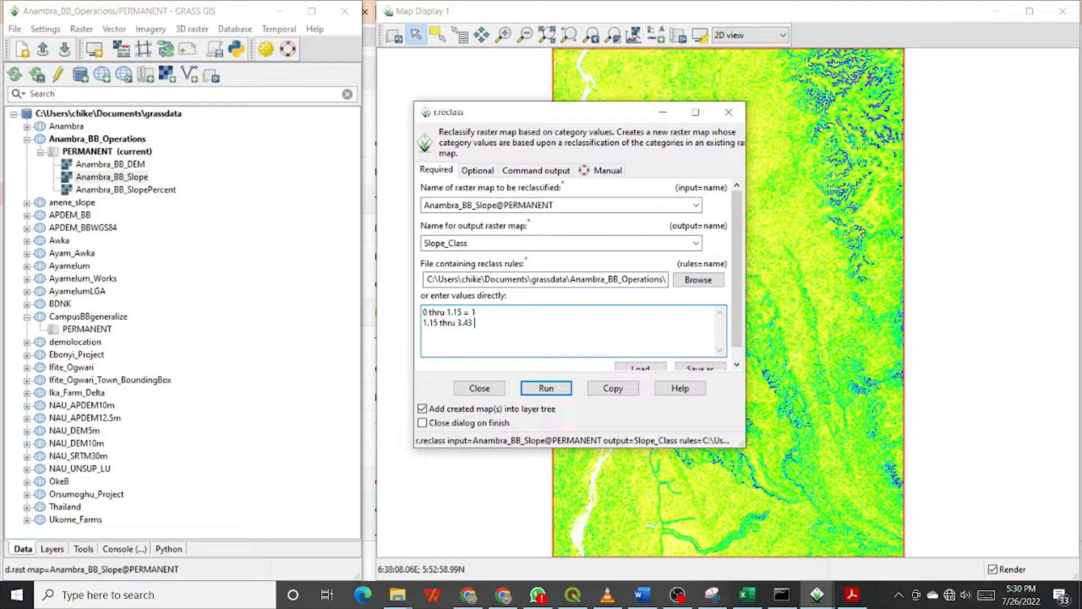
pyautogui.write('=')
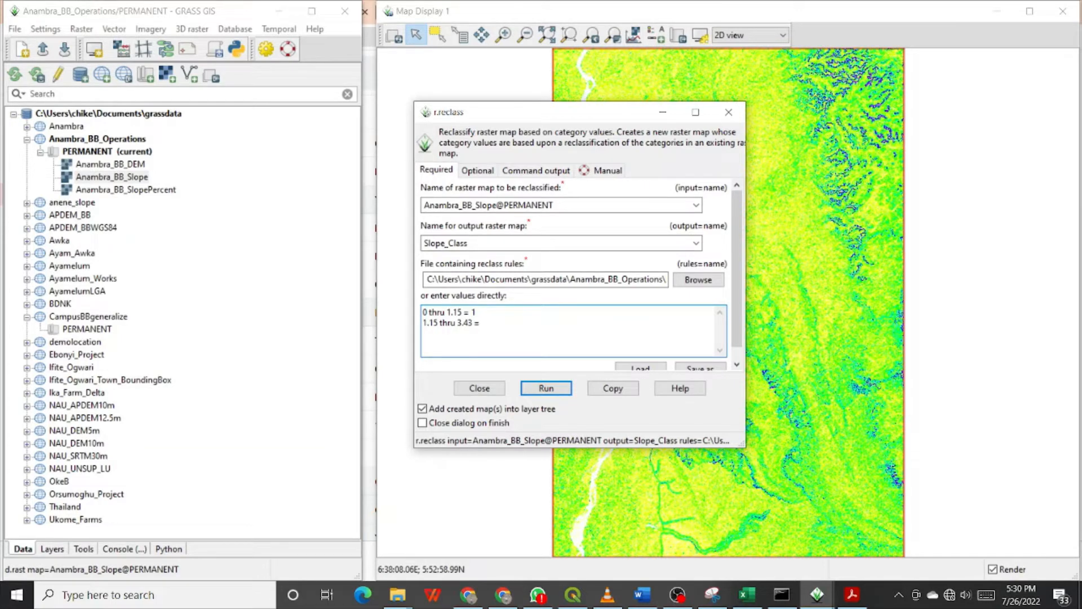
pyautogui.write('2')
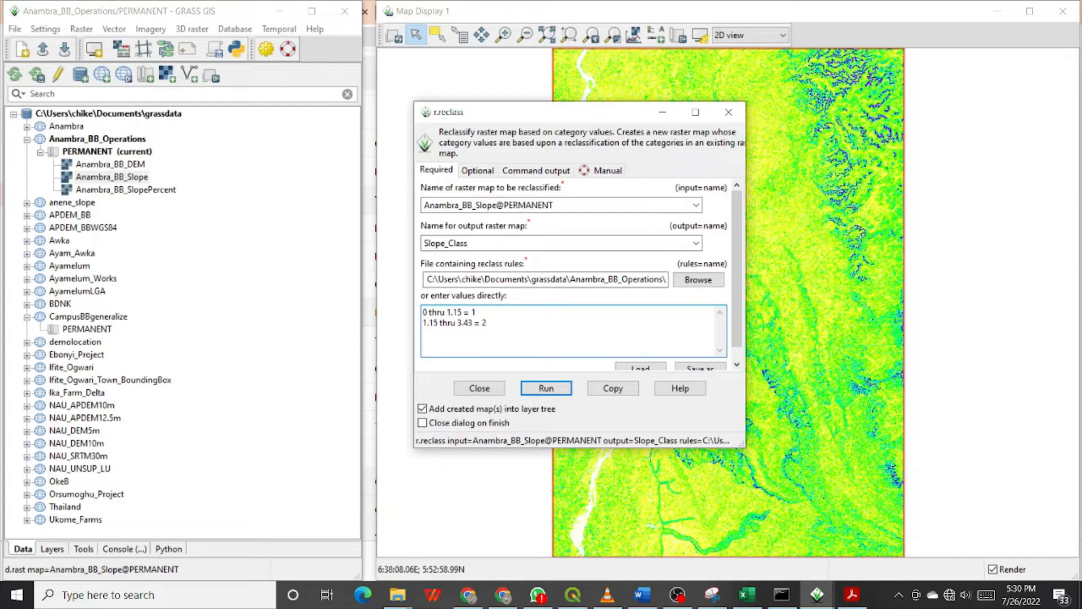
# Step: Write the third reclass rule 3.43 thru 7.41 = 3
pyautogui.write('3')
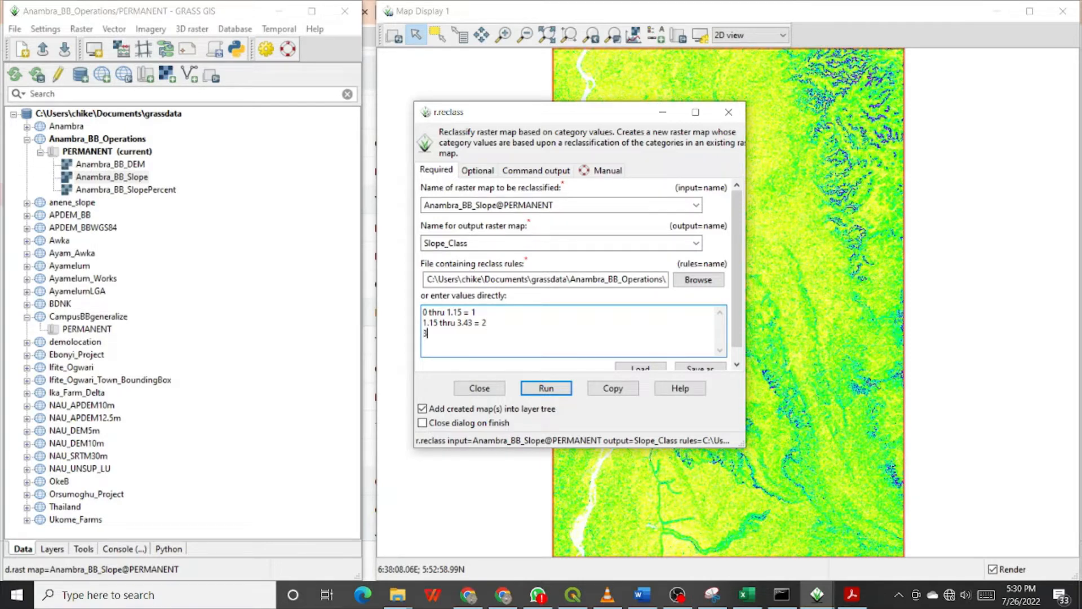
pyautogui.write('.43')
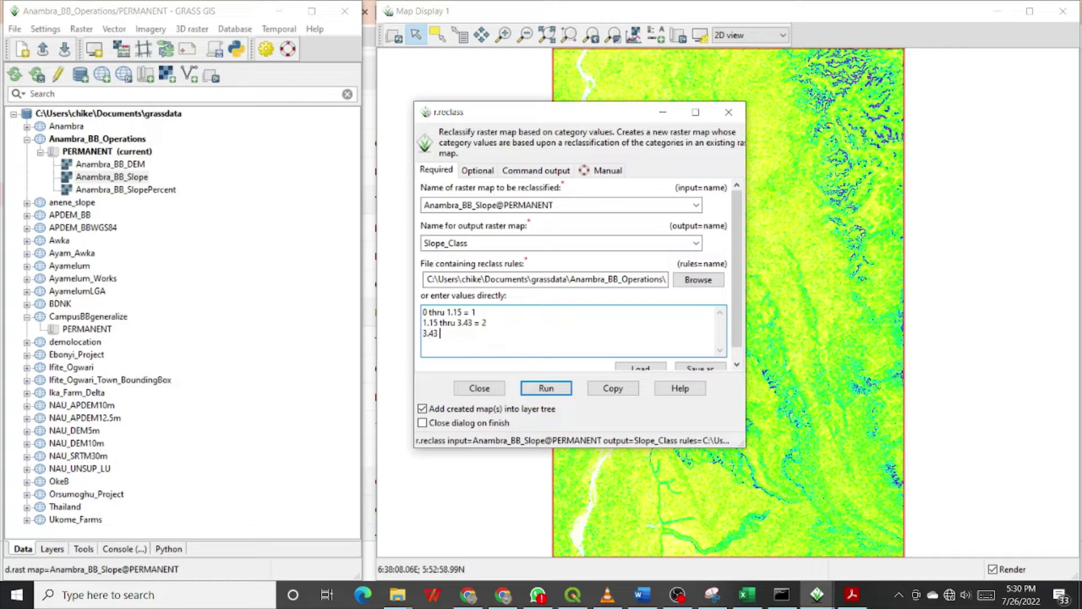
pyautogui.write('thru')
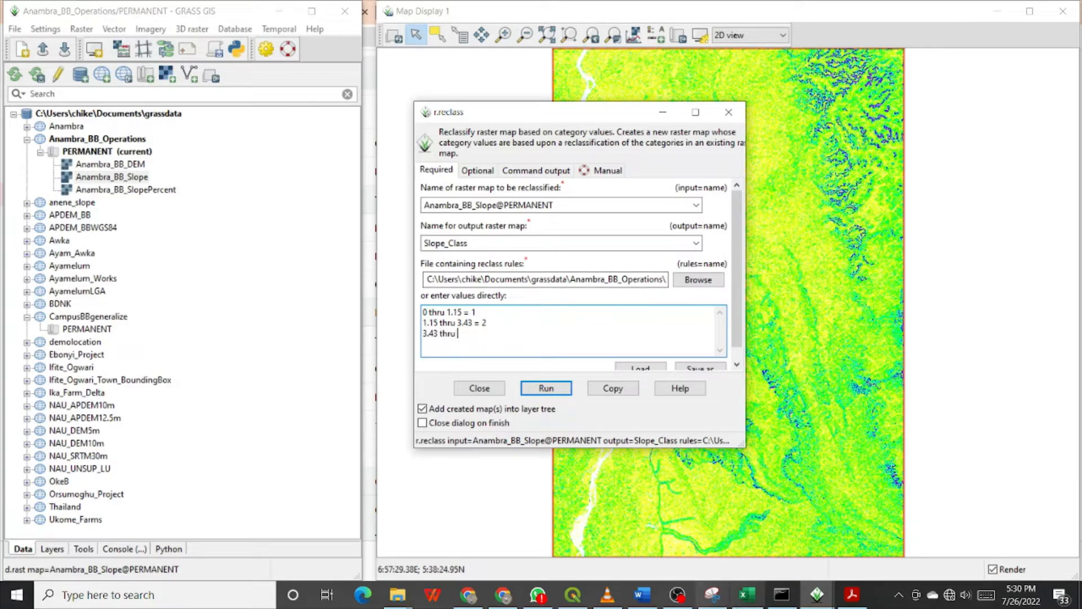
pyautogui.moveTo(746, 594)
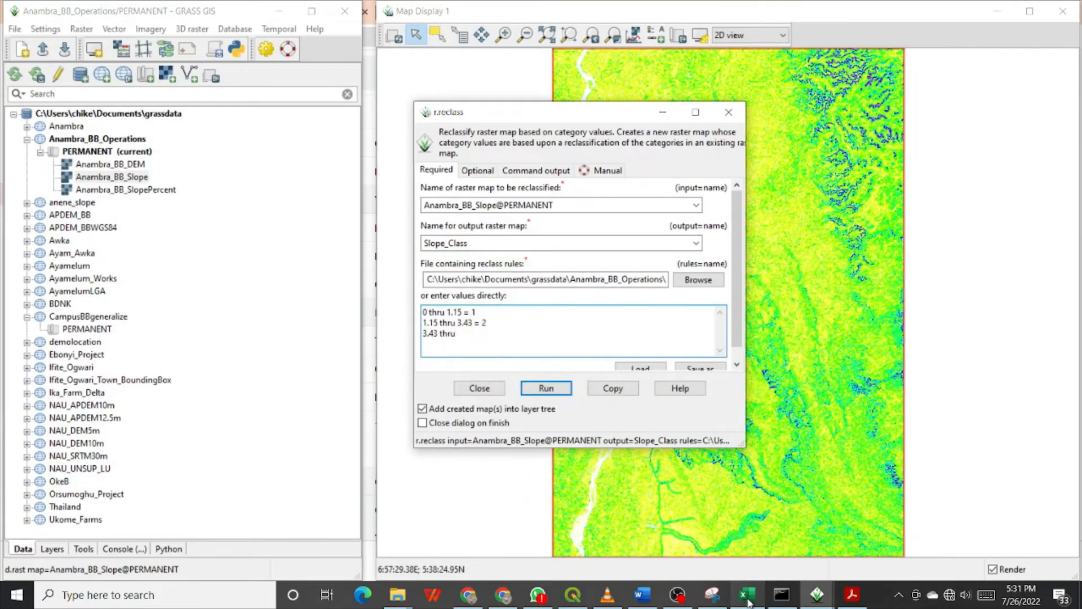
pyautogui.write('7')
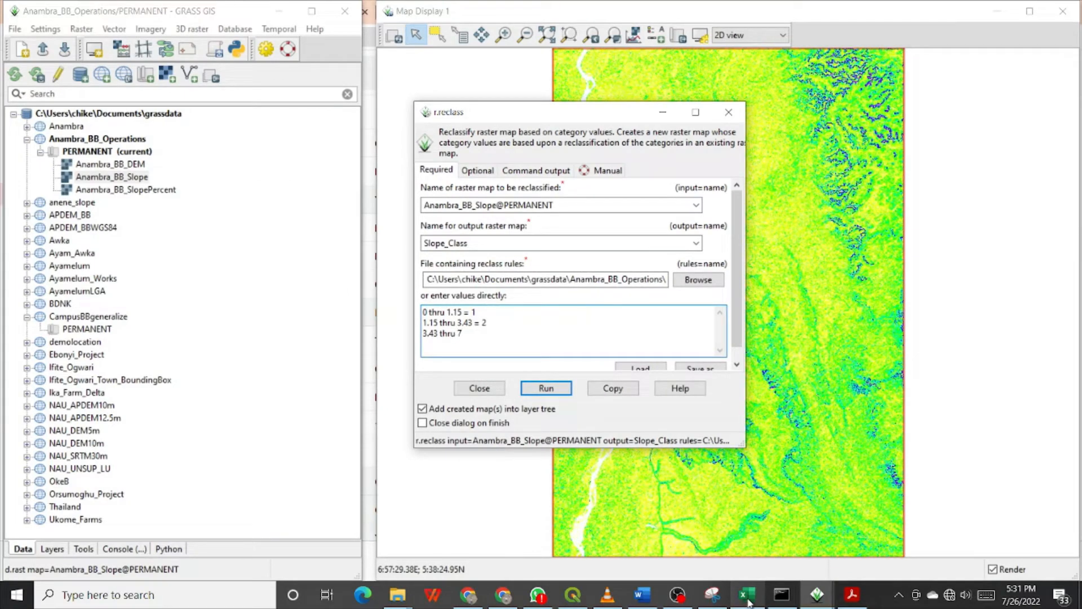
pyautogui.write('.41')
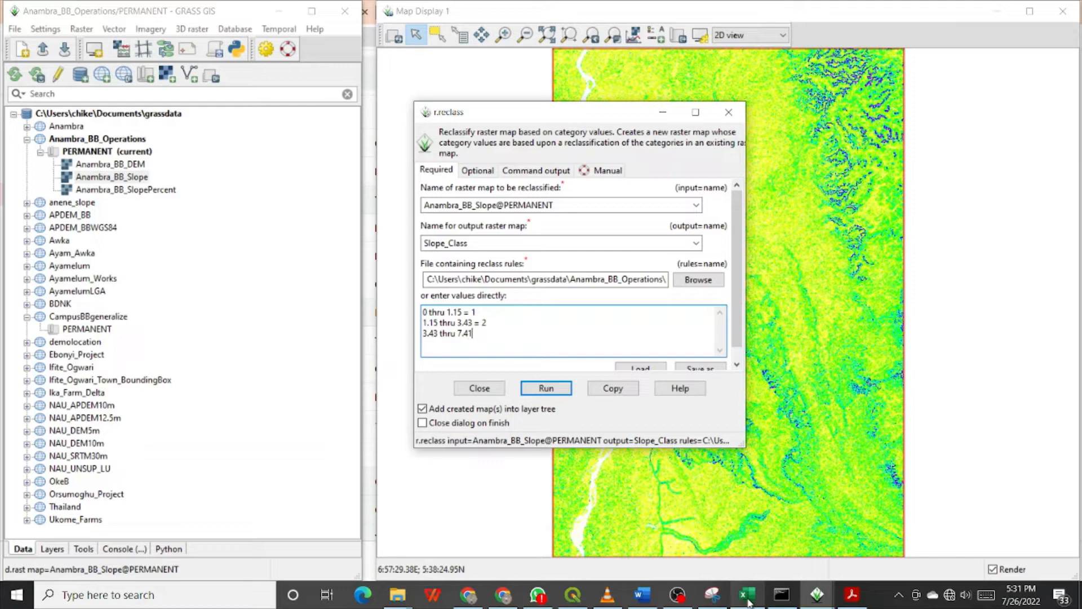
pyautogui.write('-')
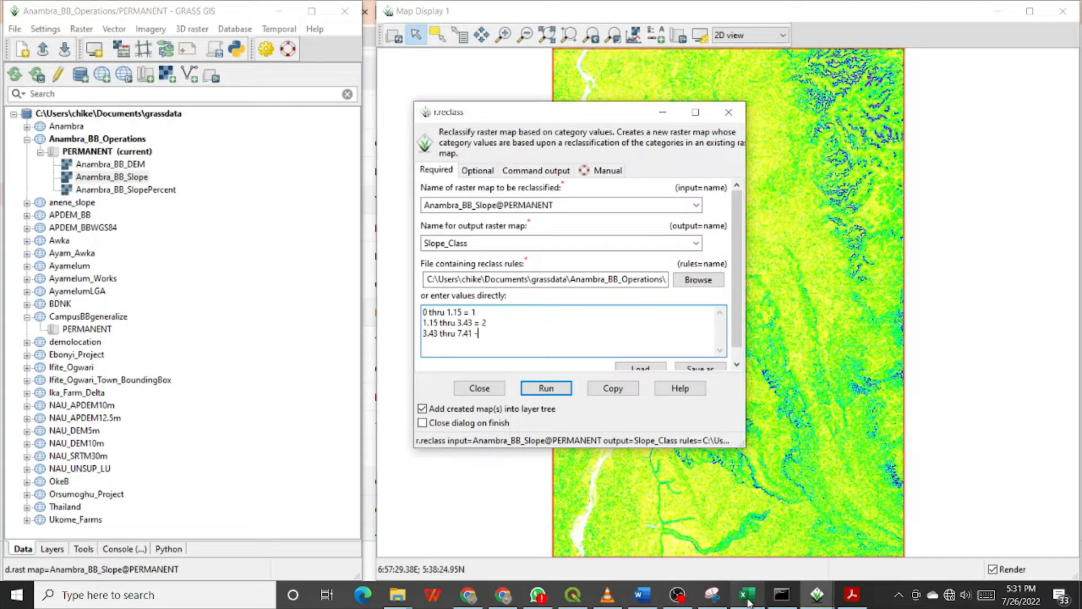
pyautogui.write('=')
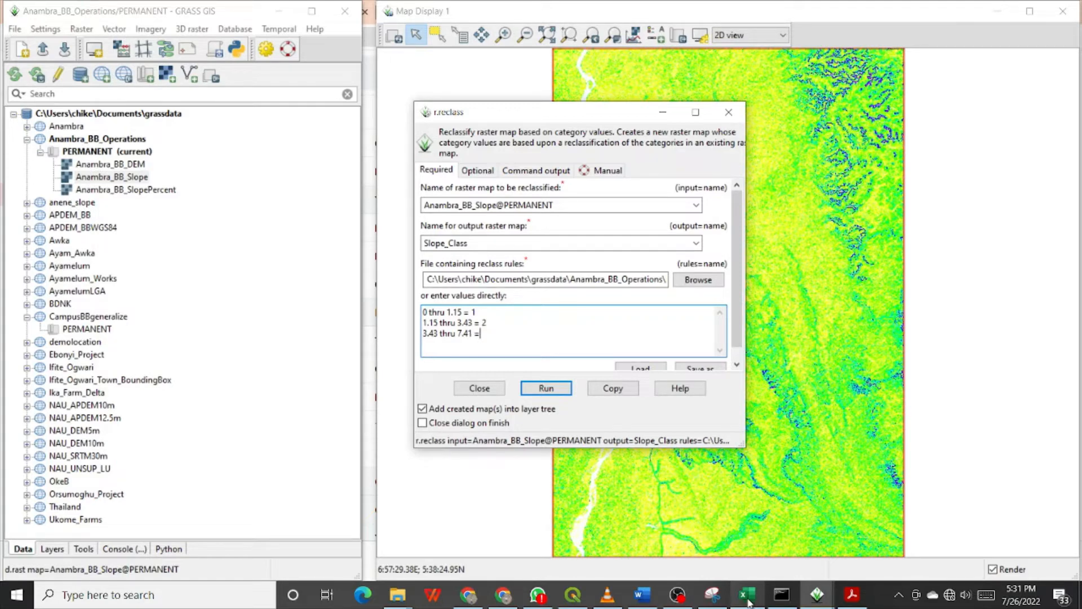
pyautogui.write('3')
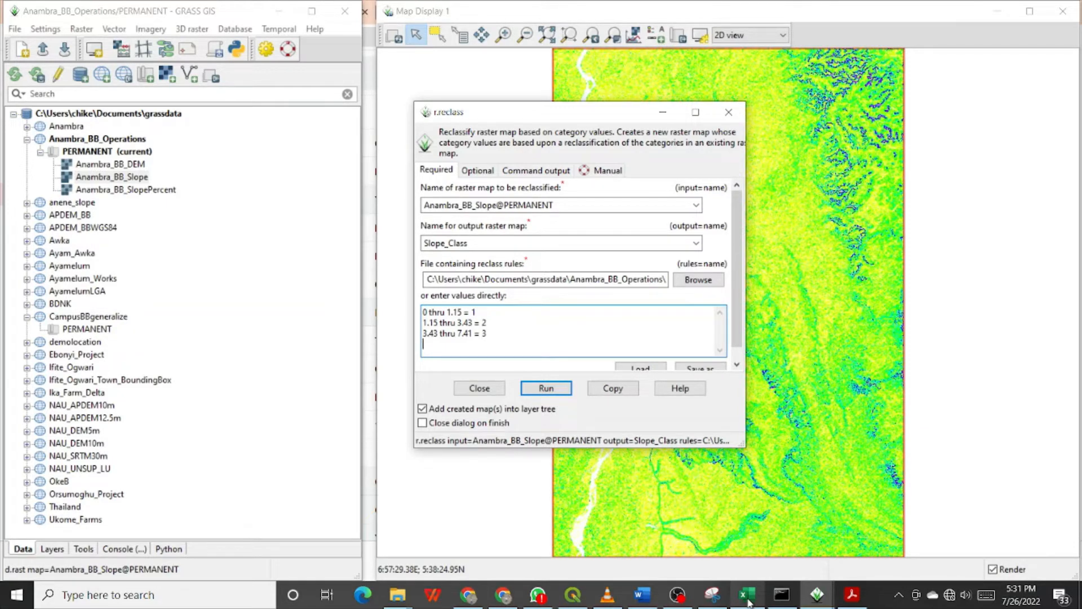
# Step: Write the fourth rule 7.41 thru 14.04 = 4, checking values against the FAO slope class table
pyautogui.write('7.')
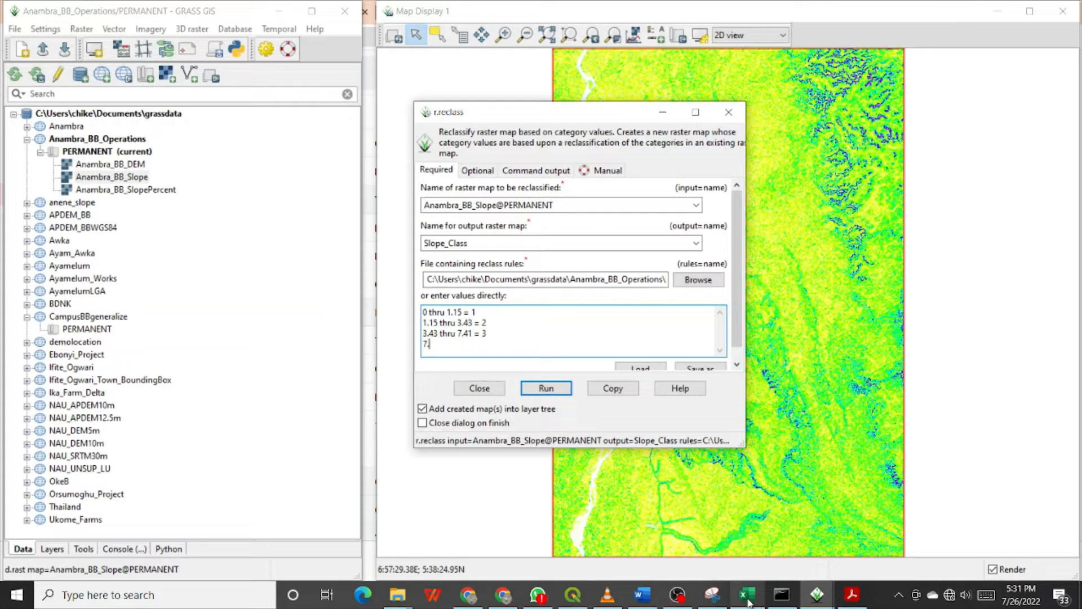
pyautogui.write('7.41')
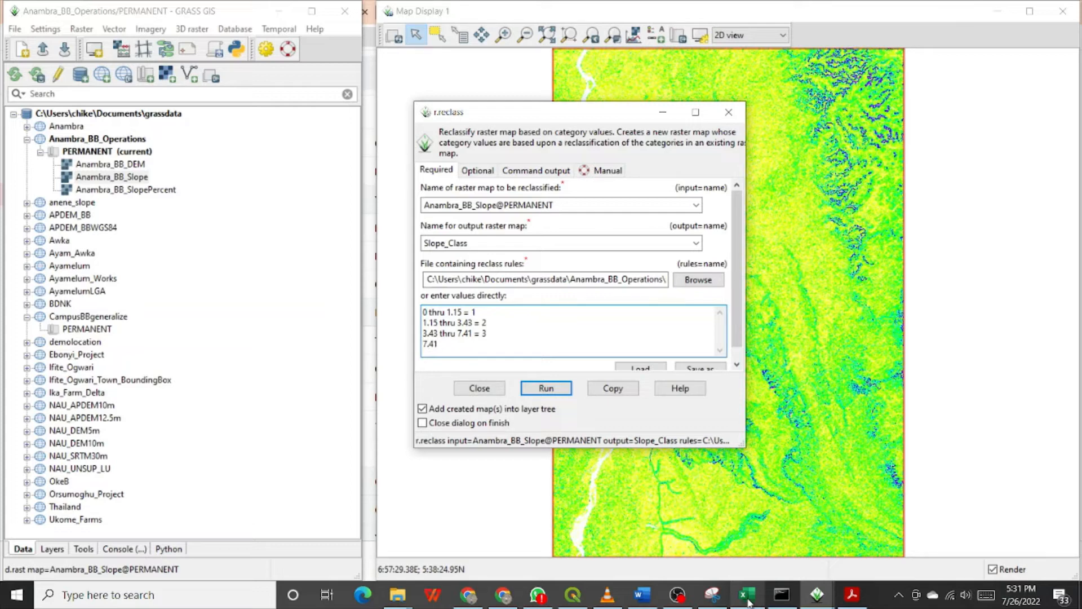
pyautogui.write('thru')
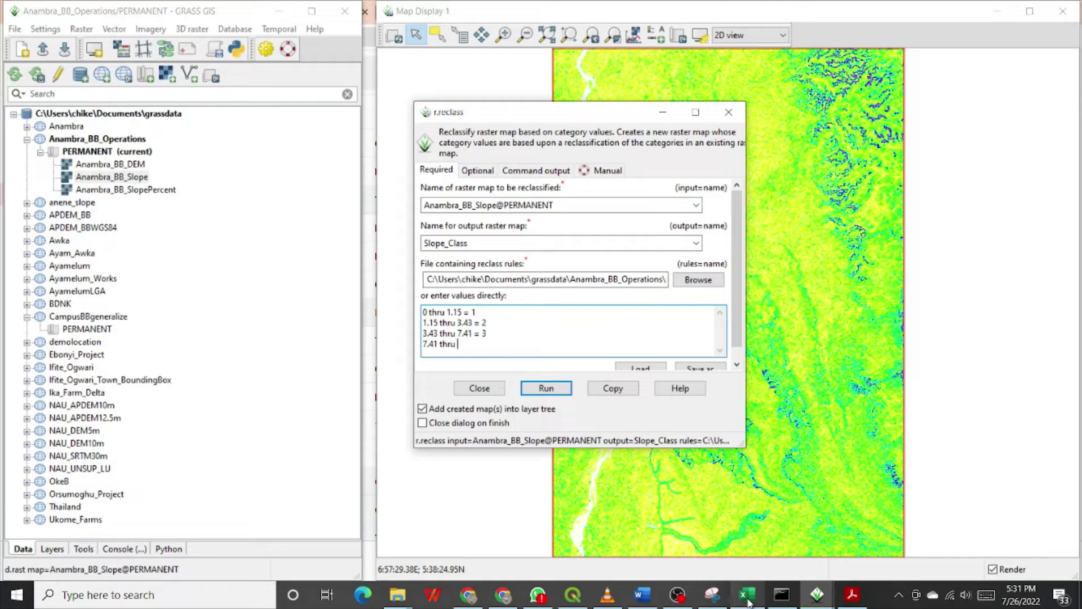
pyautogui.write('14.')
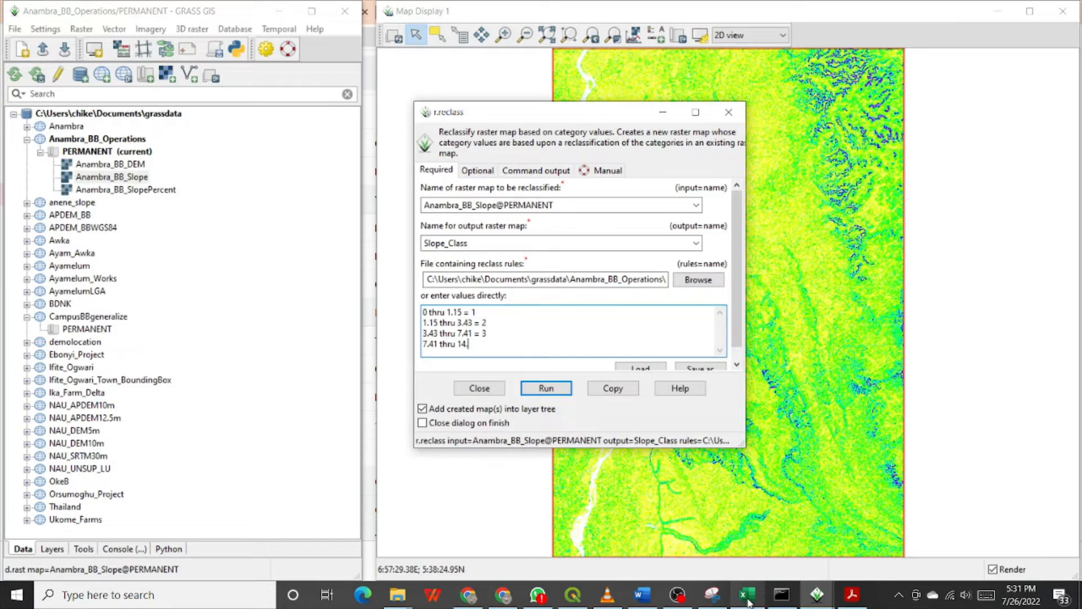
pyautogui.write('04 =')
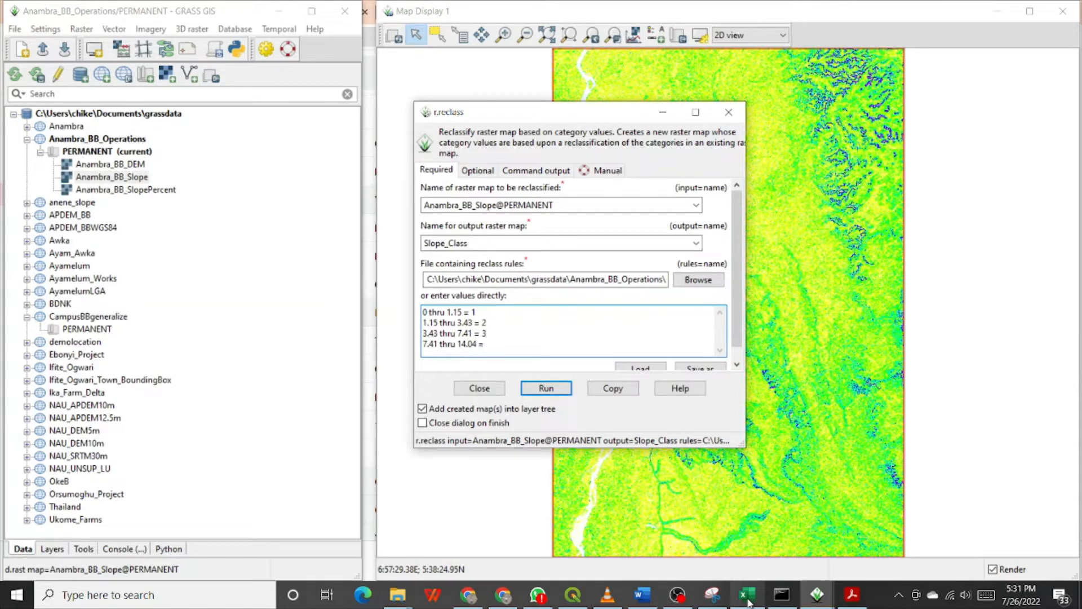
pyautogui.write('4')
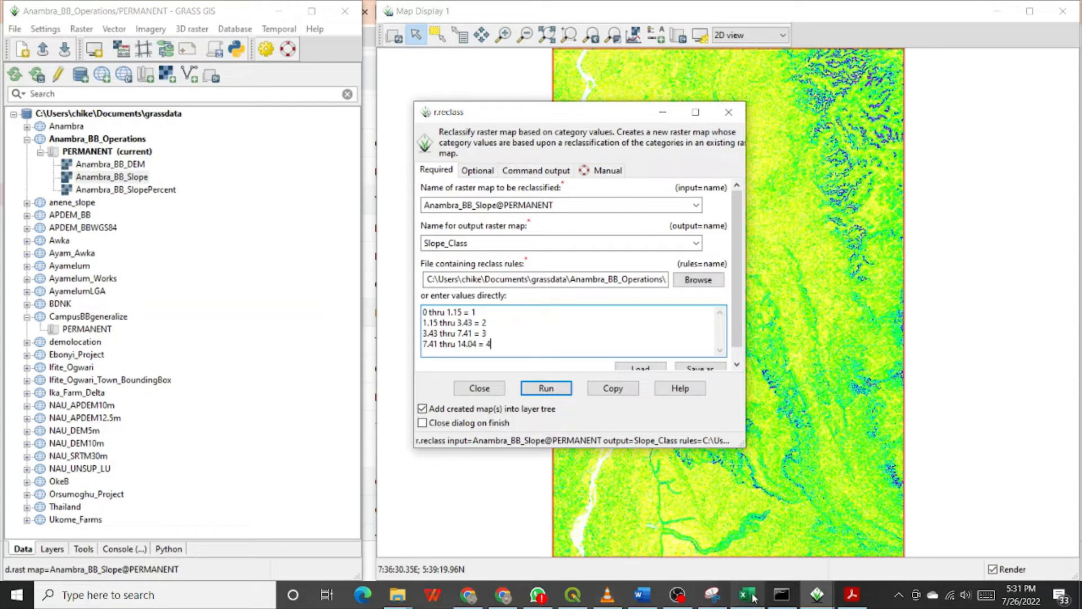
pyautogui.click(746, 594)
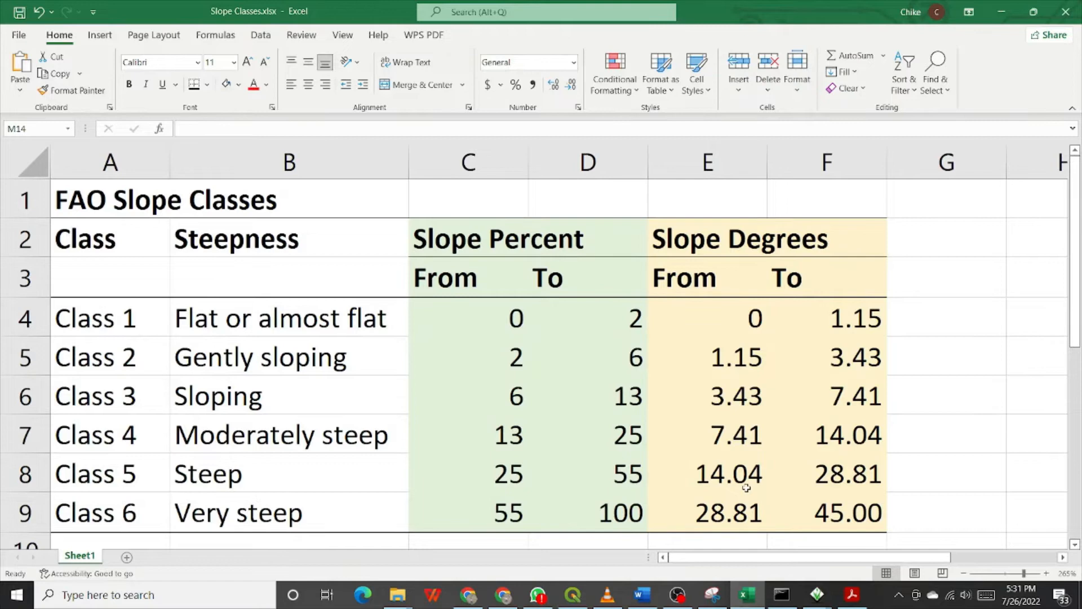
pyautogui.moveTo(871, 494)
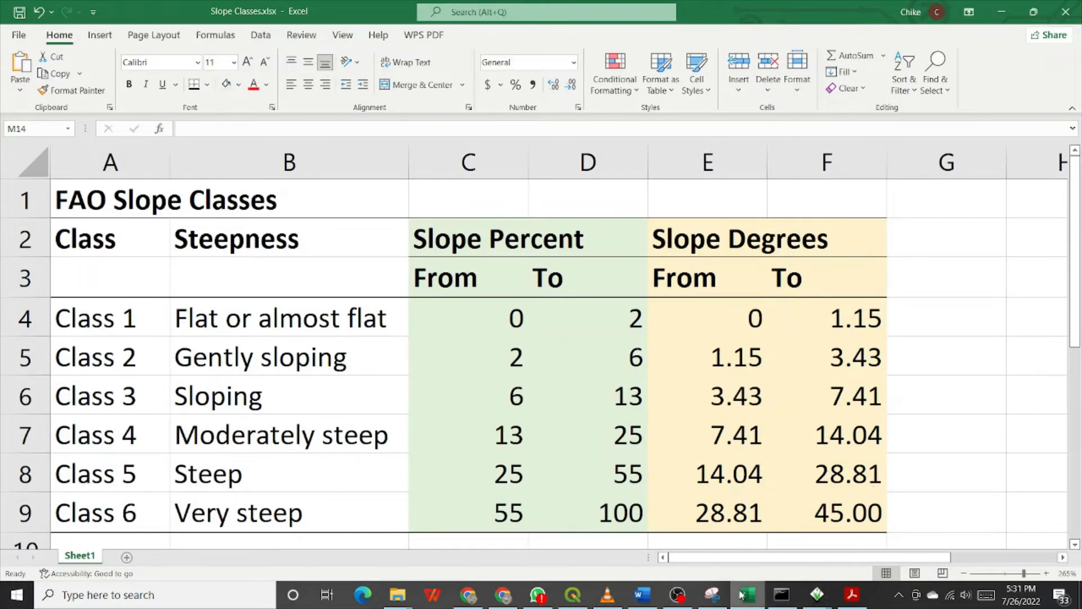
pyautogui.click(742, 594)
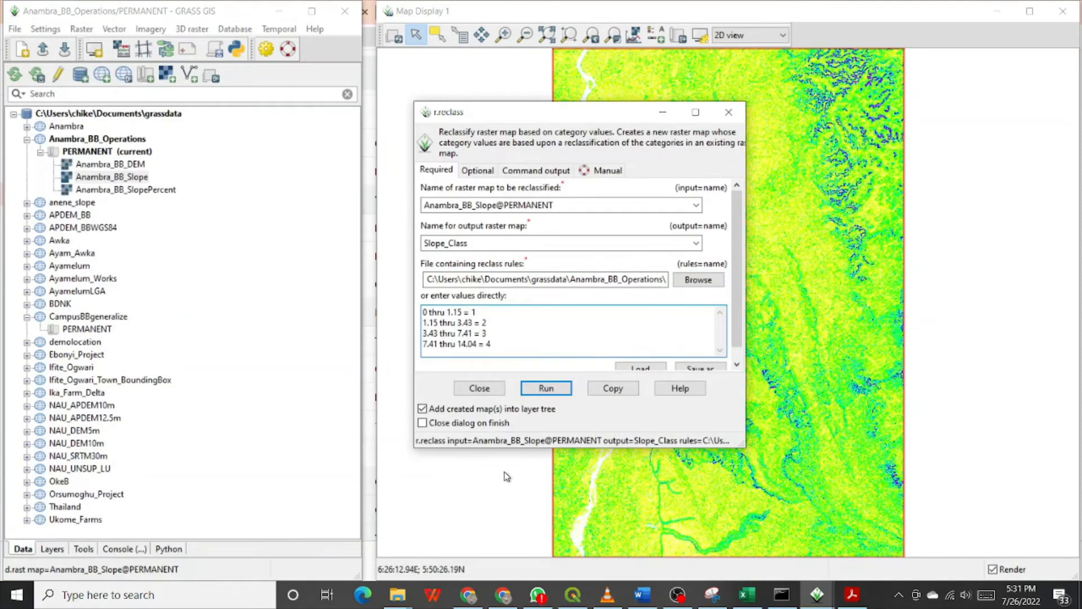
# Step: Write the fifth reclass rule 14.04 thru 28.81 = 5
pyautogui.scroll(-3)
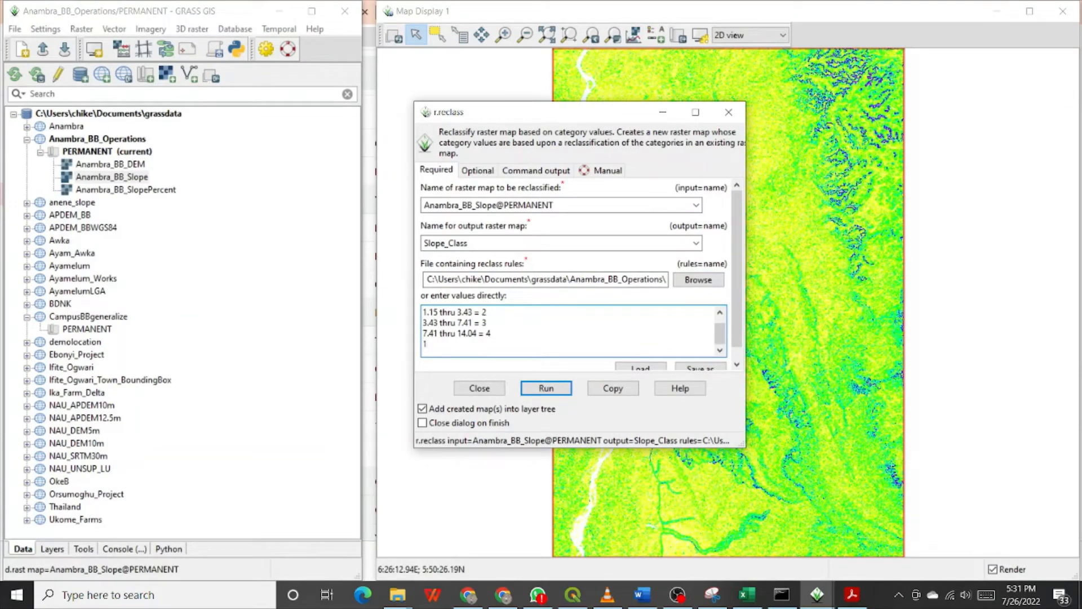
pyautogui.write('4.')
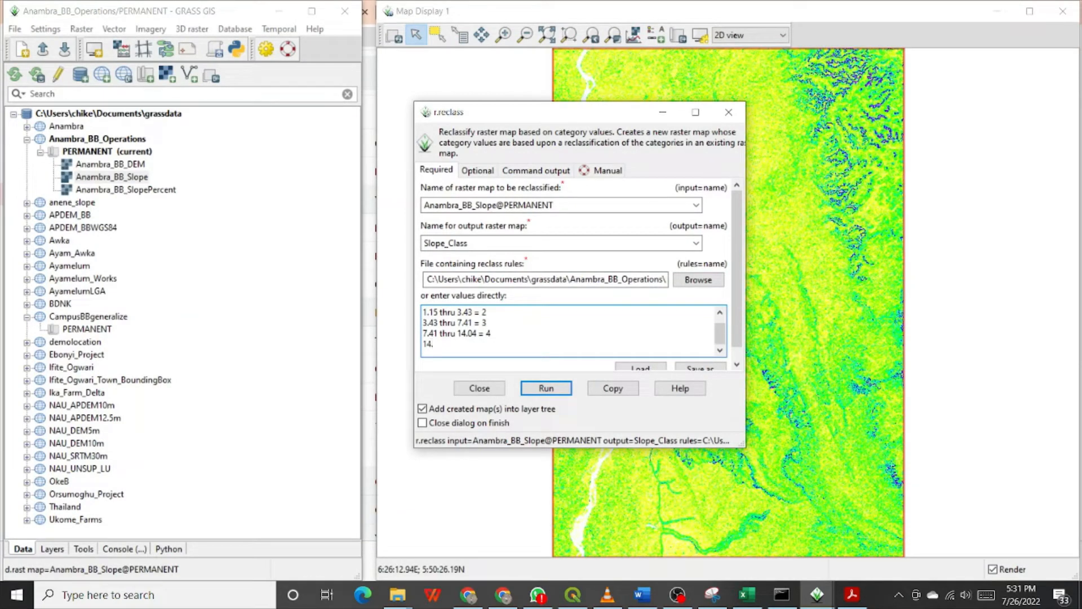
pyautogui.write('.04')
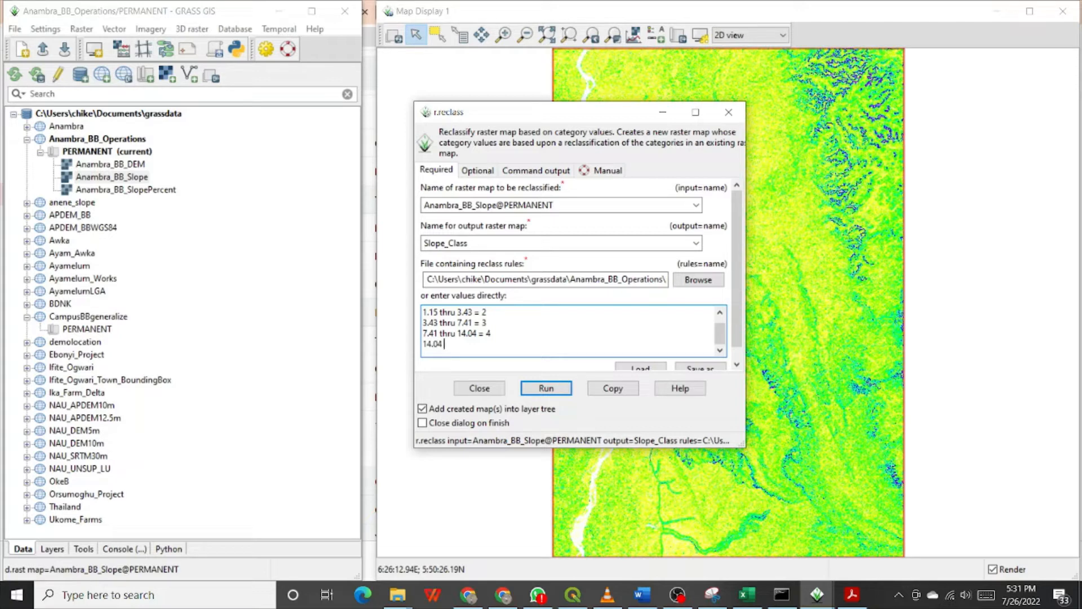
pyautogui.write('thr')
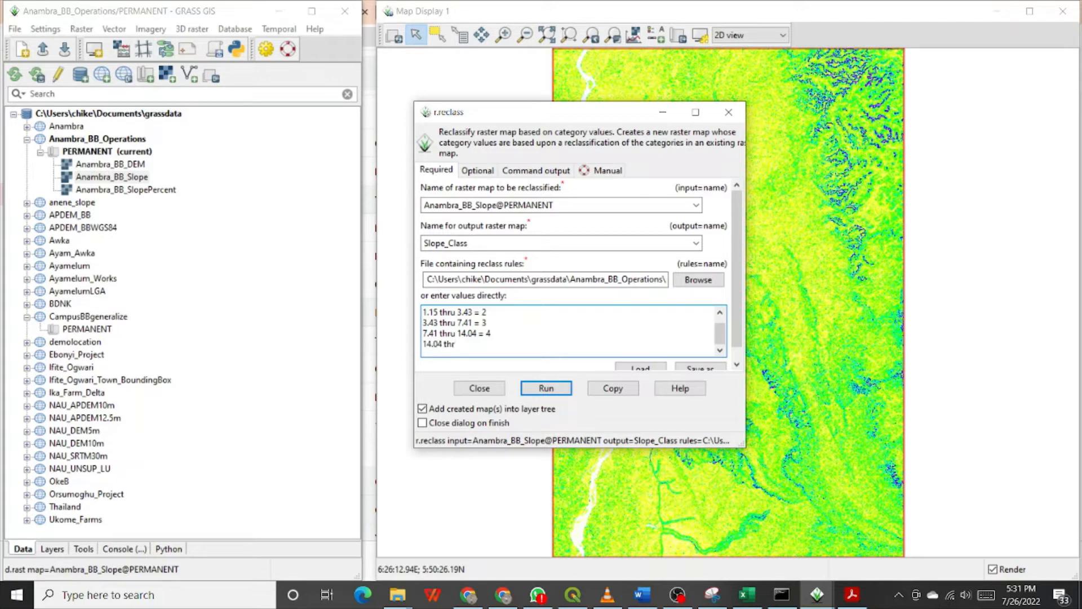
pyautogui.write('u')
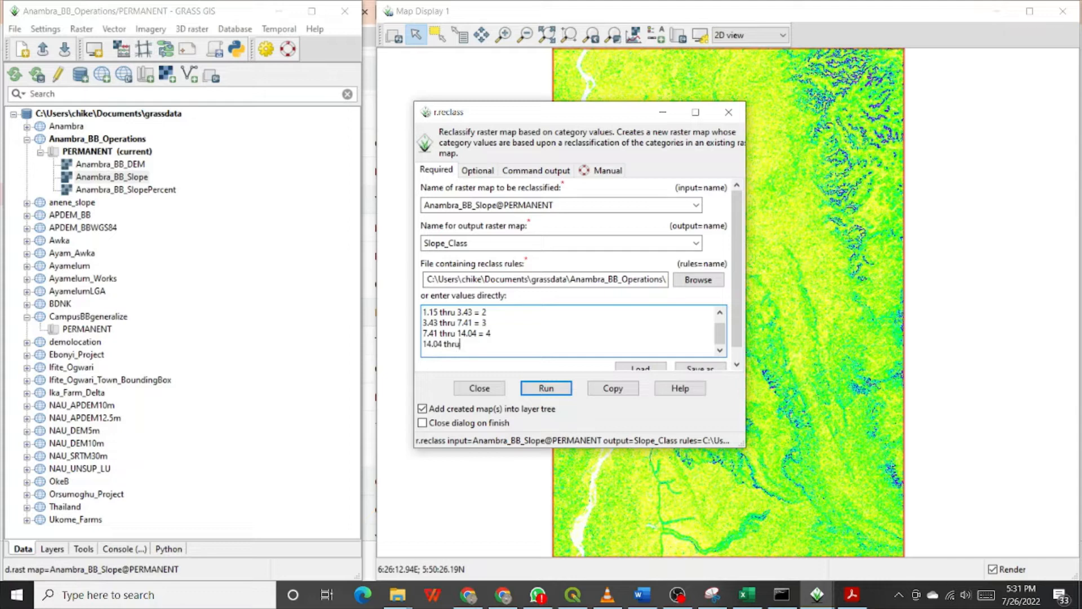
pyautogui.write('2')
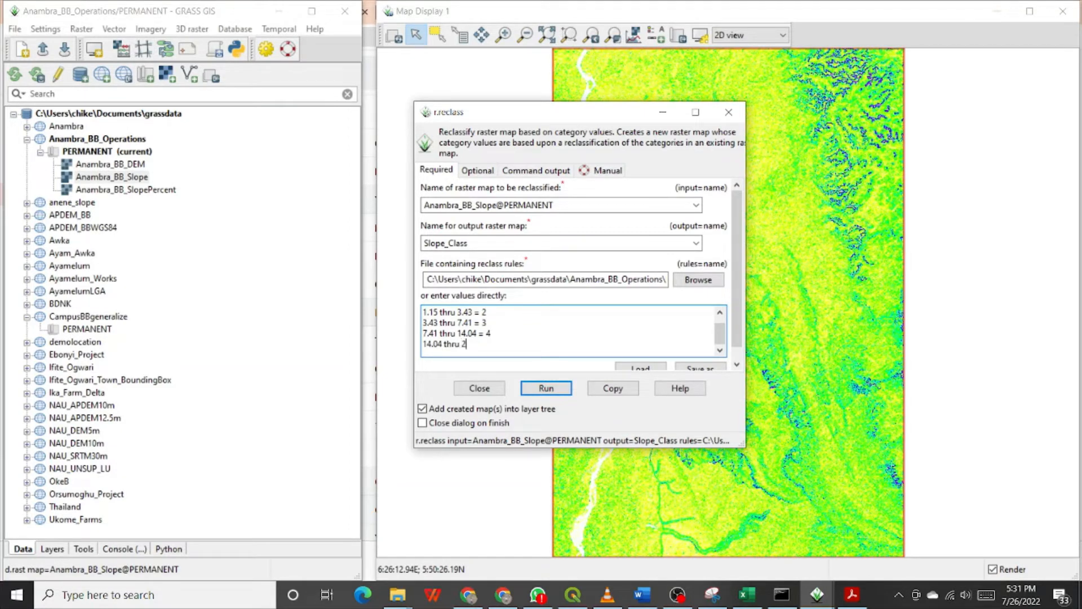
pyautogui.write('8.81')
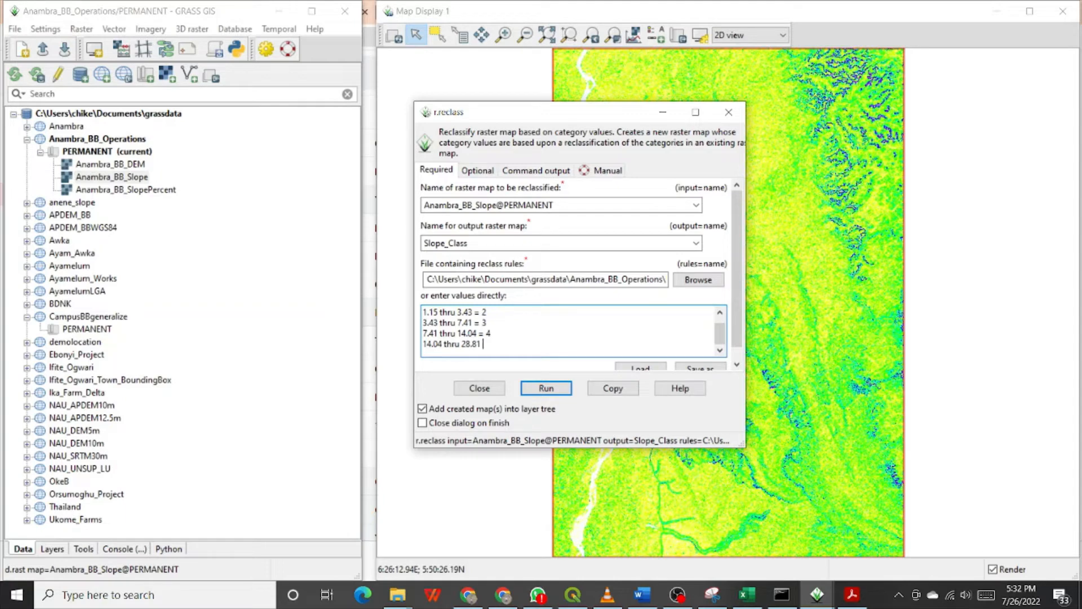
pyautogui.write('=')
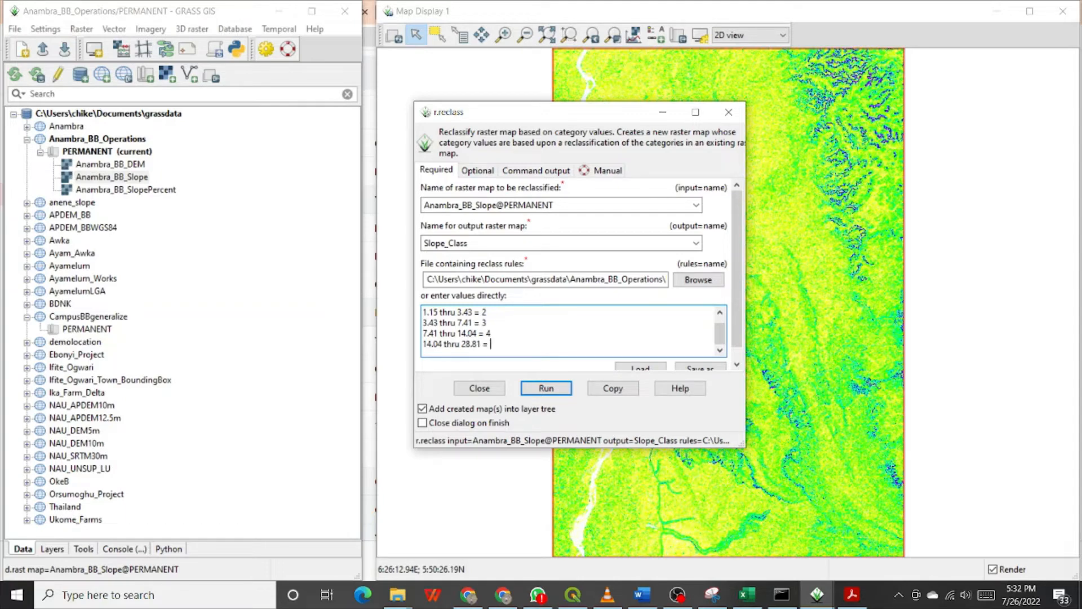
pyautogui.write('5')
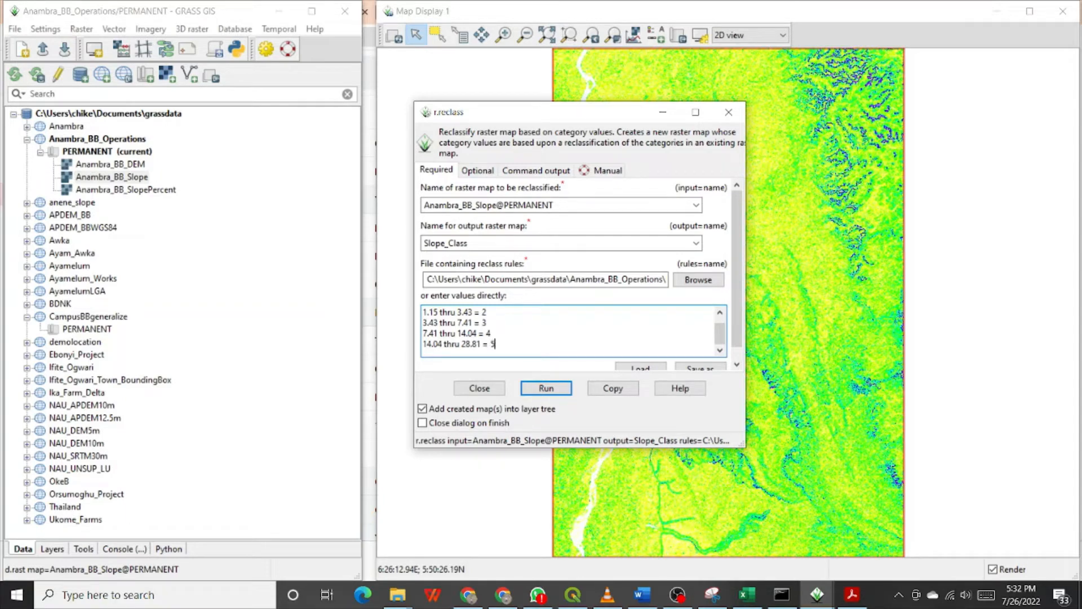
# Step: Write the sixth rule 28.81 thru 45 = 6 and check it against the FAO slope classes spreadsheet
pyautogui.scroll(-3)
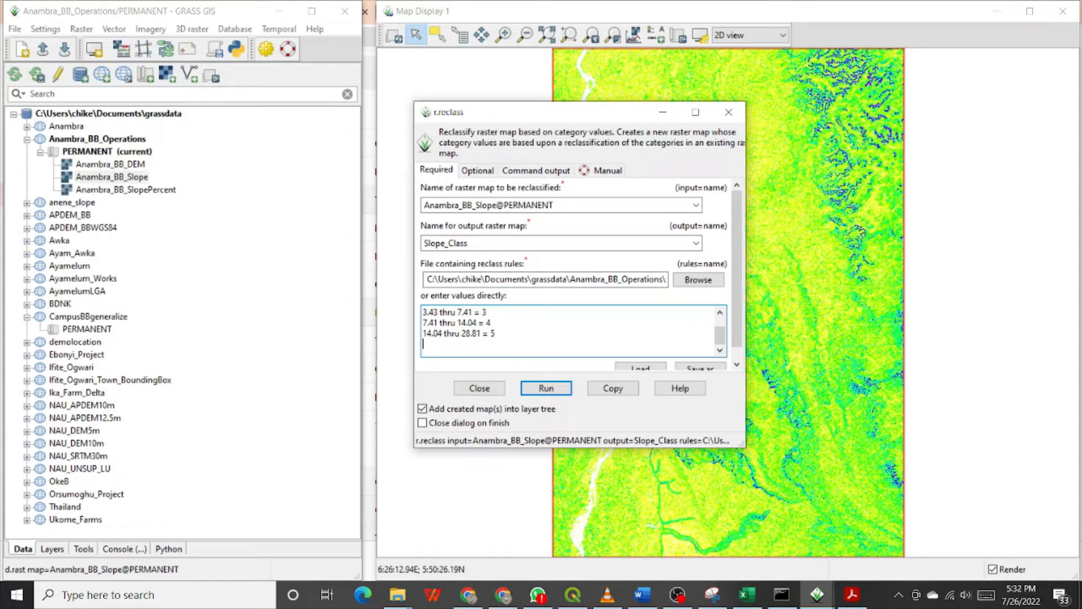
pyautogui.write('28')
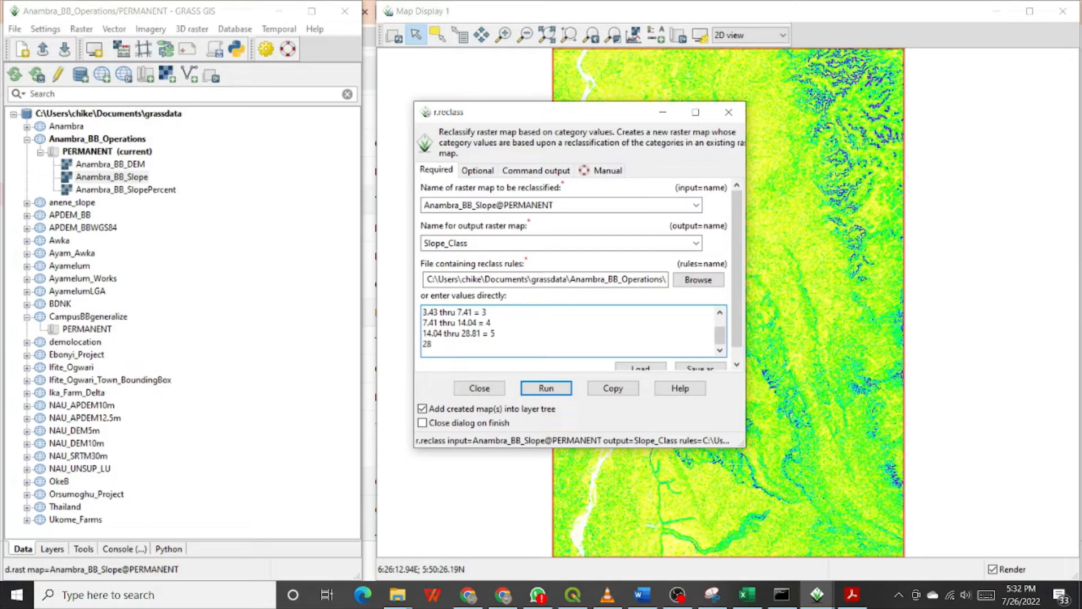
pyautogui.write('.')
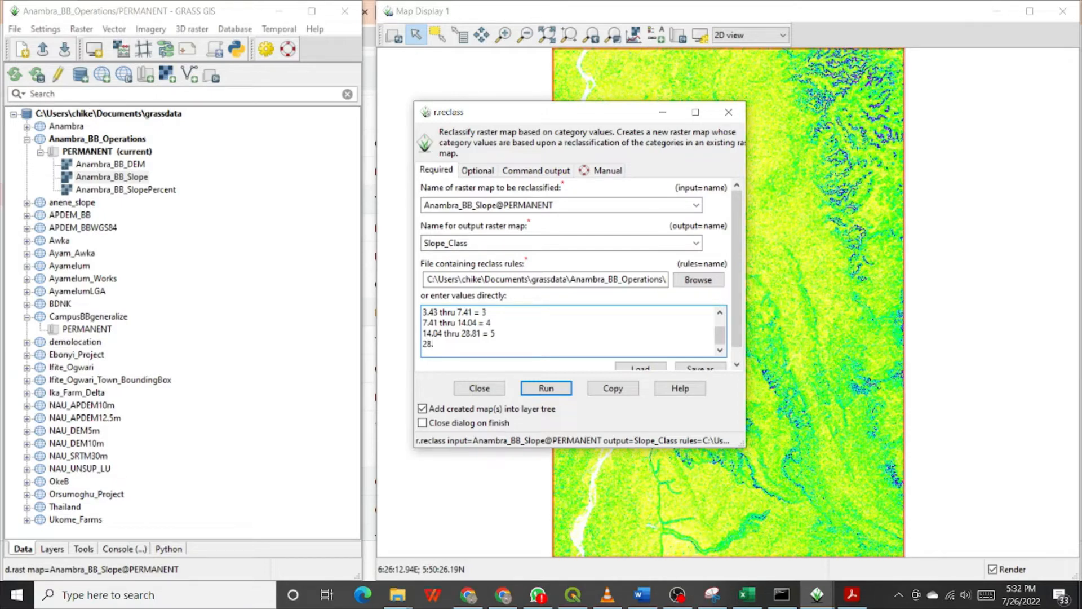
pyautogui.write('.81')
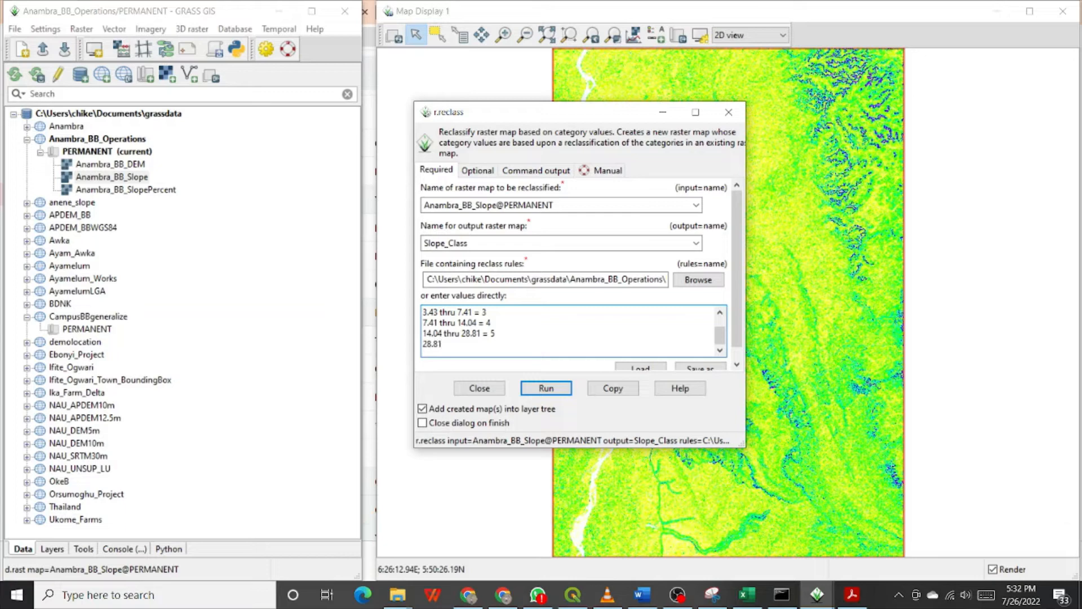
pyautogui.write('thru')
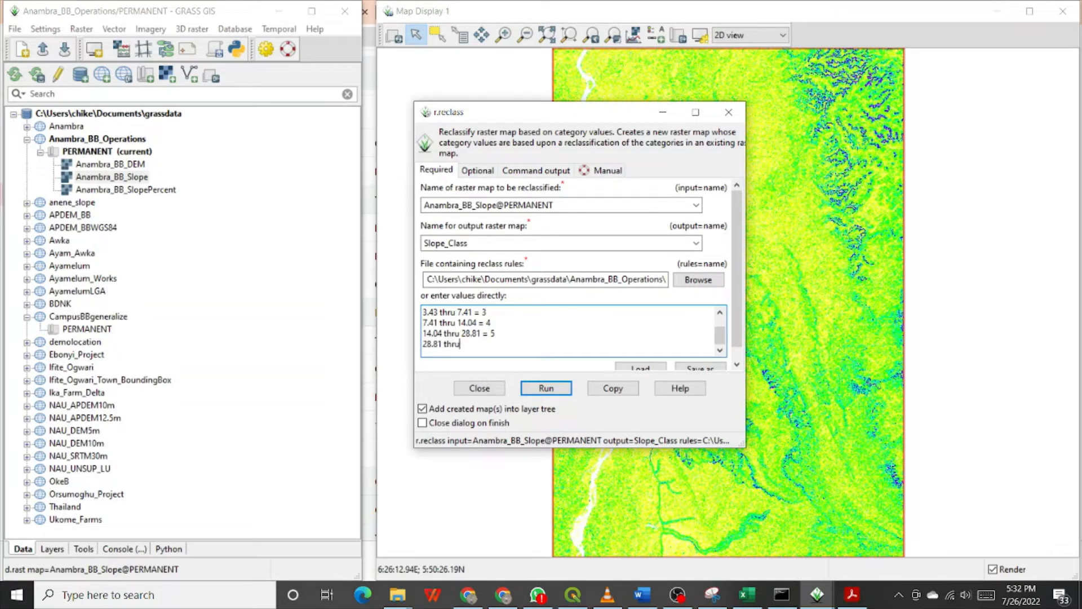
pyautogui.write('45')
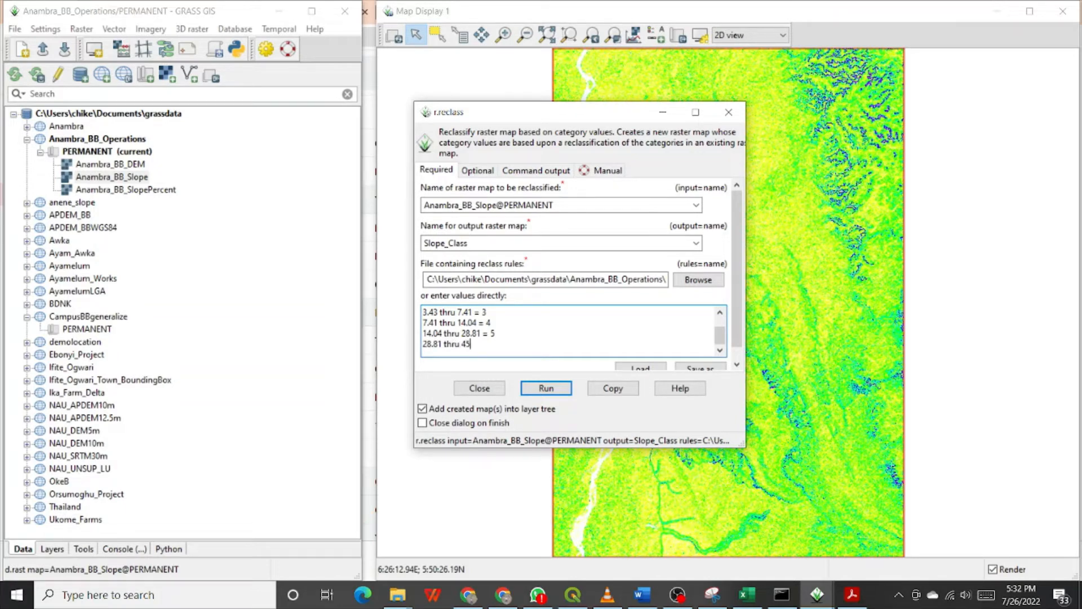
pyautogui.write('=')
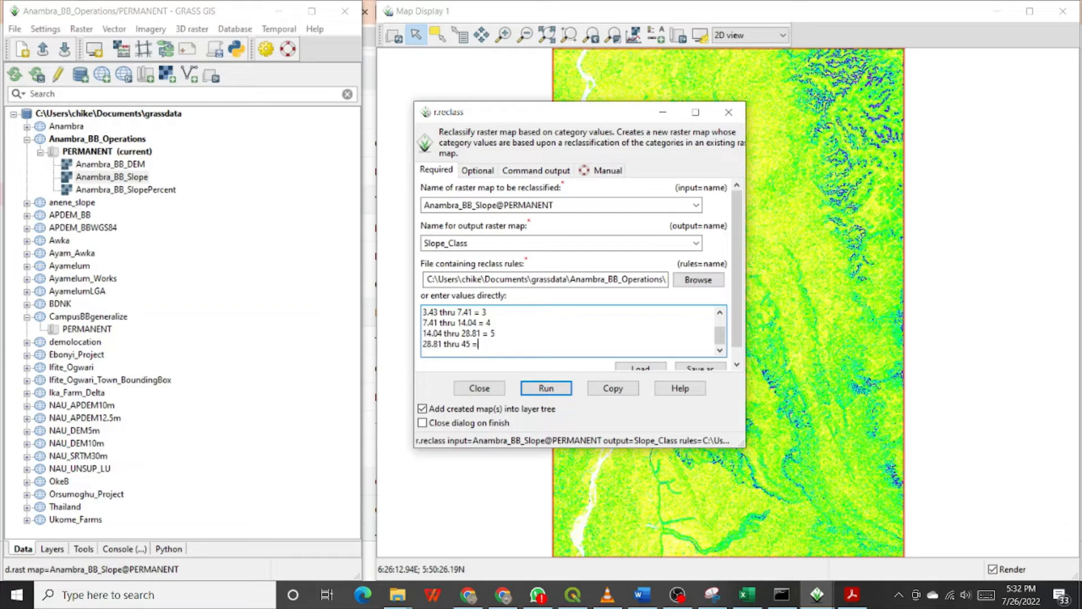
pyautogui.moveTo(507, 475)
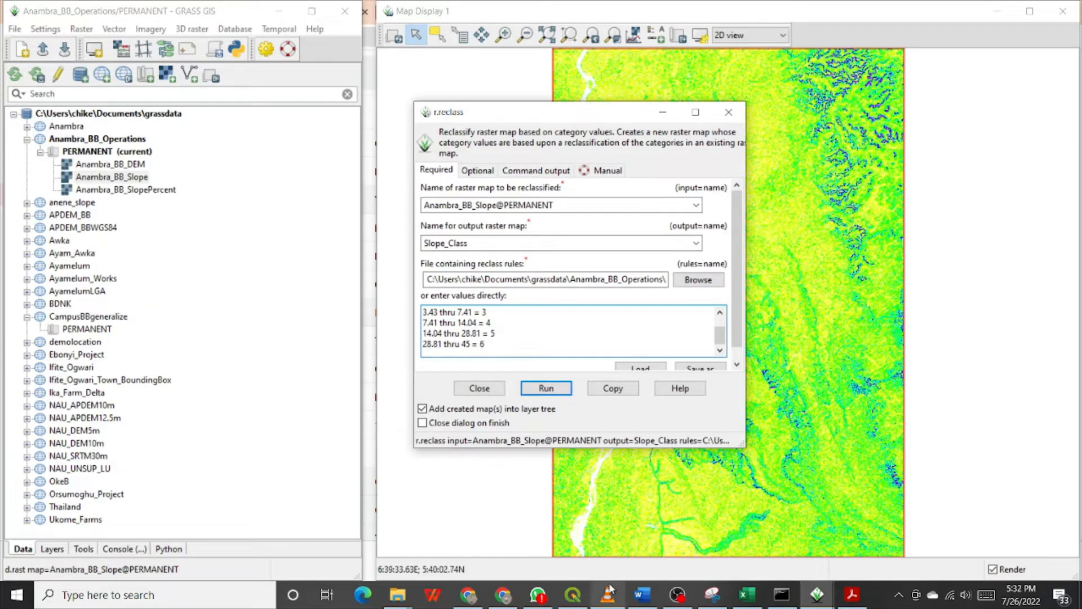
pyautogui.click(745, 594)
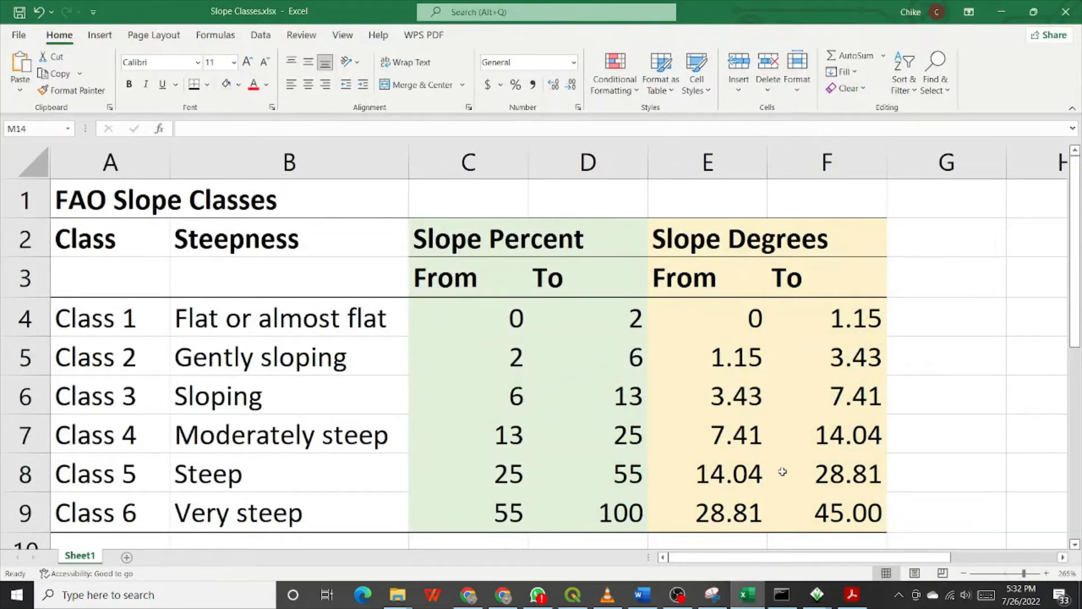
pyautogui.moveTo(728, 537)
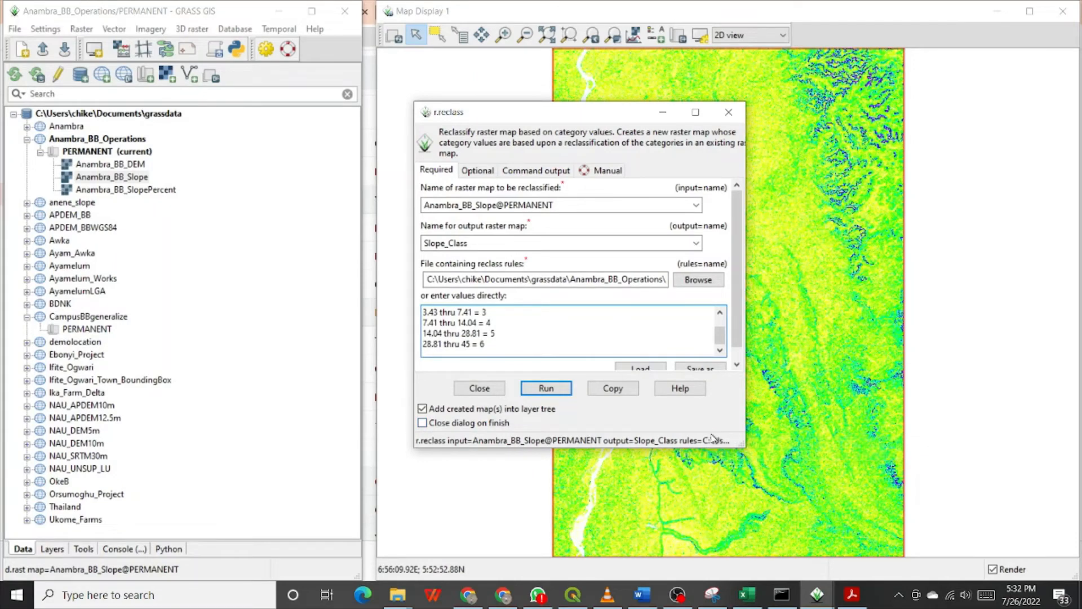
pyautogui.scroll(3)
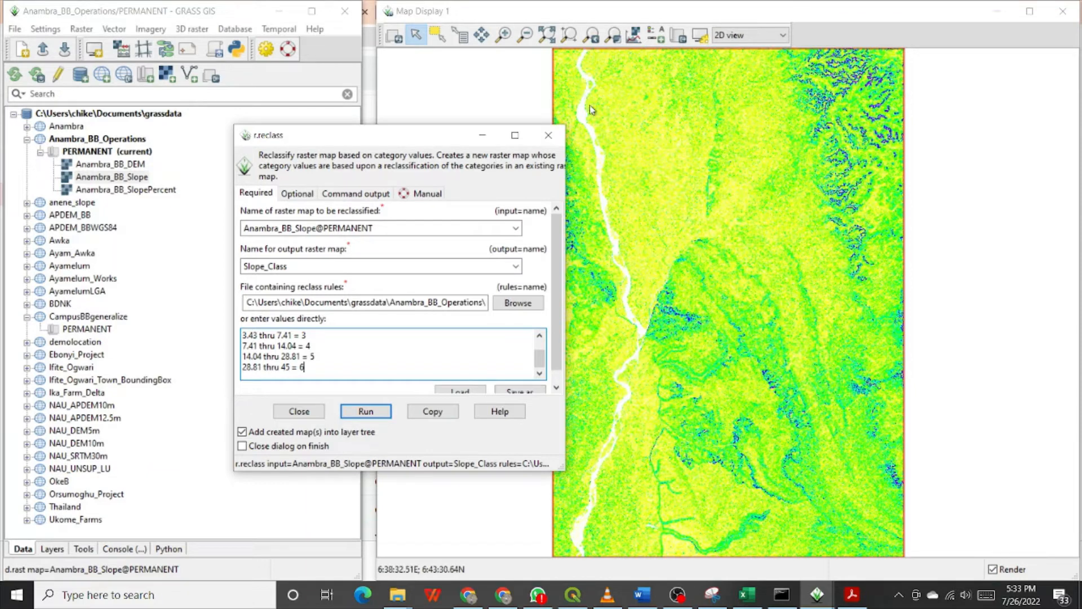
pyautogui.moveTo(631, 402)
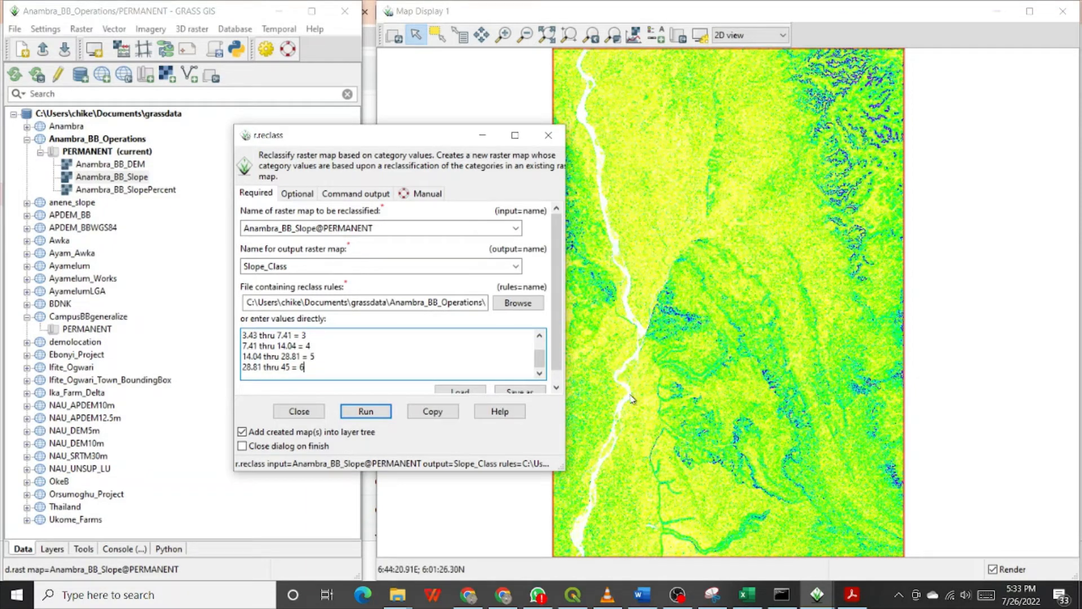
pyautogui.moveTo(634, 362)
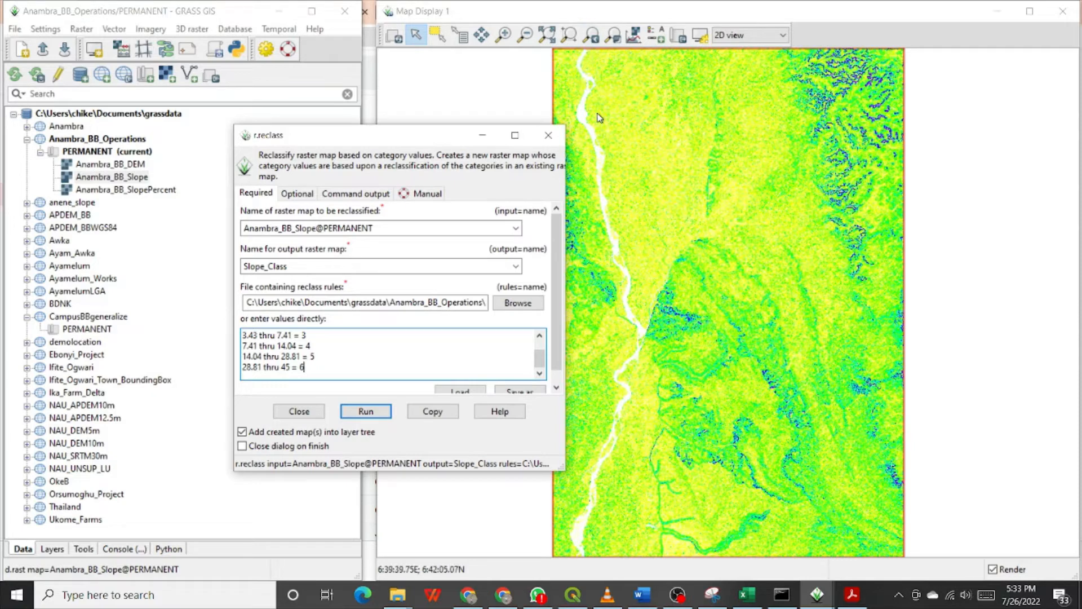
pyautogui.moveTo(597, 528)
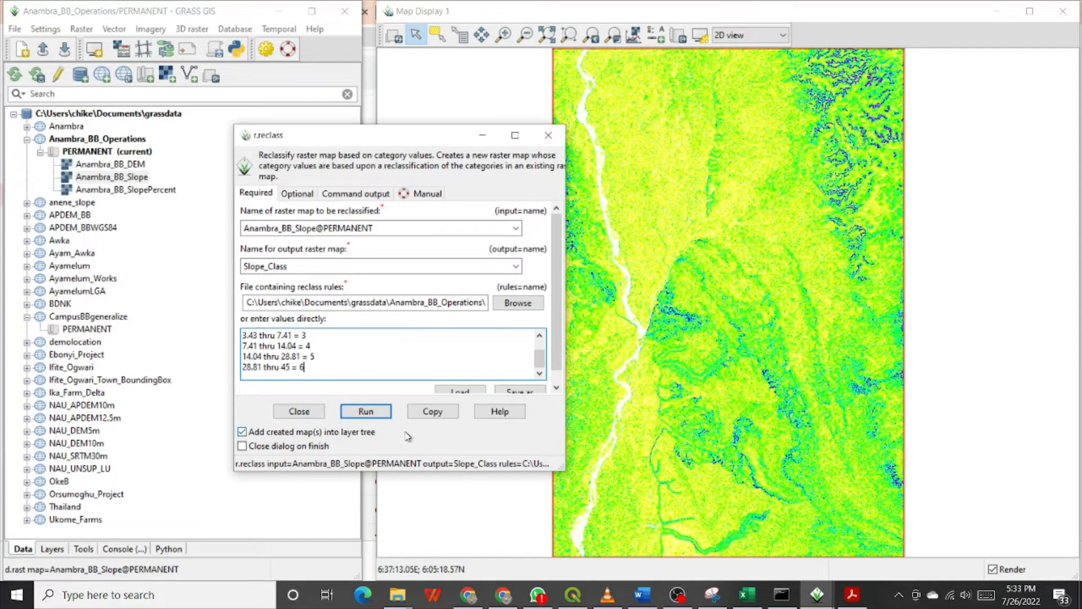
pyautogui.moveTo(318, 317)
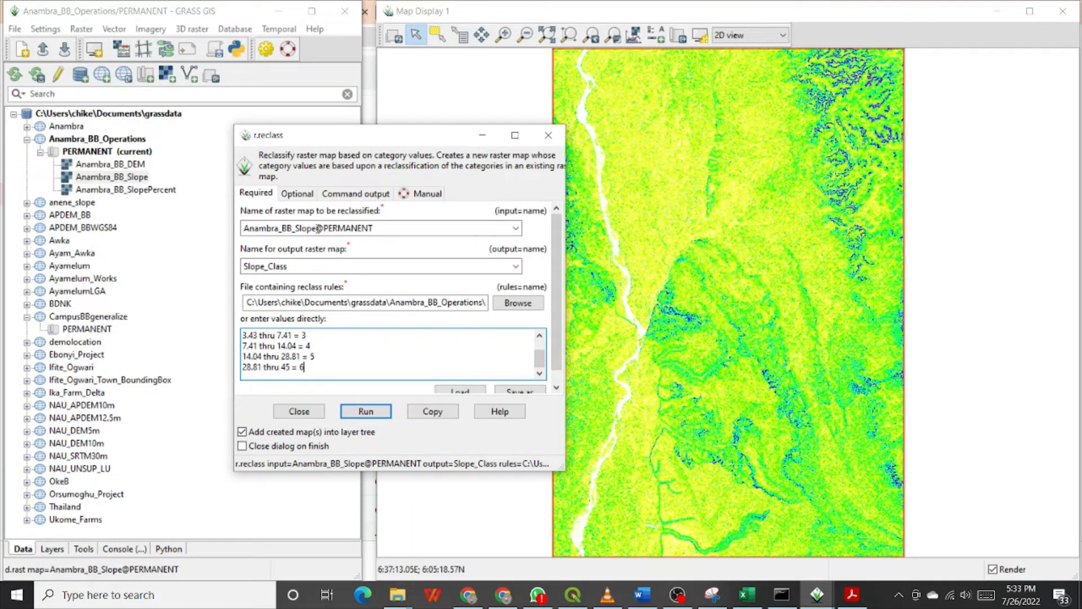
pyautogui.moveTo(344, 241)
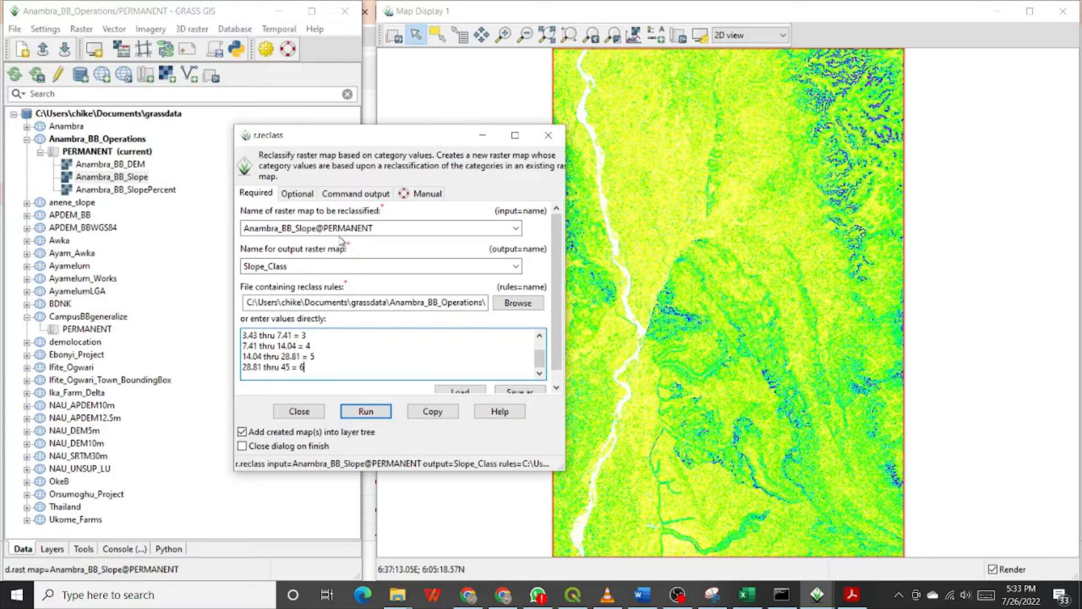
pyautogui.moveTo(341, 280)
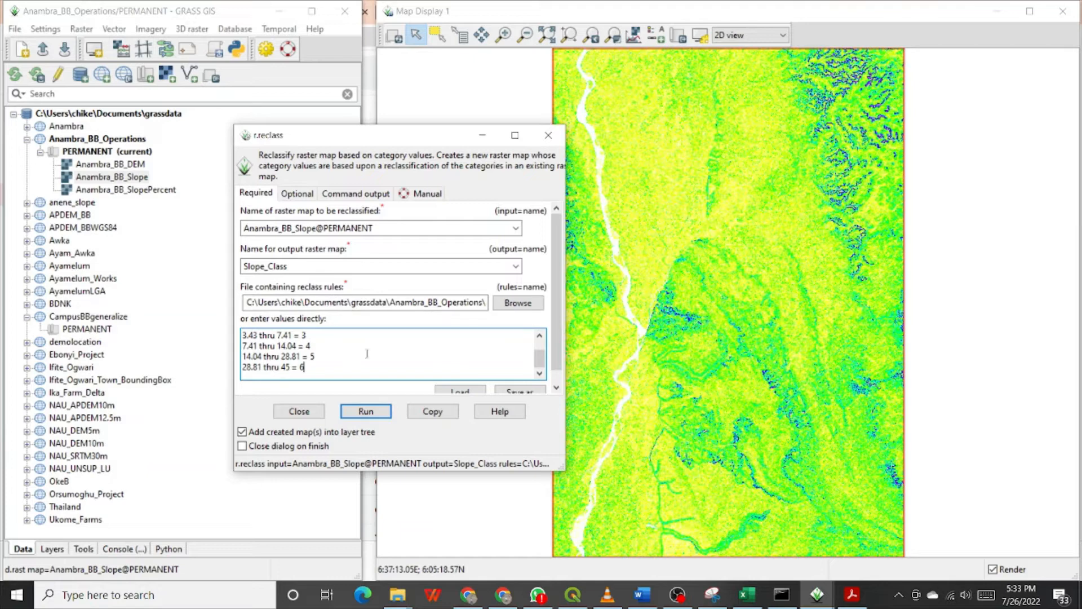
pyautogui.moveTo(384, 411)
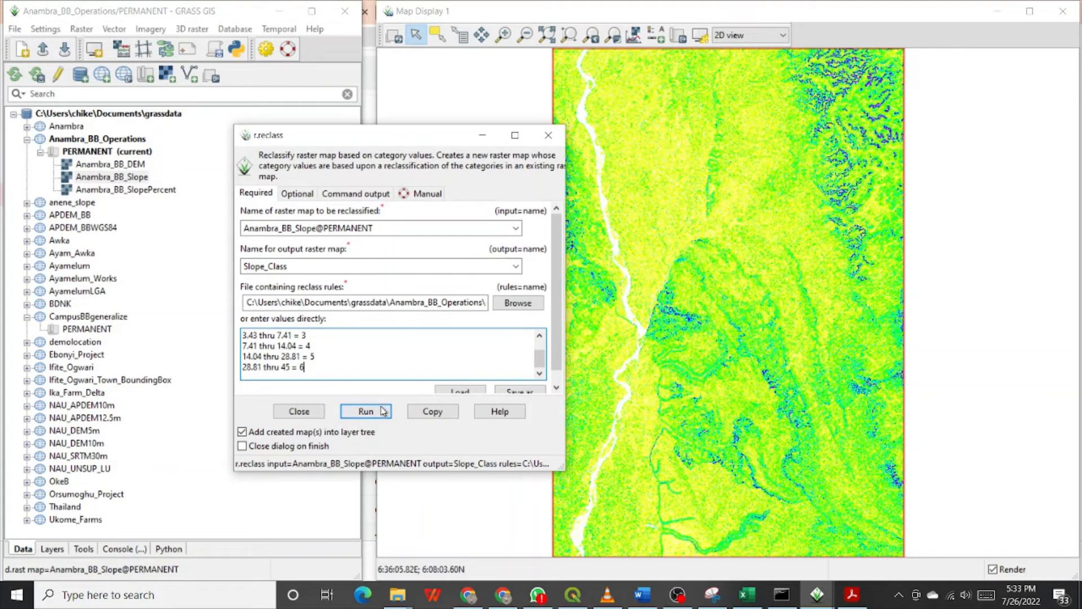
pyautogui.moveTo(366, 411)
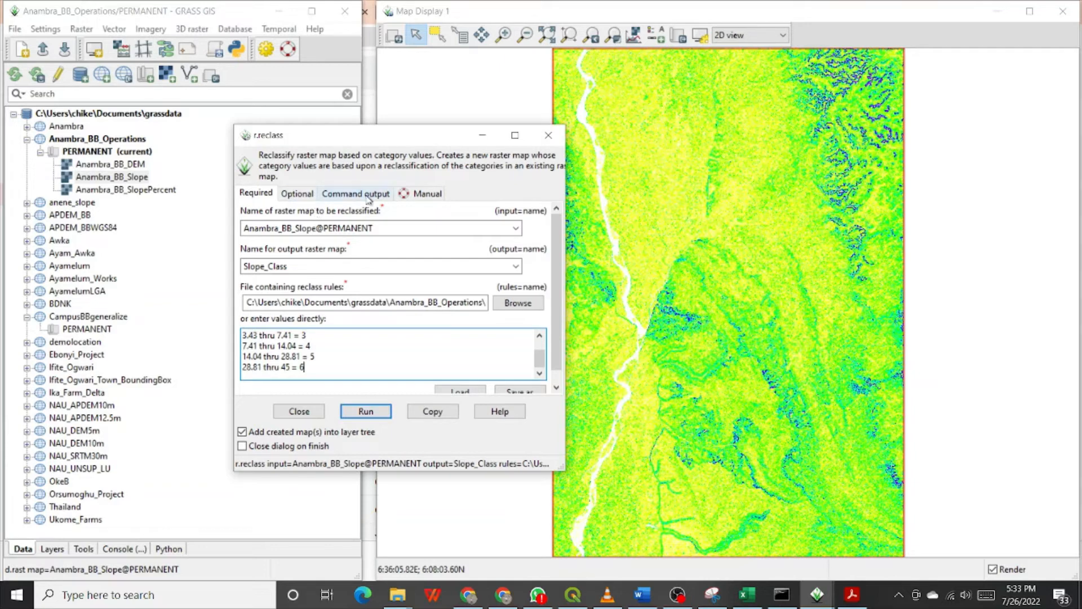
pyautogui.moveTo(365, 411)
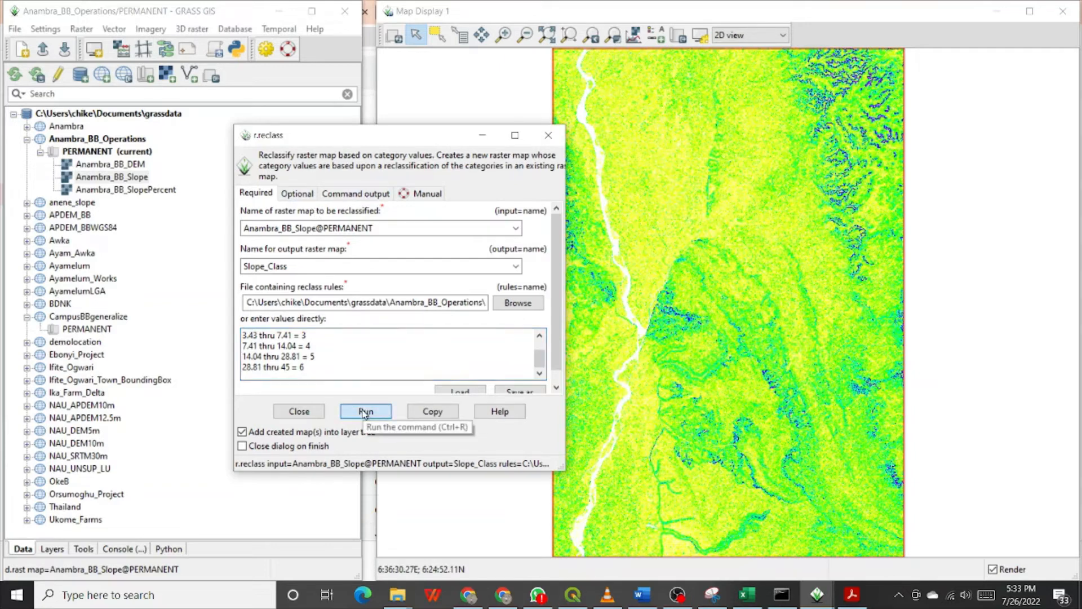
# Step: Run r.reclass to create the Slope_Class raster from Anambra_BB_Slope
pyautogui.click(365, 410)
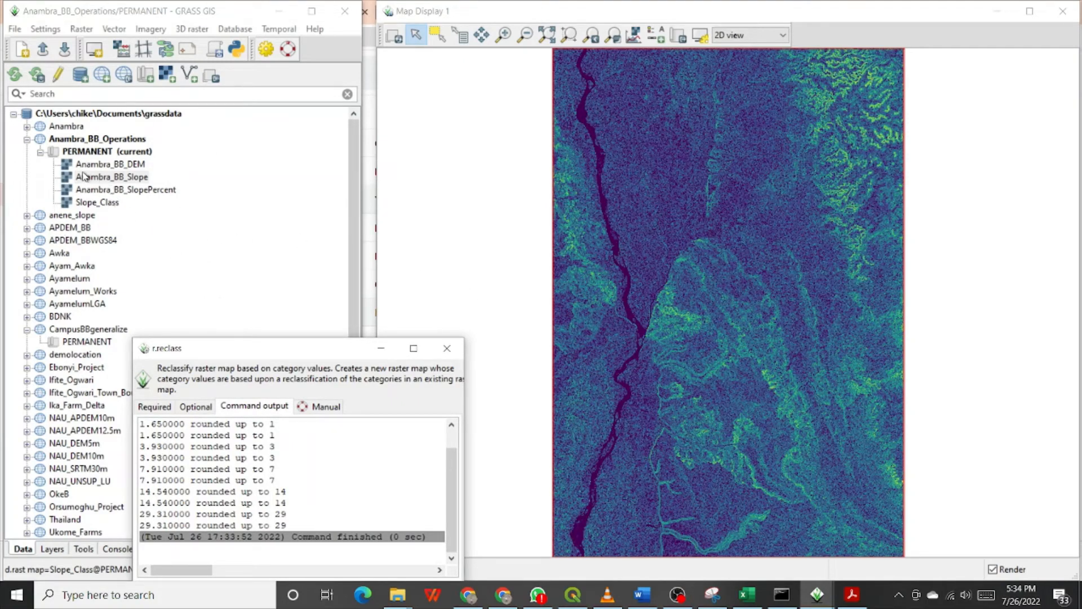
pyautogui.moveTo(158, 275)
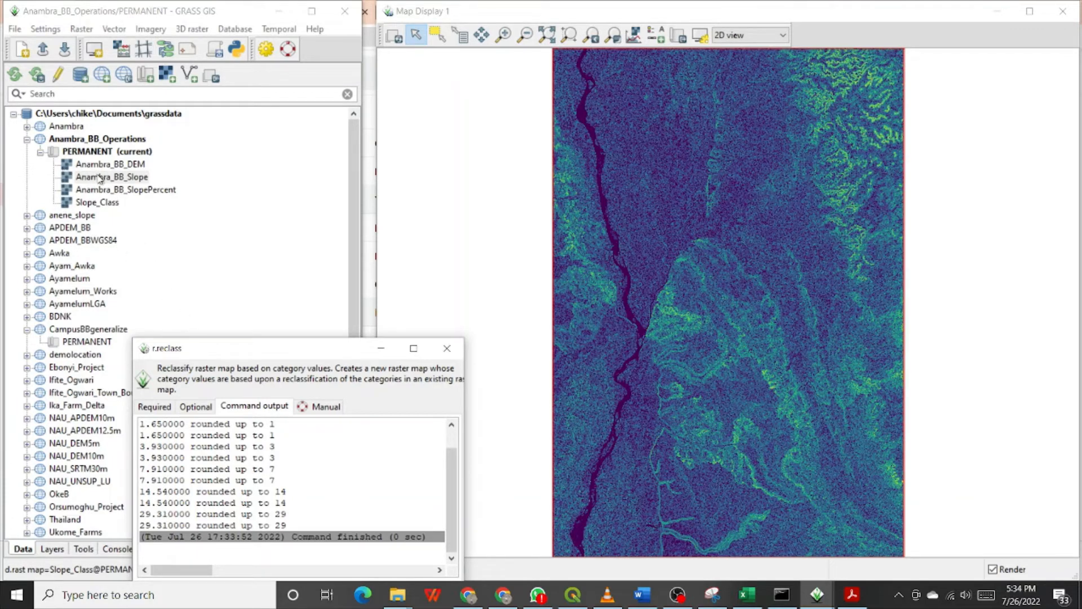
pyautogui.moveTo(117, 192)
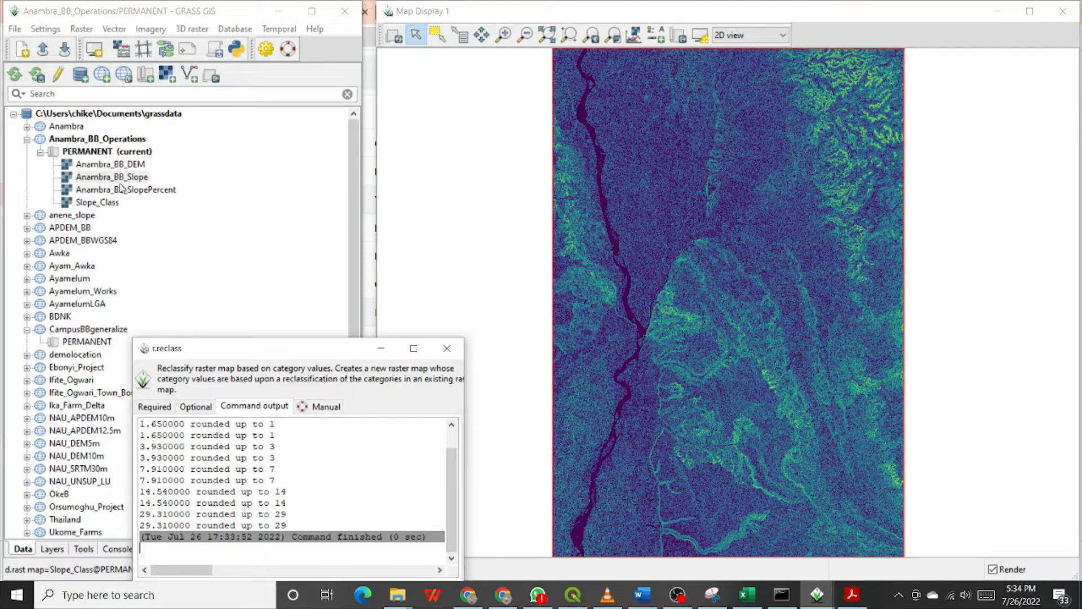
# Step: Display Slope_Class and the original Anambra_BB_Slope raster alternately on the map to compare them
pyautogui.click(97, 202)
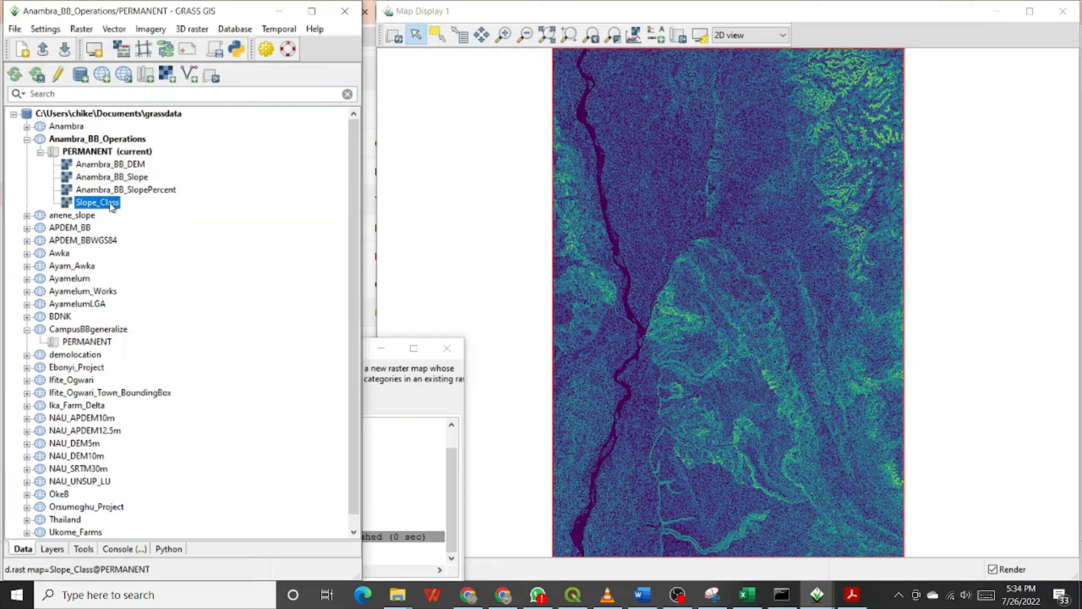
pyautogui.rightClick(97, 201)
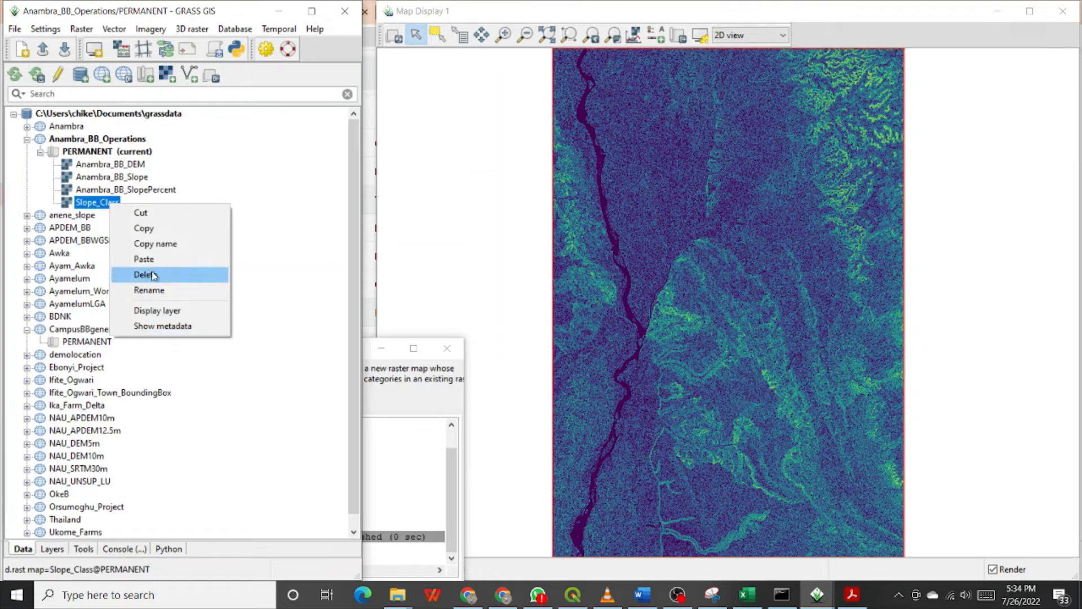
pyautogui.moveTo(164, 228)
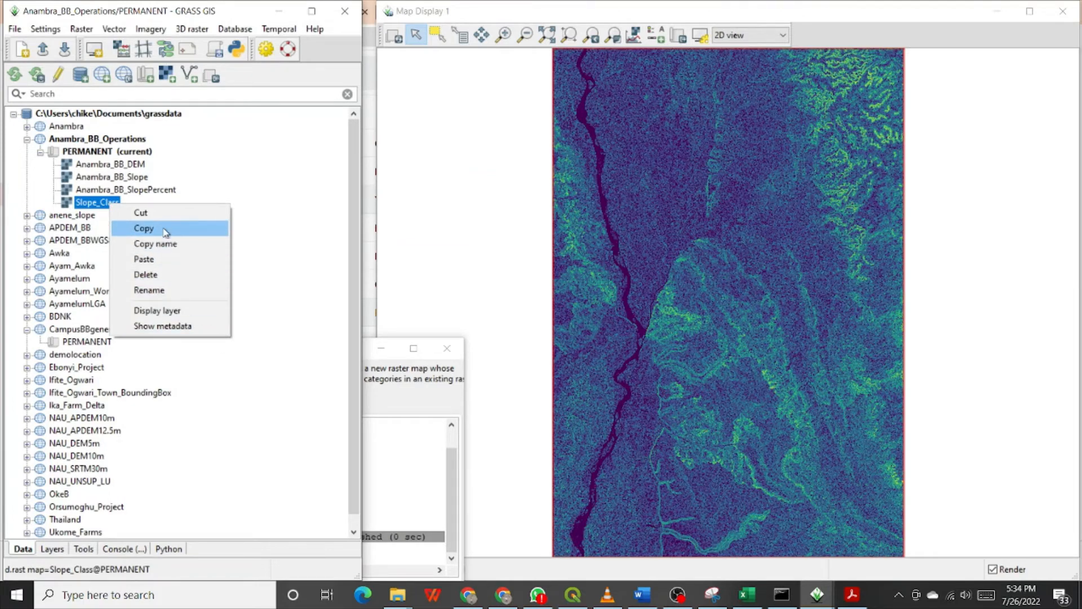
pyautogui.moveTo(156, 310)
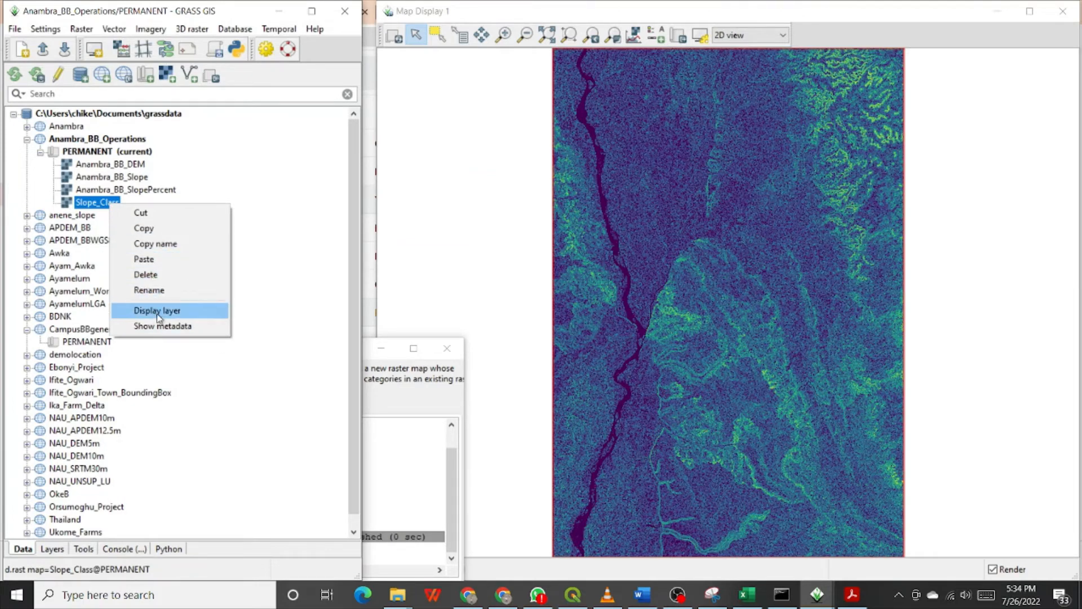
pyautogui.click(156, 310)
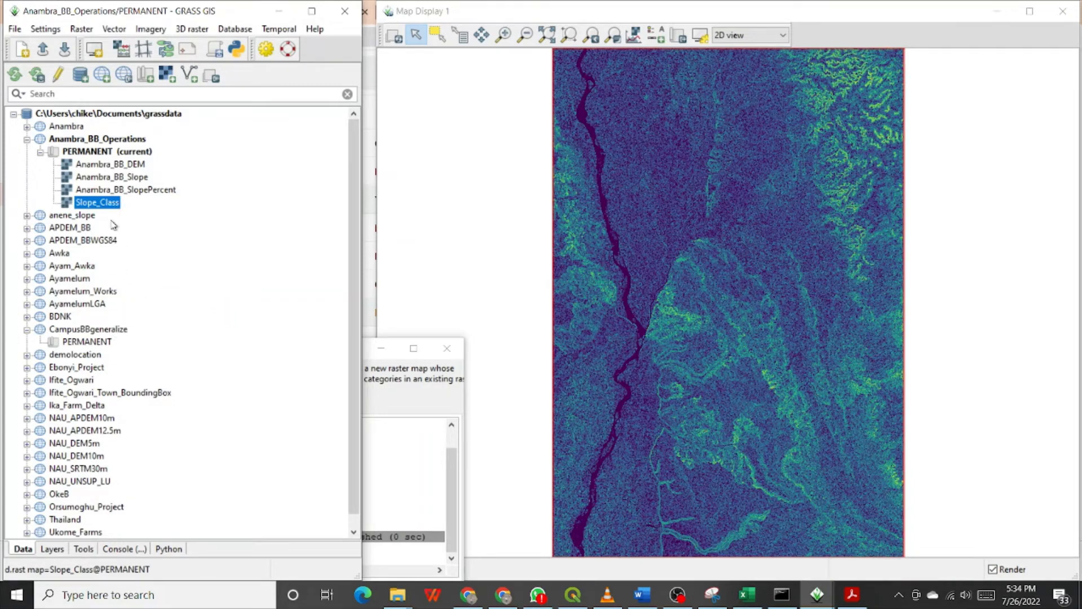
pyautogui.rightClick(111, 177)
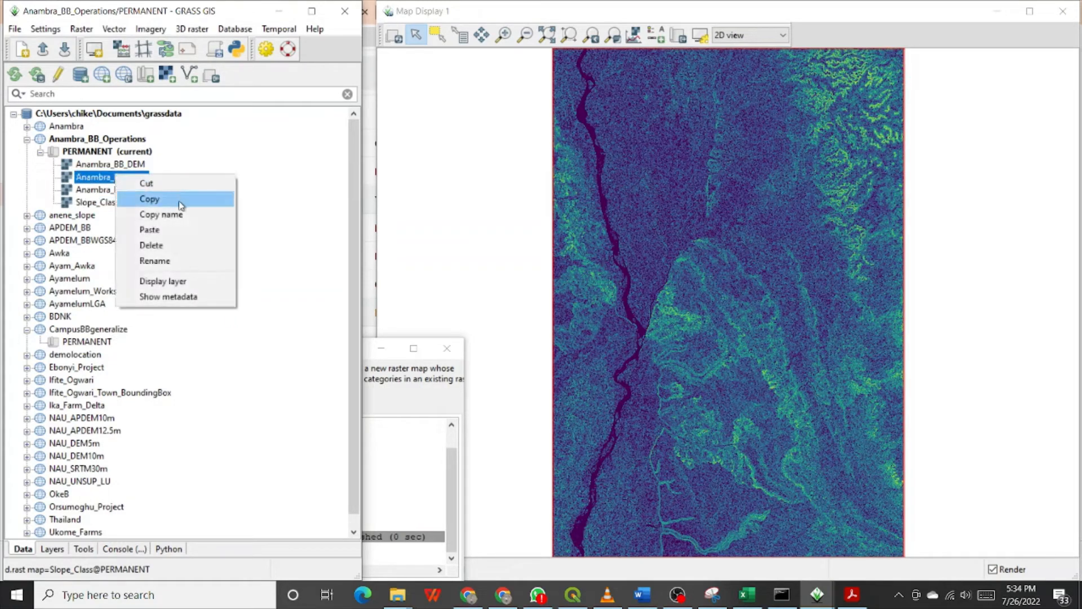
pyautogui.moveTo(155, 261)
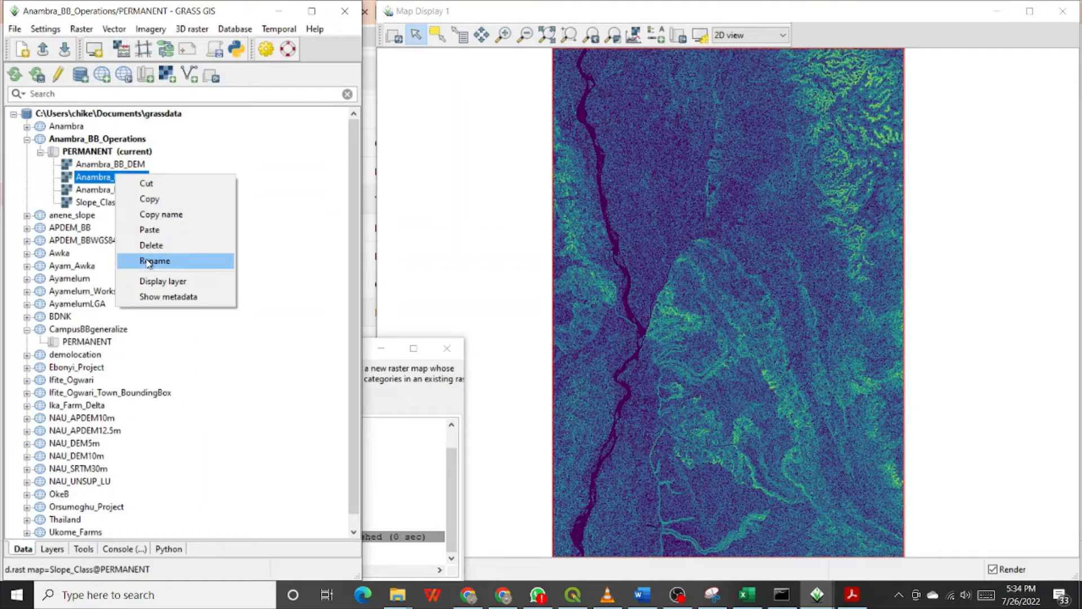
pyautogui.moveTo(162, 280)
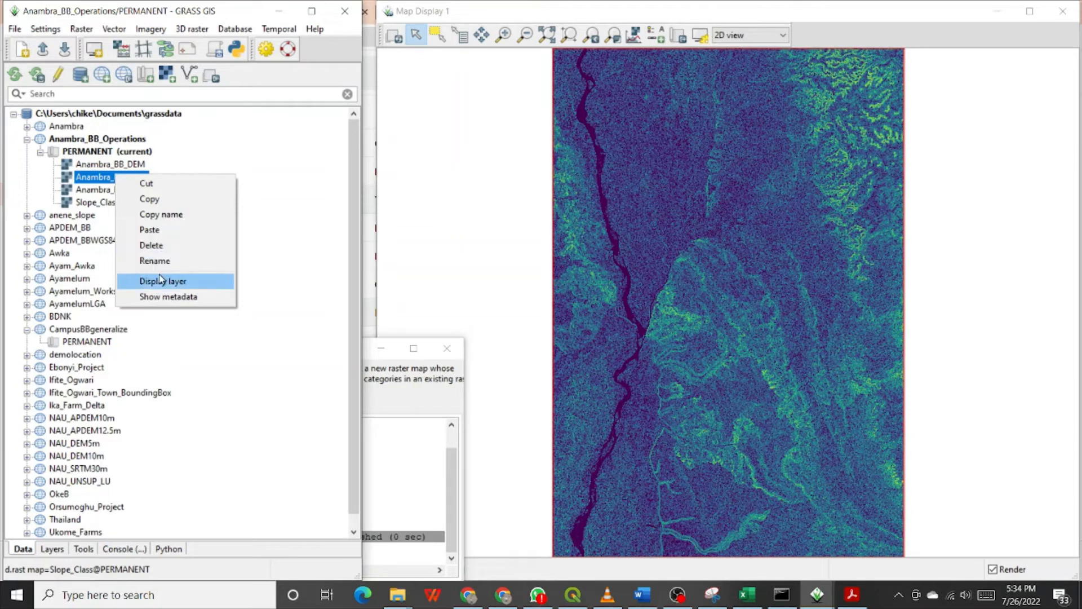
pyautogui.click(162, 280)
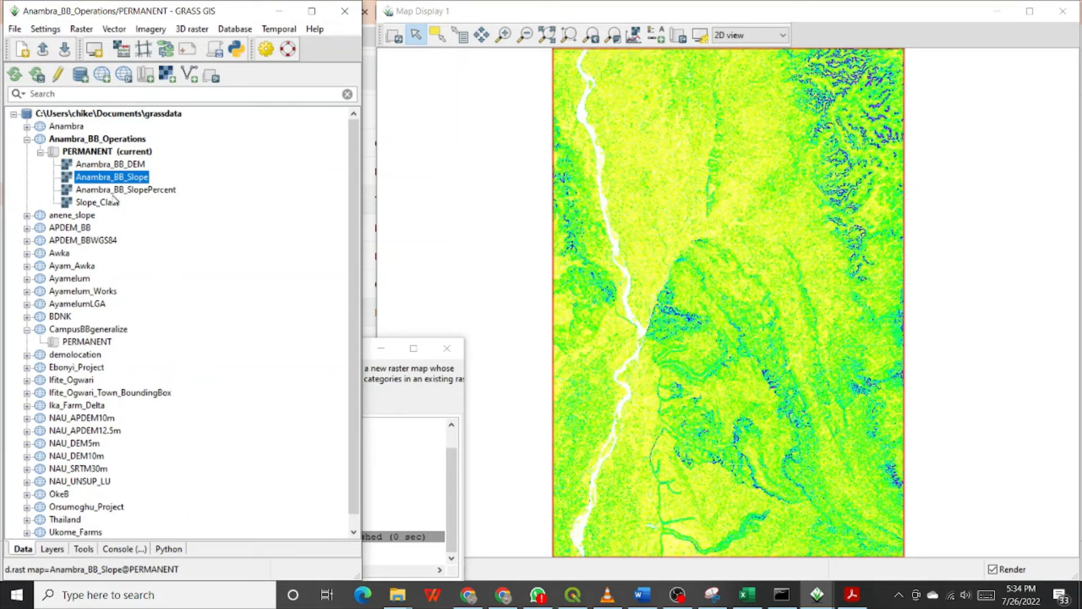
pyautogui.rightClick(97, 202)
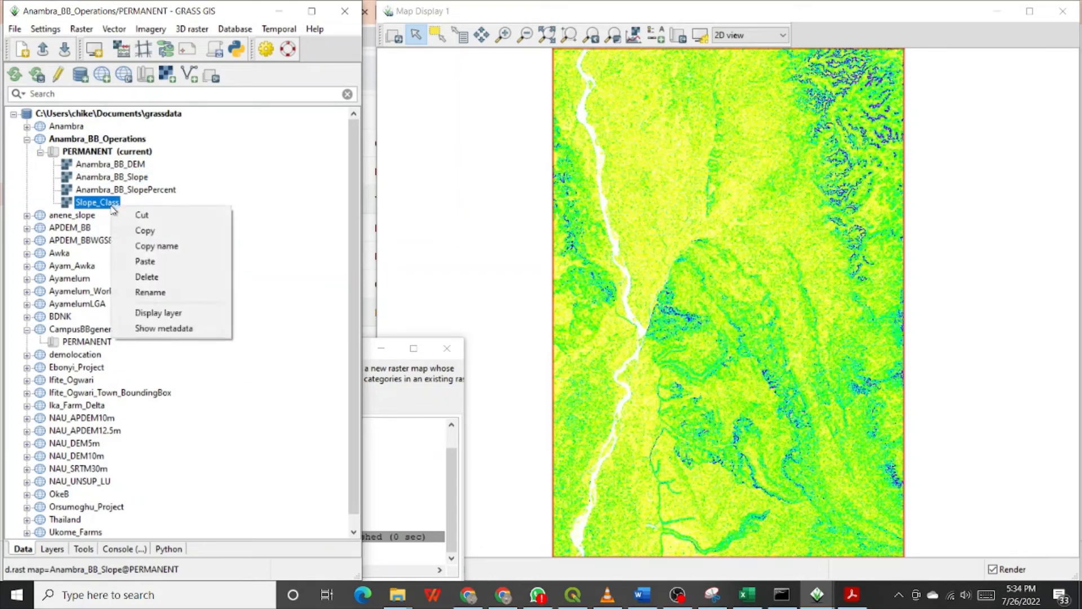
pyautogui.moveTo(158, 312)
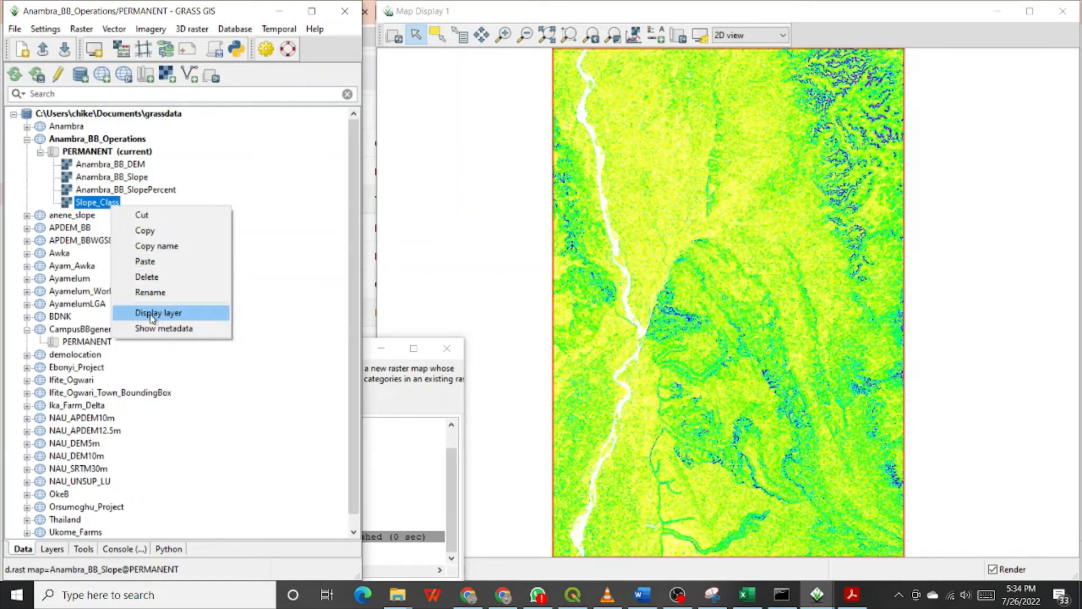
pyautogui.click(158, 312)
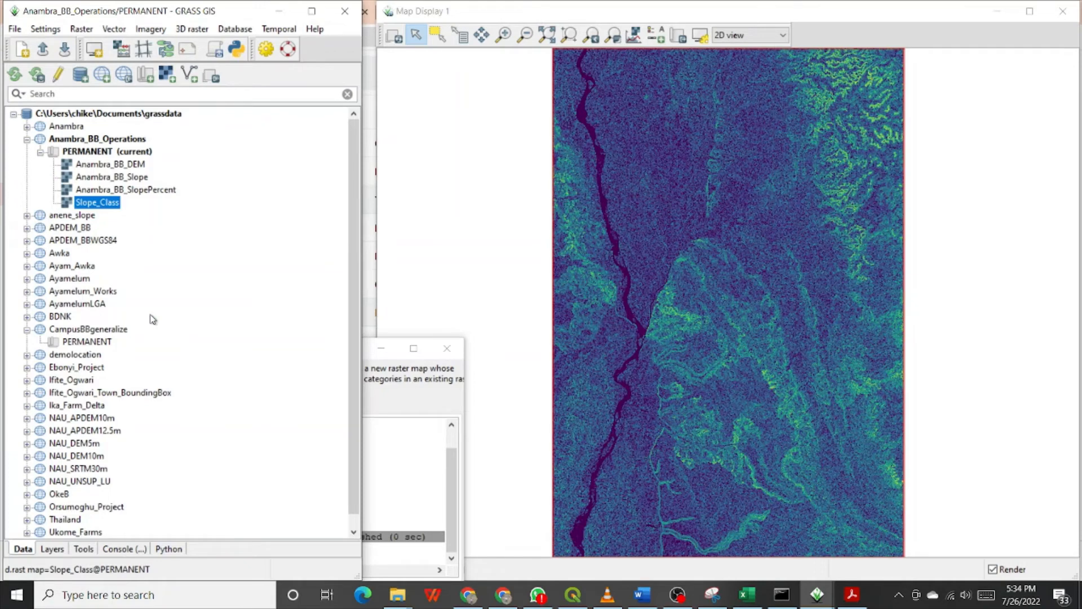
pyautogui.moveTo(130, 273)
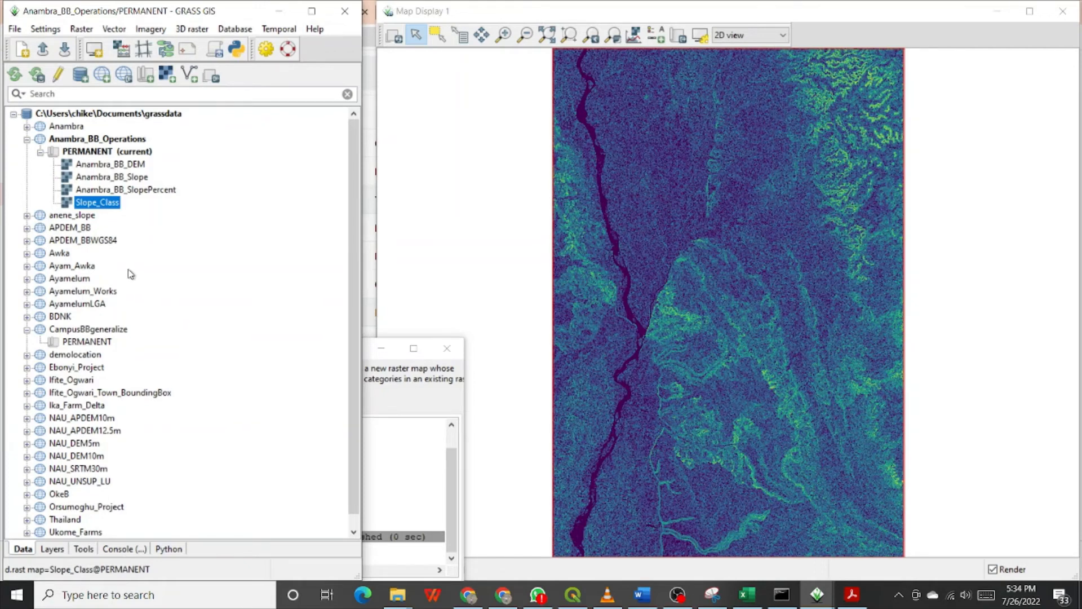
pyautogui.moveTo(104, 173)
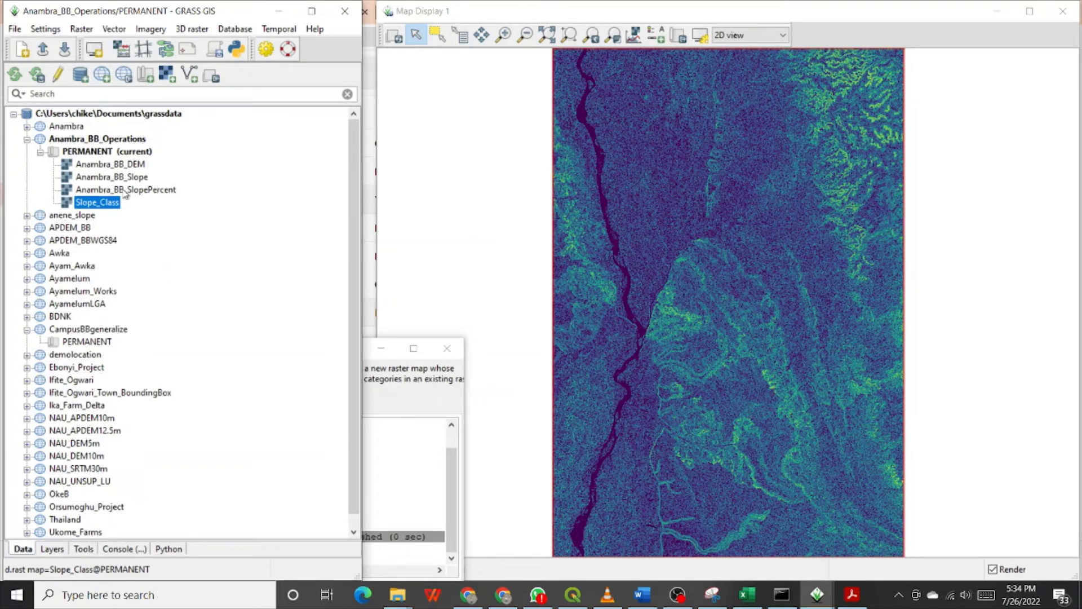
# Step: Display the Anambra_BB_SlopePercent raster on the map instead
pyautogui.rightClick(126, 189)
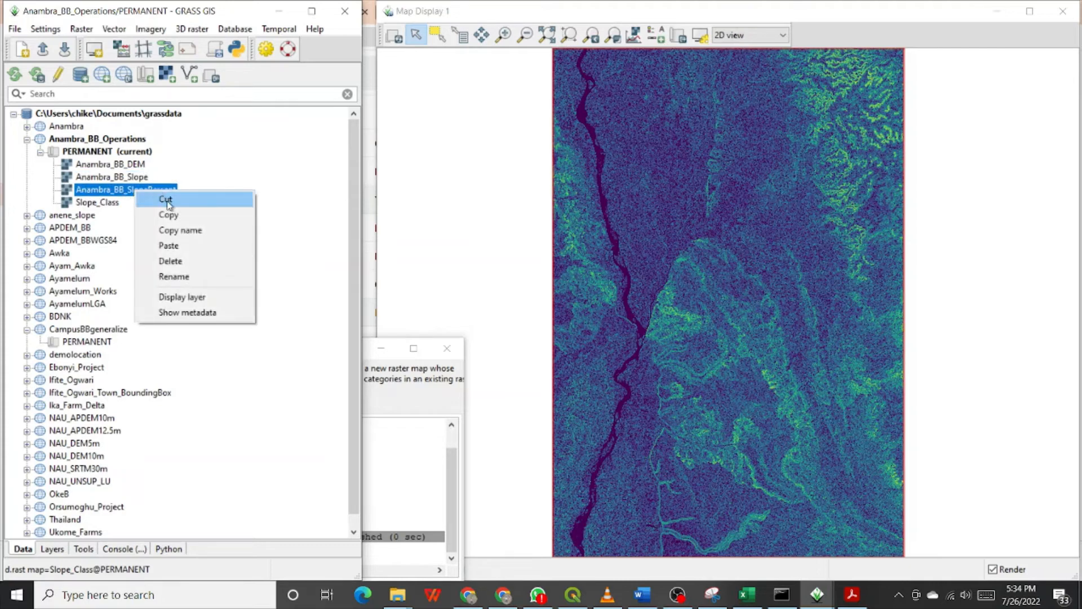
pyautogui.moveTo(181, 296)
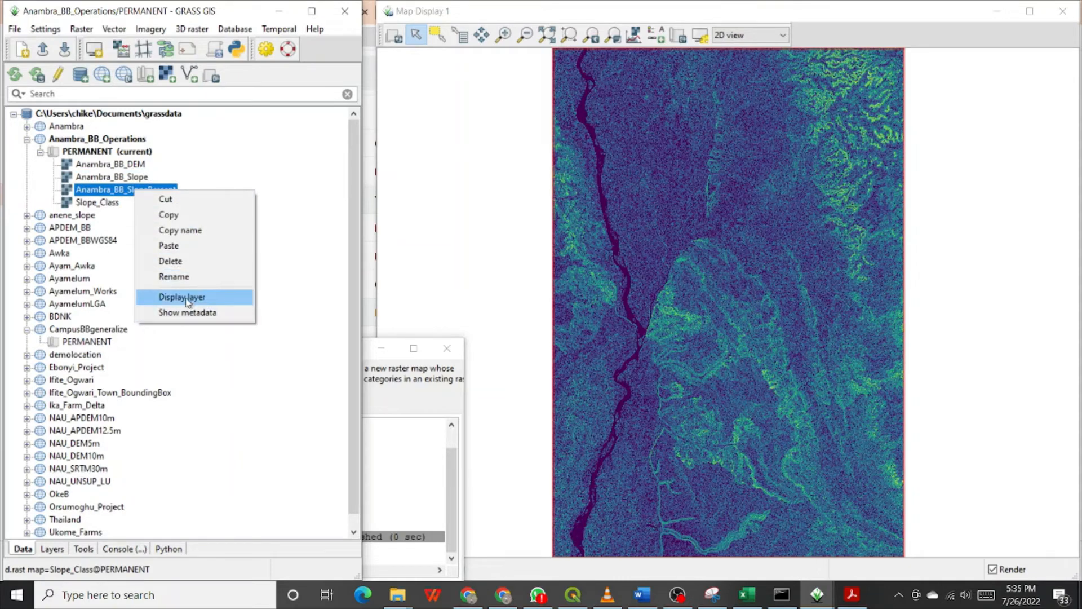
pyautogui.click(182, 297)
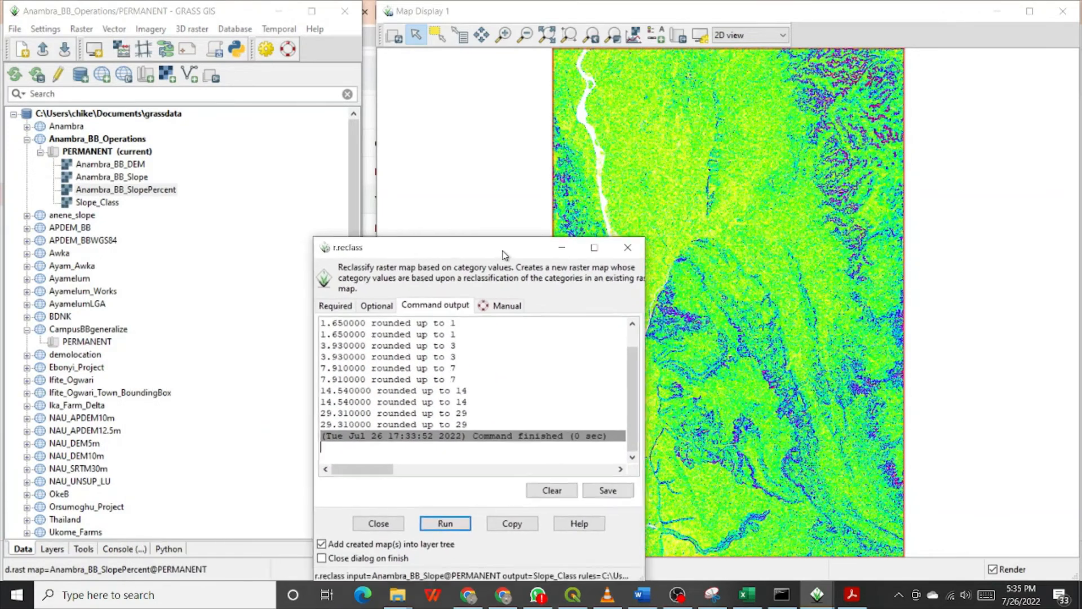
# Step: Set Anambra_BB_SlopePercent@PERMANENT as the r.reclass input raster
pyautogui.click(335, 305)
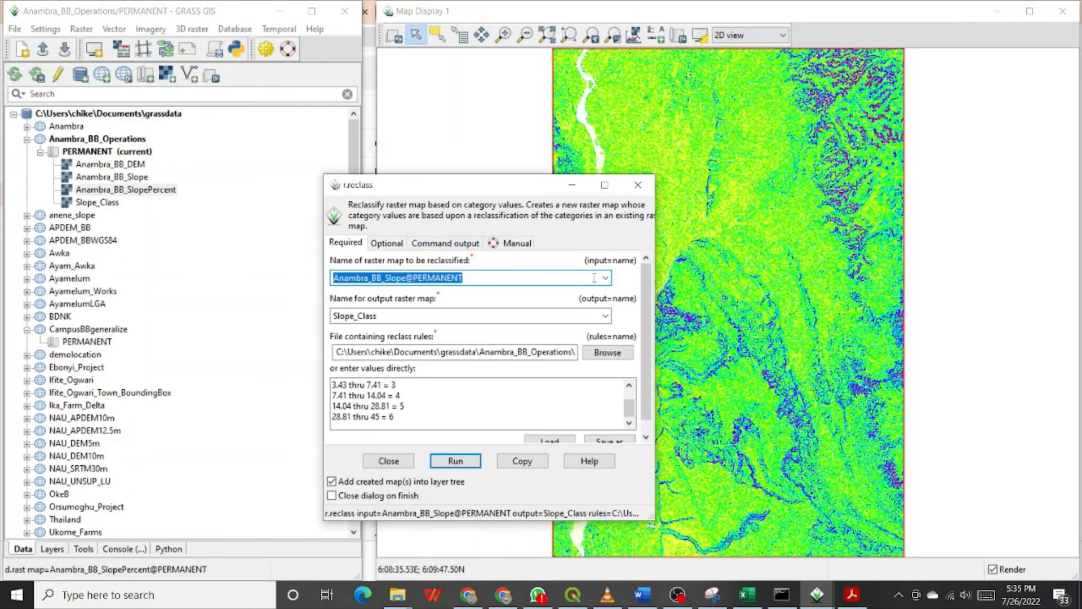
pyautogui.click(604, 277)
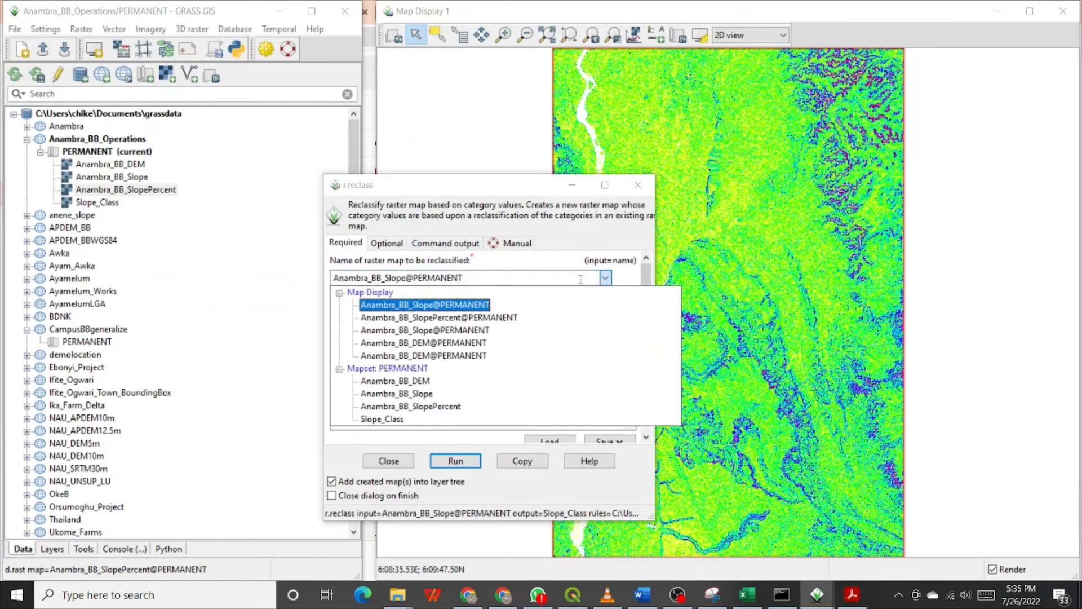
pyautogui.click(423, 342)
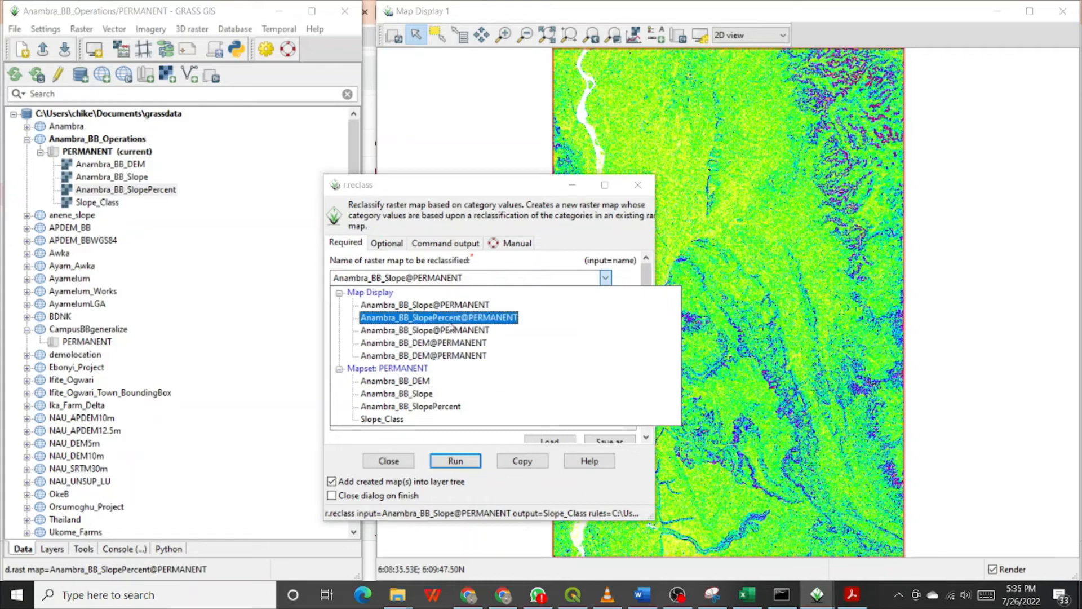
pyautogui.click(438, 317)
pyautogui.write('Percent_')
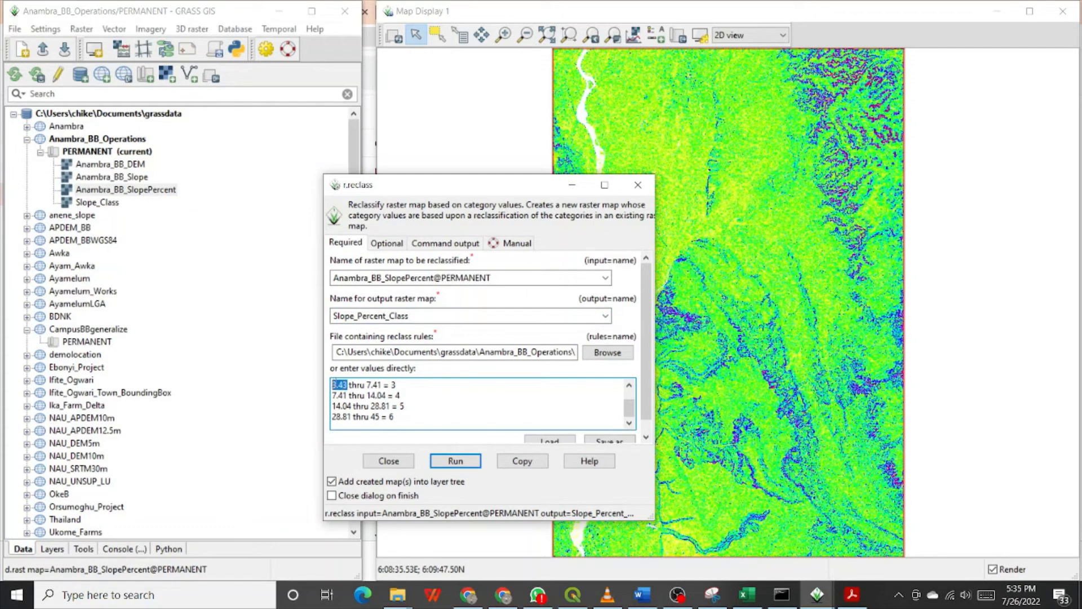
# Step: Replace the degree breaks of classes 1–3 with percent breaks 2, 6 and 13, checking the FAO table
pyautogui.scroll(3)
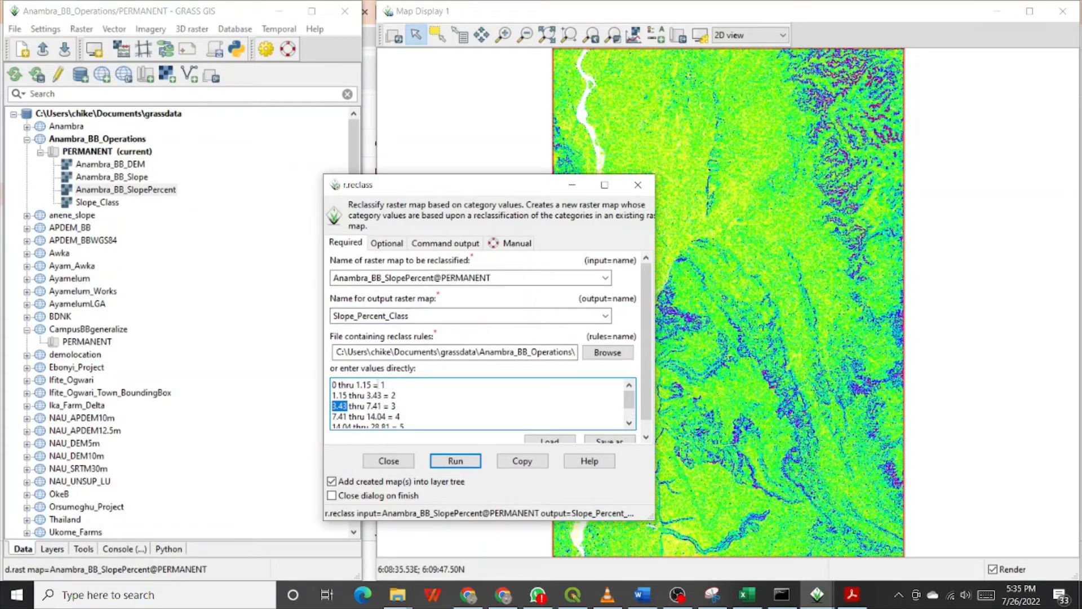
pyautogui.click(364, 384)
pyautogui.write('2')
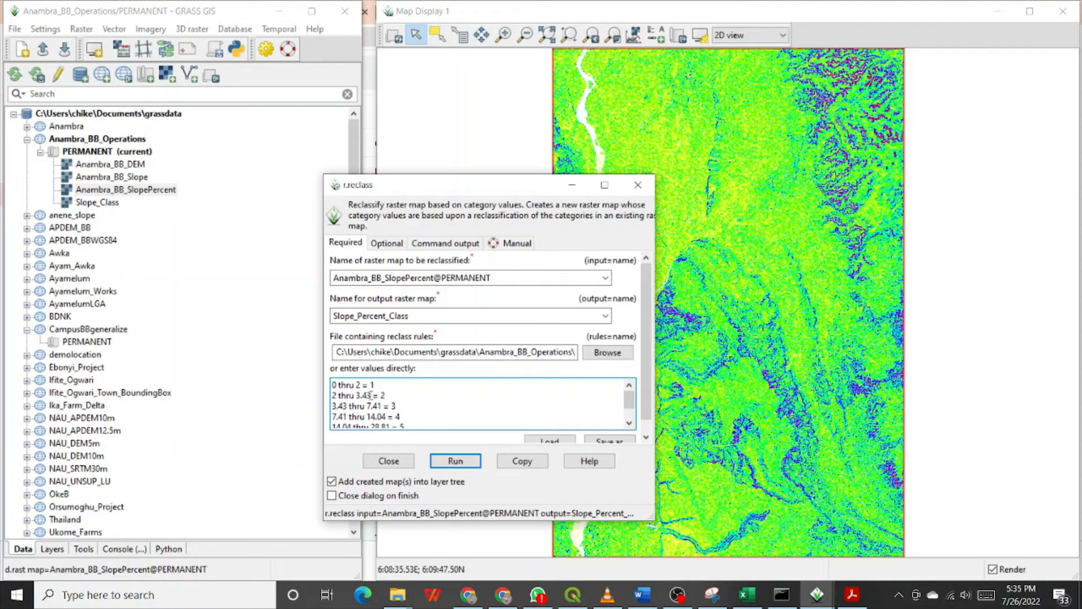
pyautogui.doubleClick(359, 395)
pyautogui.write('6')
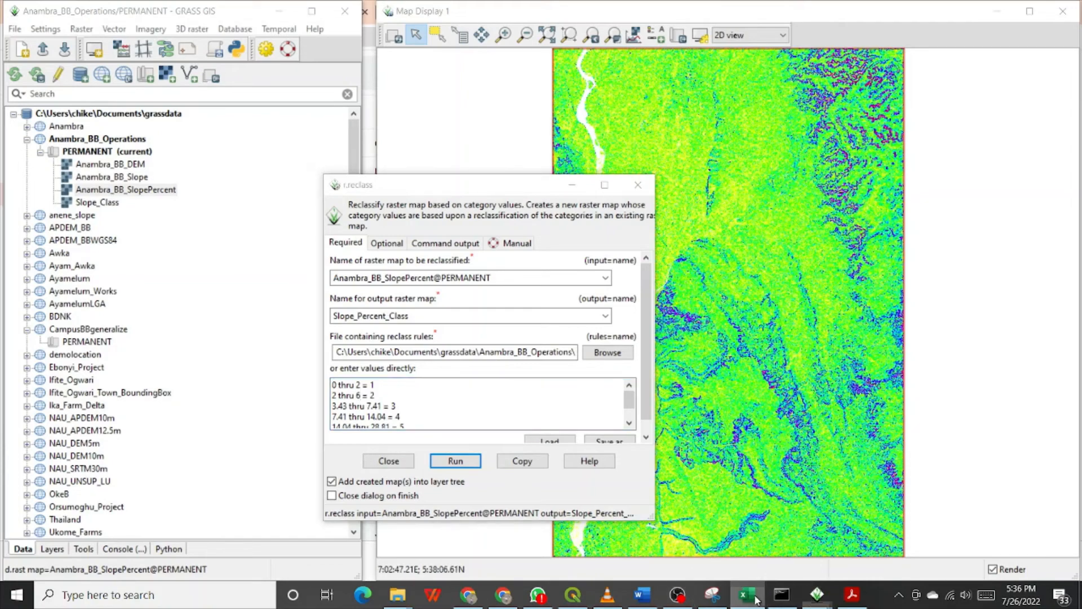
pyautogui.click(745, 594)
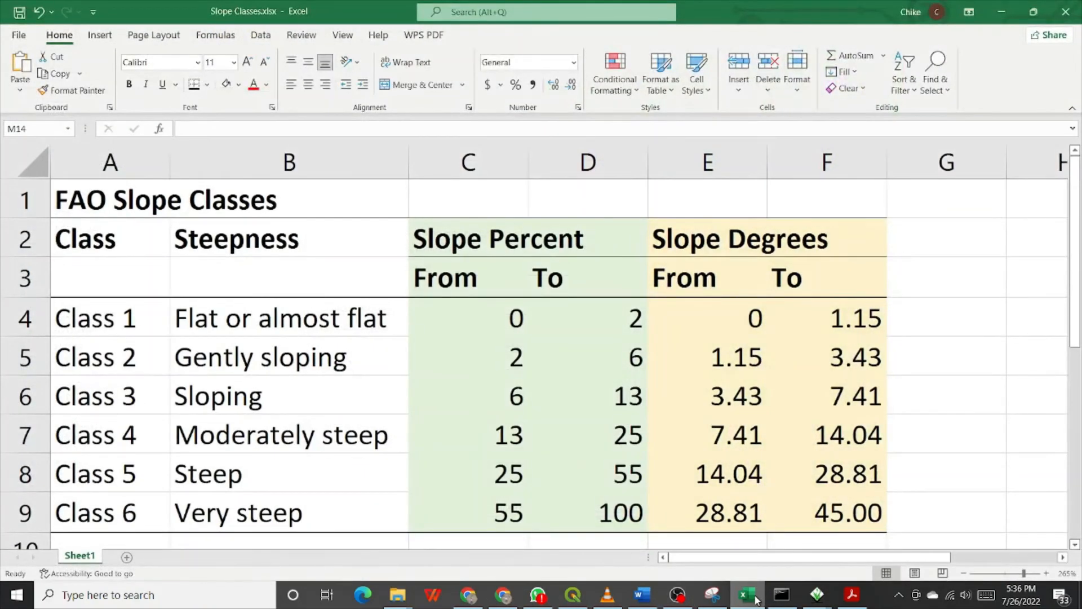
pyautogui.click(817, 594)
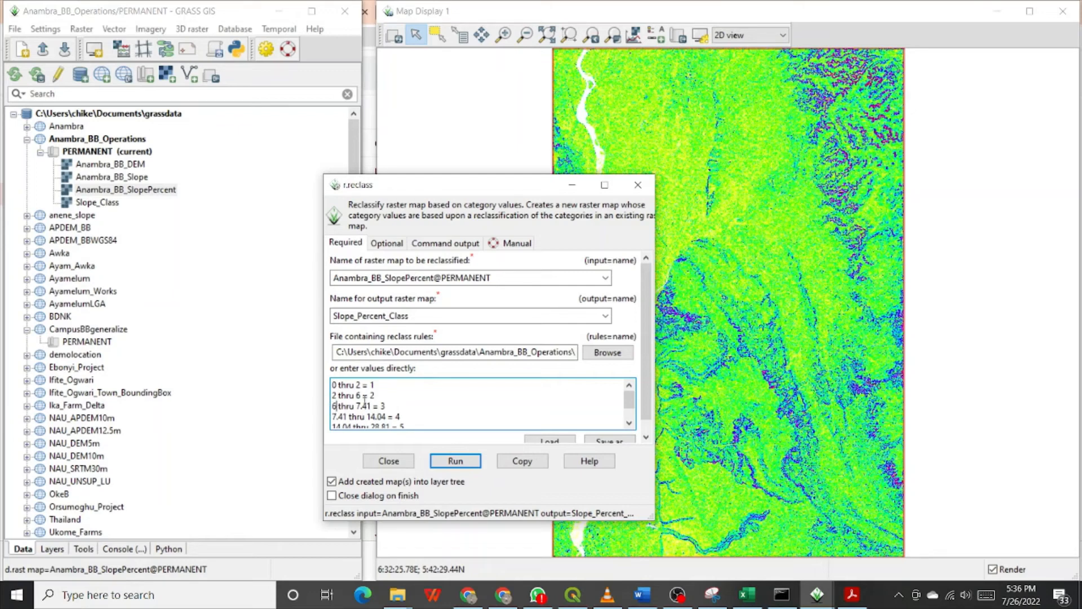
pyautogui.doubleClick(362, 405)
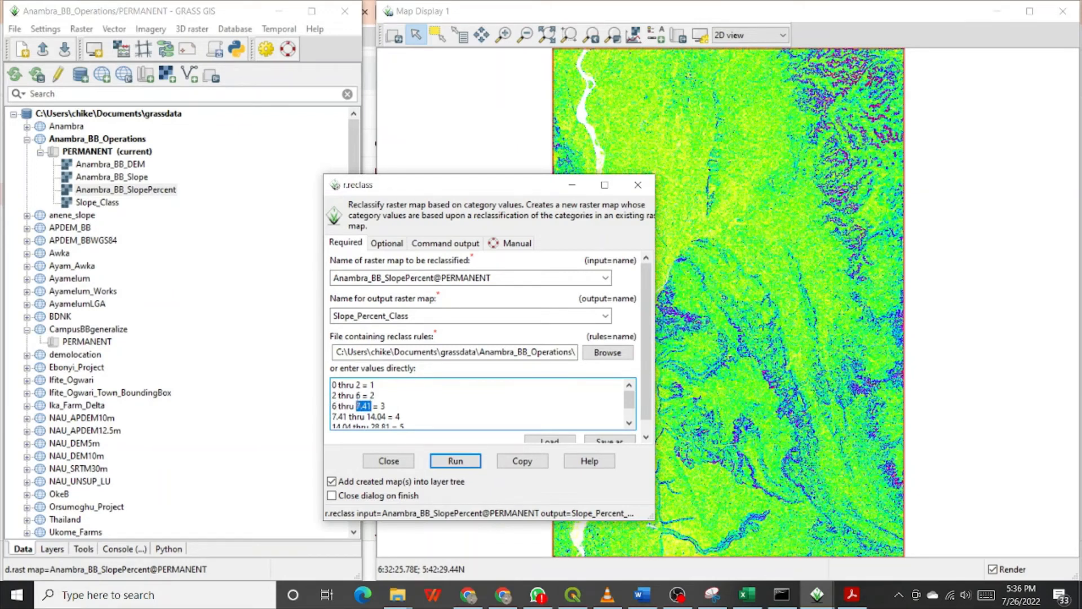
pyautogui.write('13')
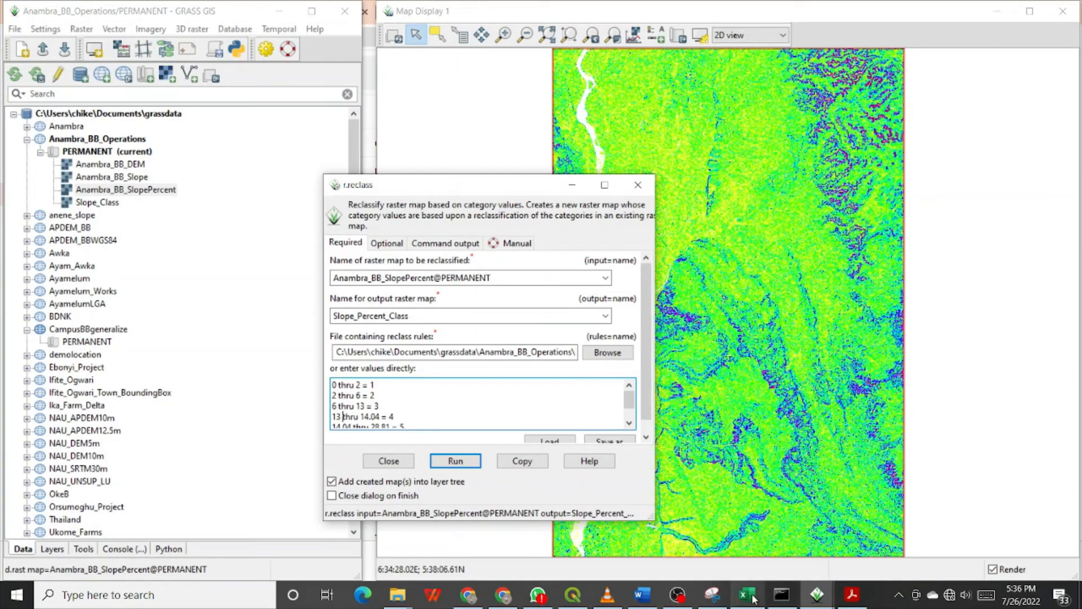
# Step: Replace the remaining breaks with 25, 55 and 100 so the last rule reads 55 thru 100 = 6
pyautogui.click(747, 594)
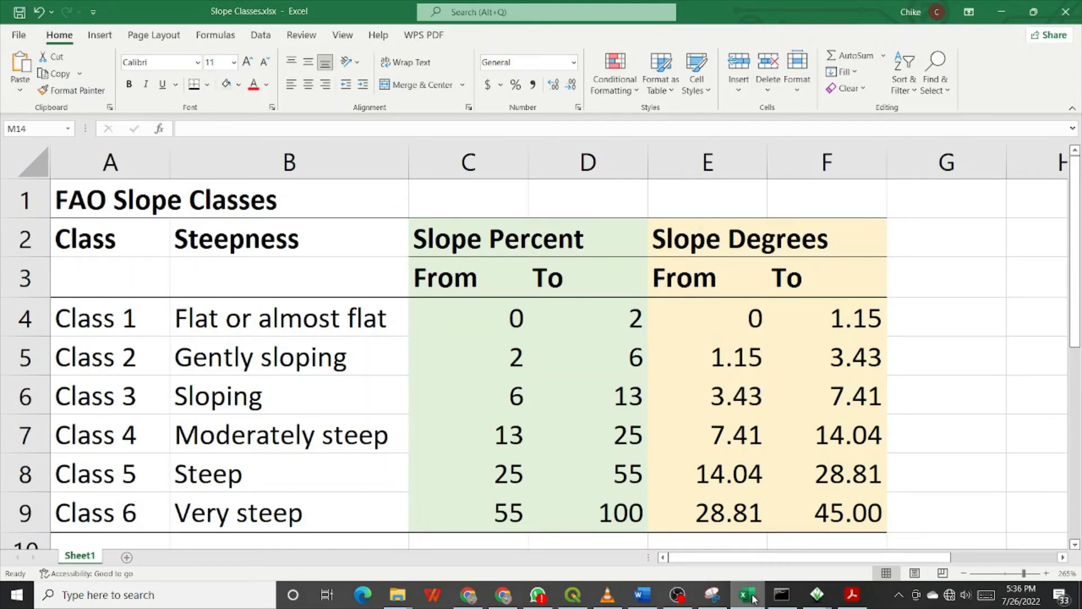
pyautogui.click(815, 594)
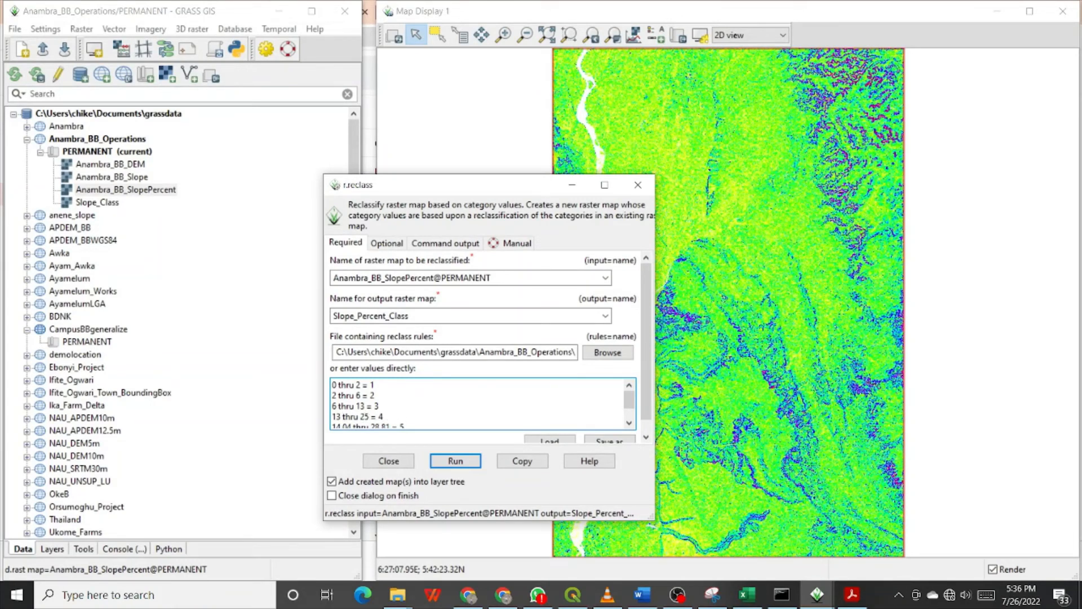
pyautogui.scroll(-3)
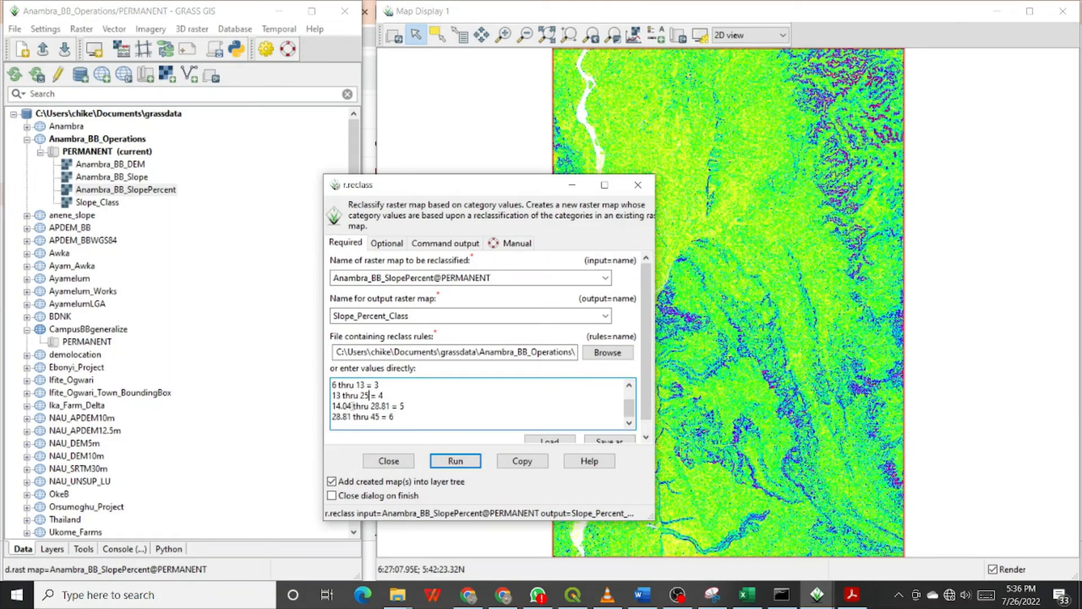
pyautogui.doubleClick(343, 407)
pyautogui.write('25')
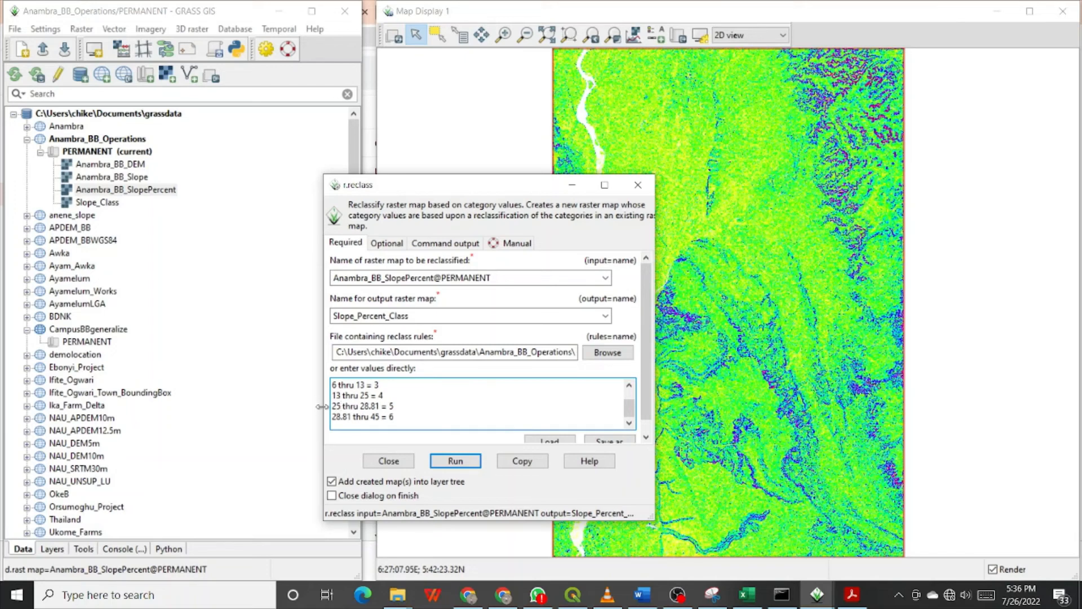
pyautogui.doubleClick(371, 406)
pyautogui.write('35')
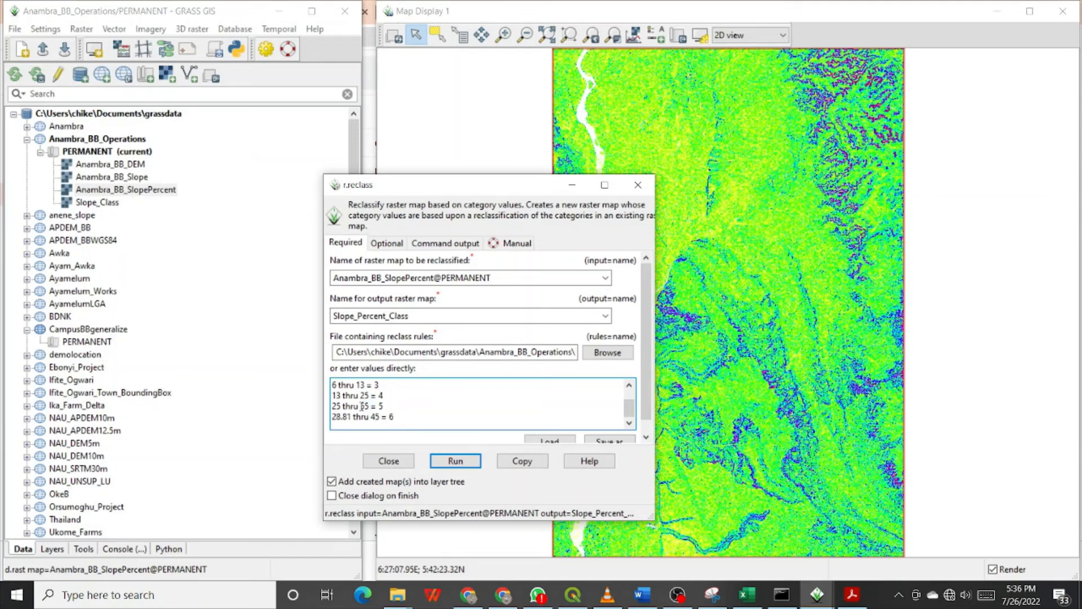
pyautogui.doubleClick(340, 416)
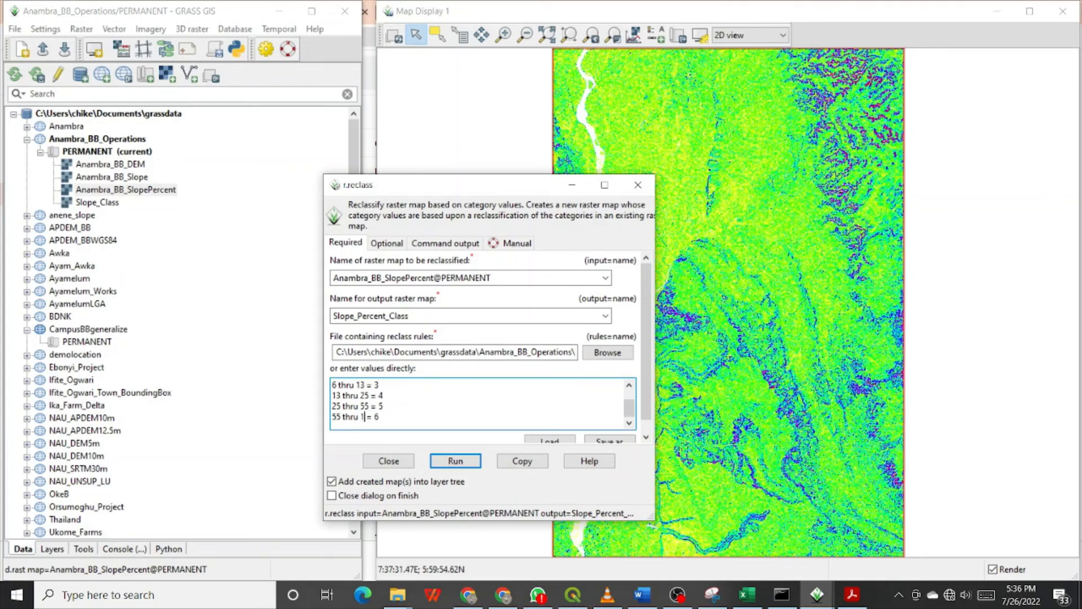
pyautogui.write('00')
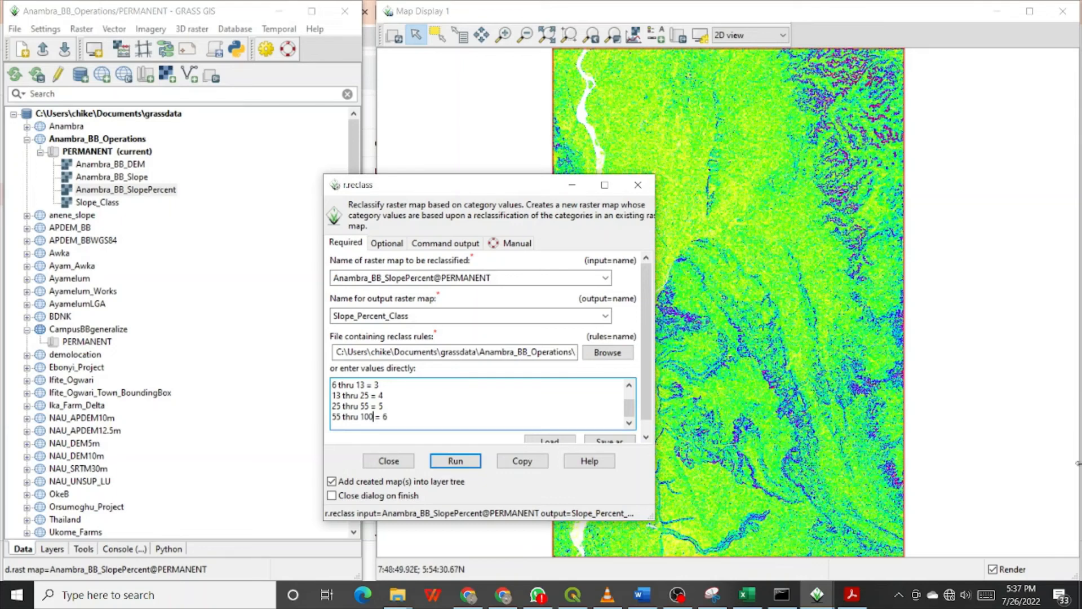
pyautogui.moveTo(907, 416)
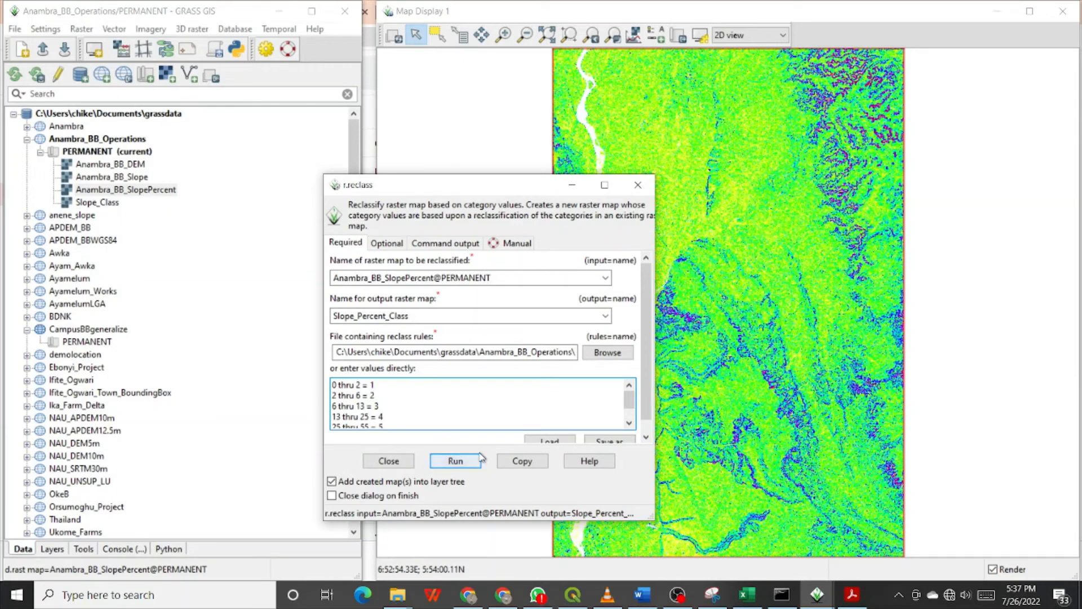
# Step: Run r.reclass to create the Slope_Percent_Class raster and close the dialog
pyautogui.click(454, 460)
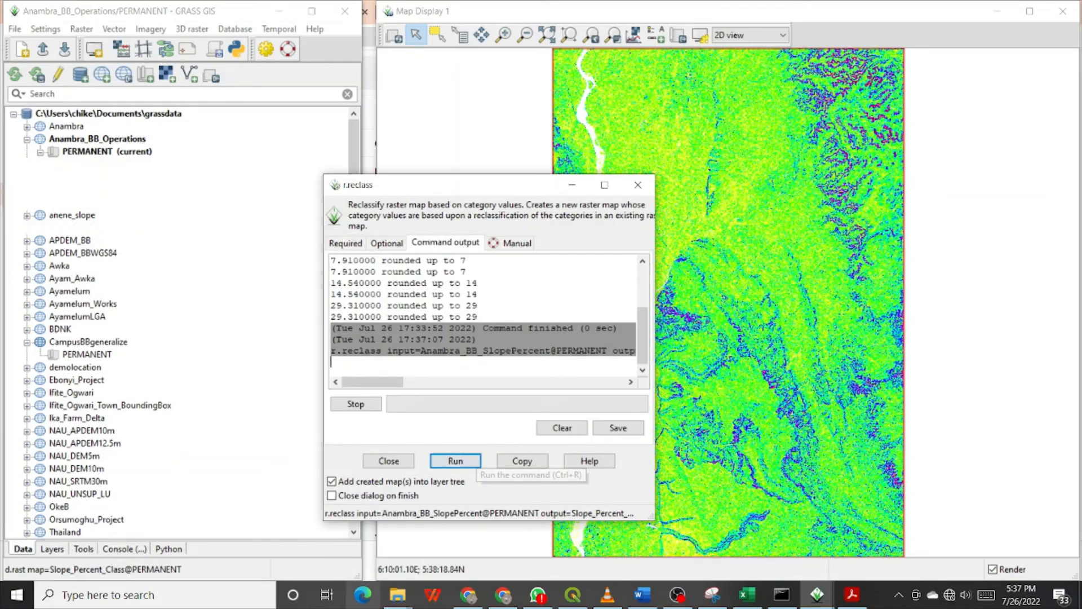
pyautogui.click(454, 459)
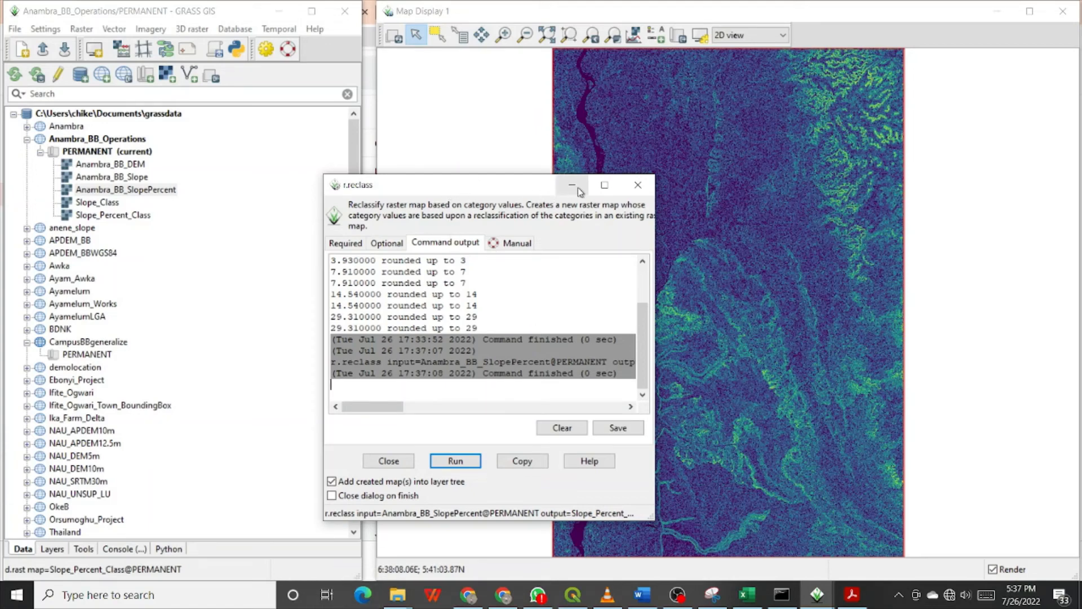
pyautogui.moveTo(572, 186)
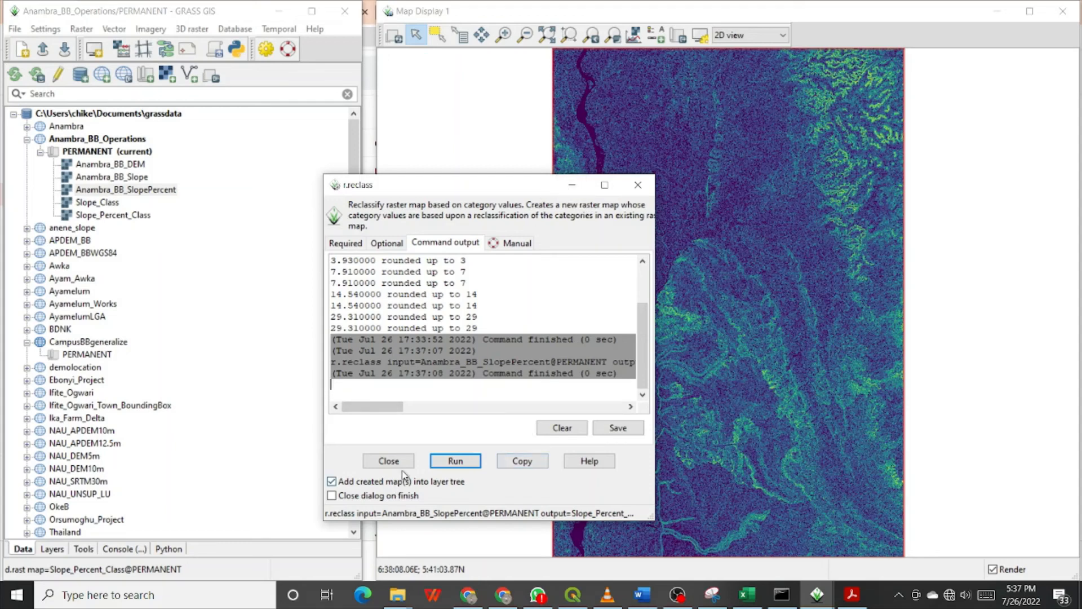
pyautogui.click(388, 460)
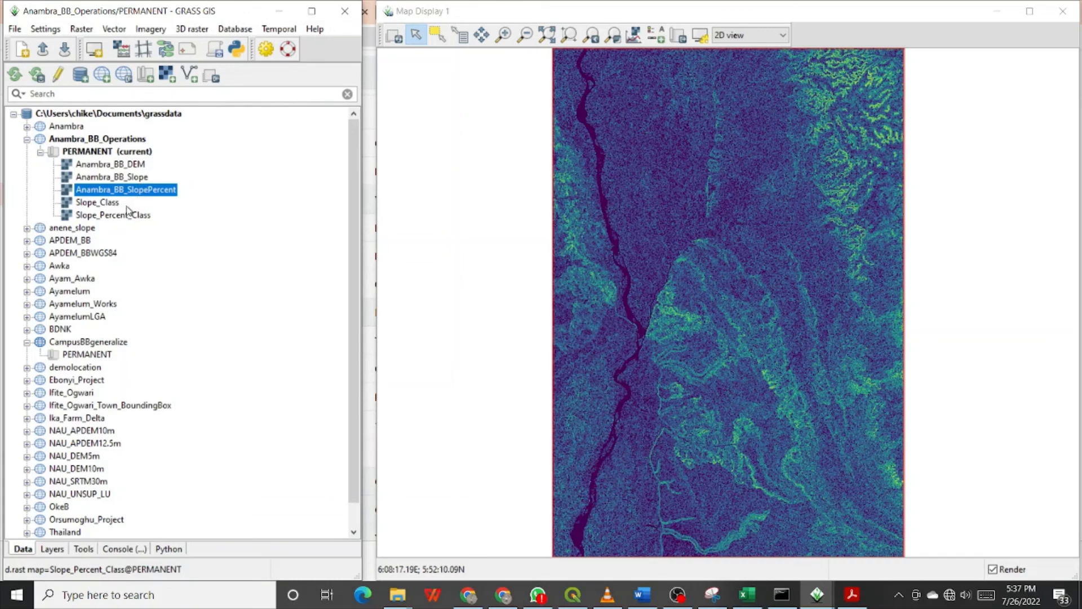
pyautogui.moveTo(130, 211)
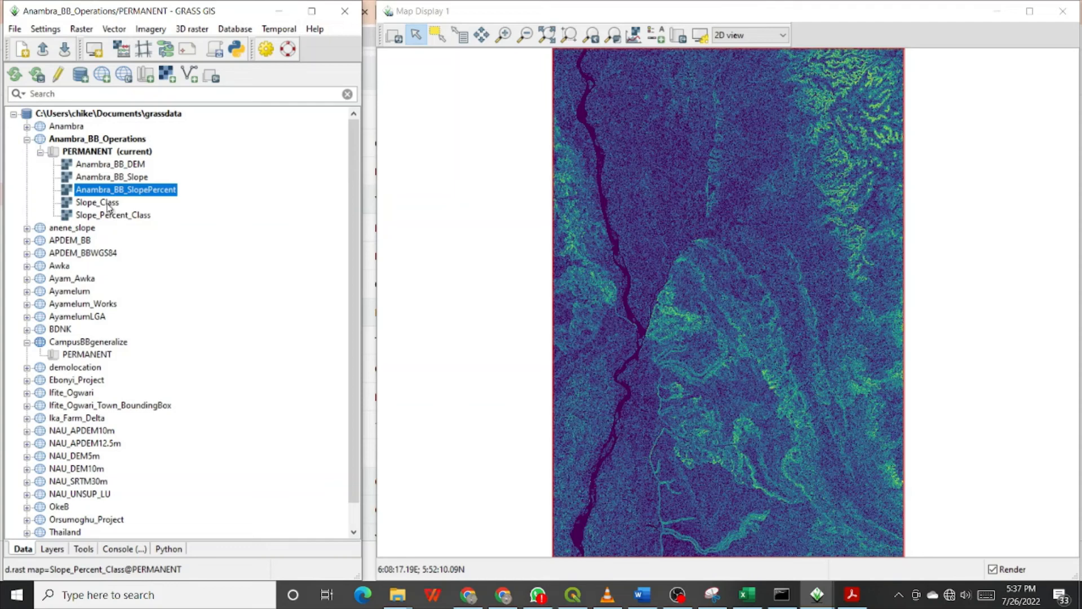
# Step: Display Slope_Class and then Slope_Percent_Class in the map display from the Data tree
pyautogui.rightClick(95, 202)
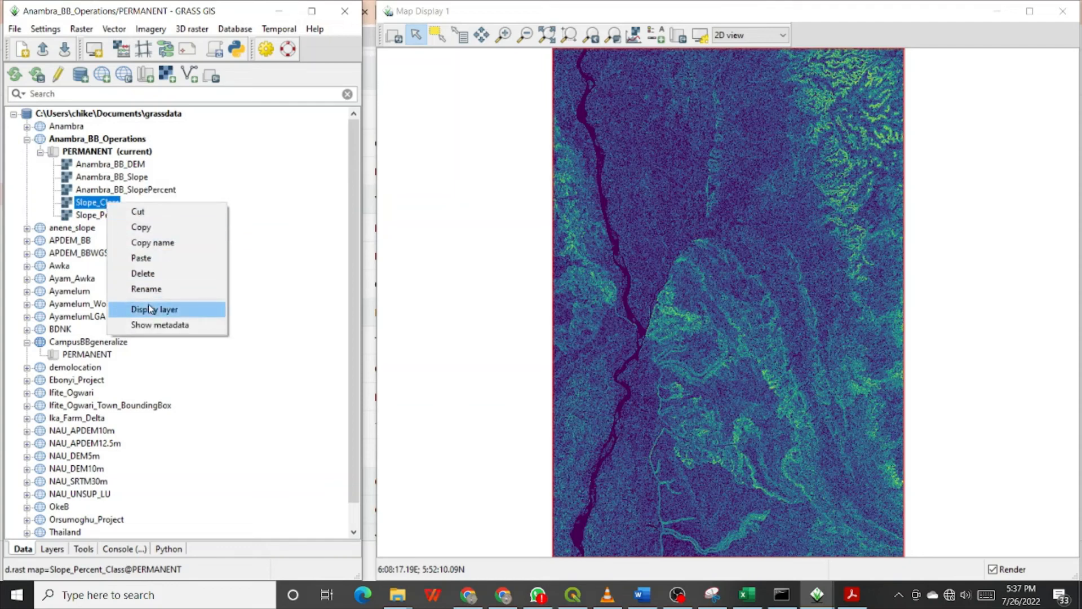
pyautogui.click(155, 309)
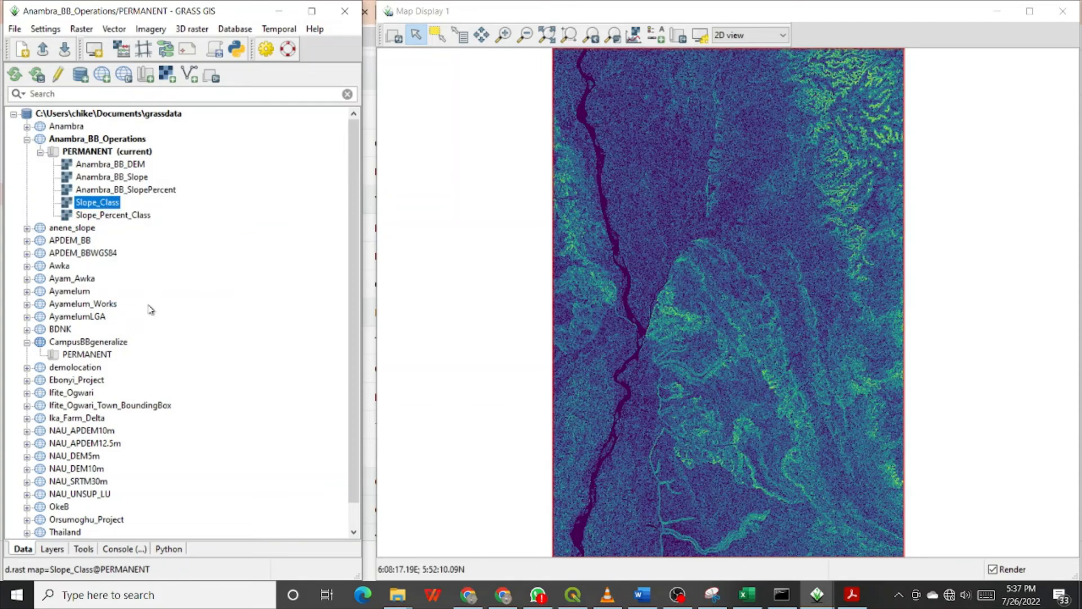
pyautogui.click(113, 215)
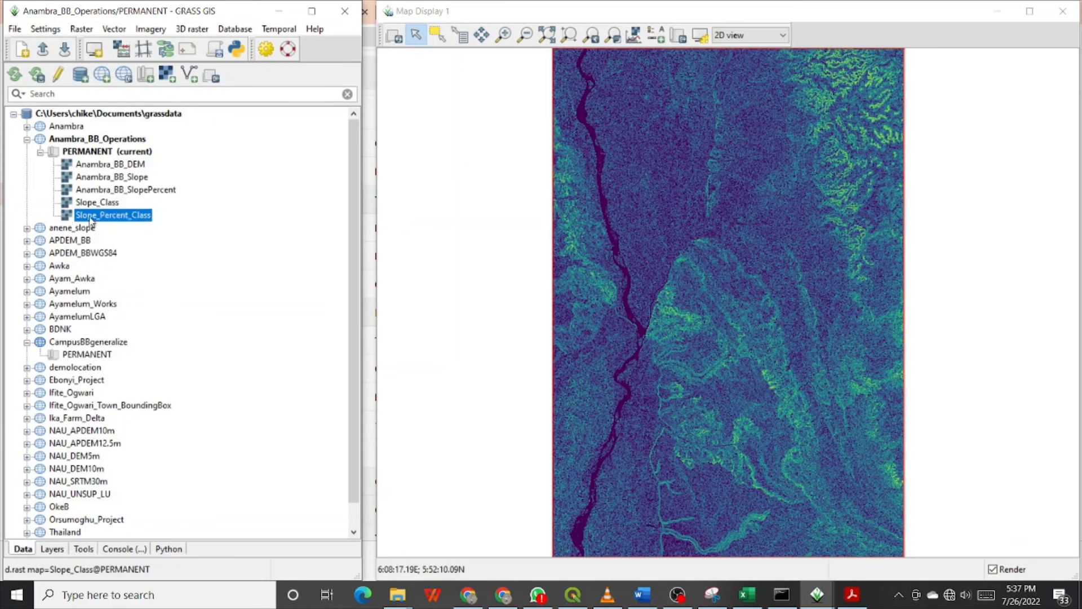
pyautogui.rightClick(113, 215)
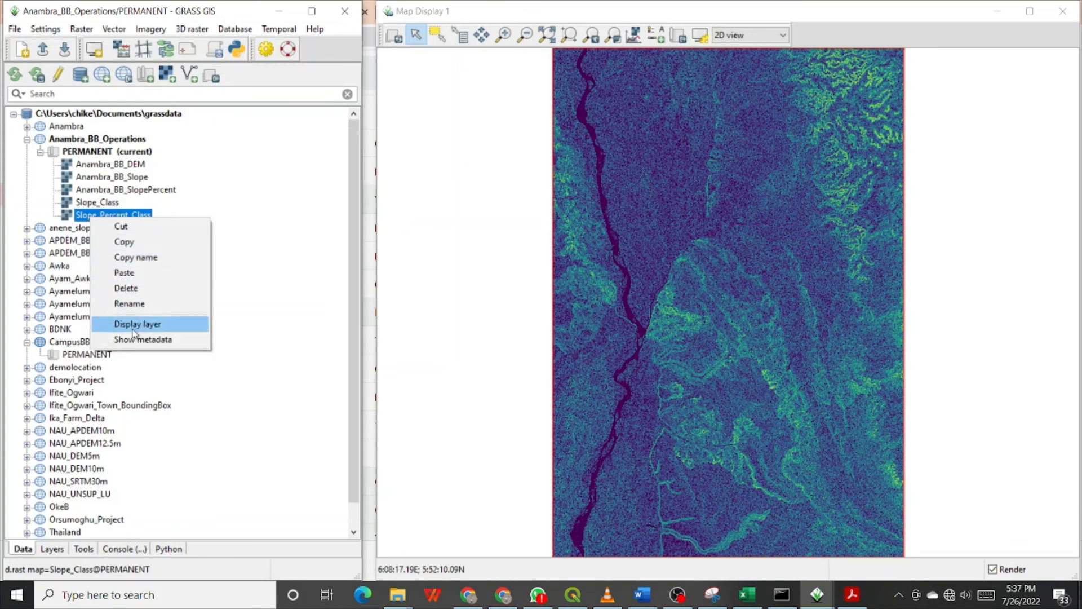
pyautogui.click(136, 323)
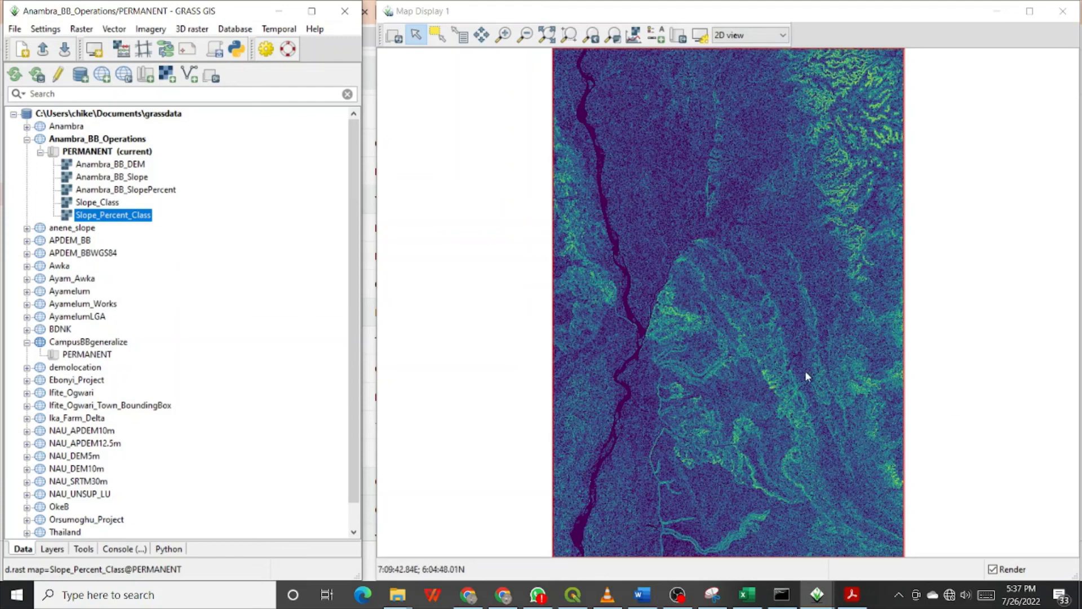
pyautogui.moveTo(231, 317)
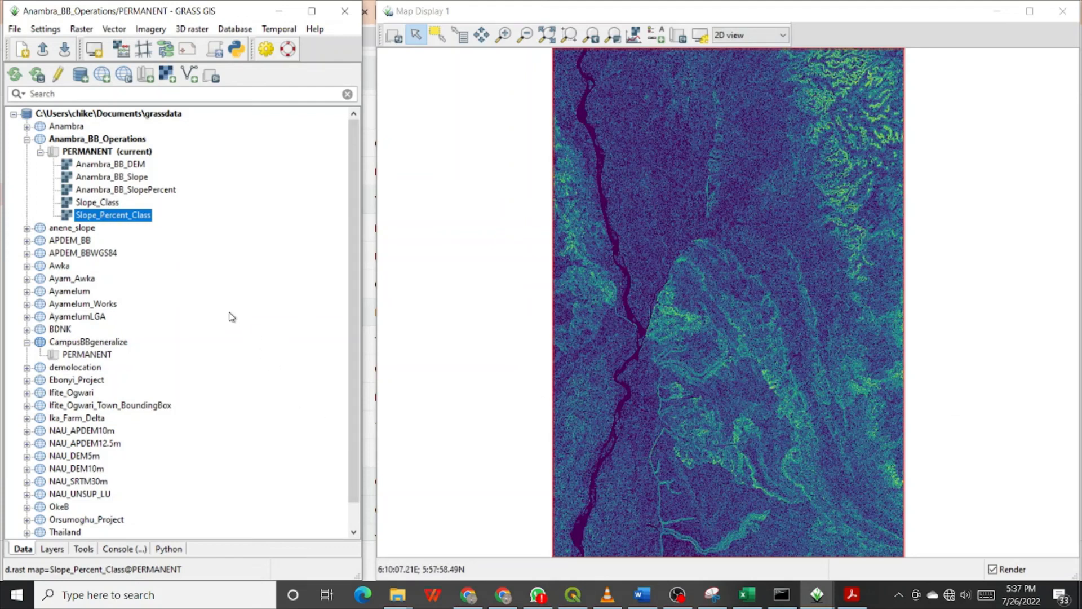
pyautogui.moveTo(328, 472)
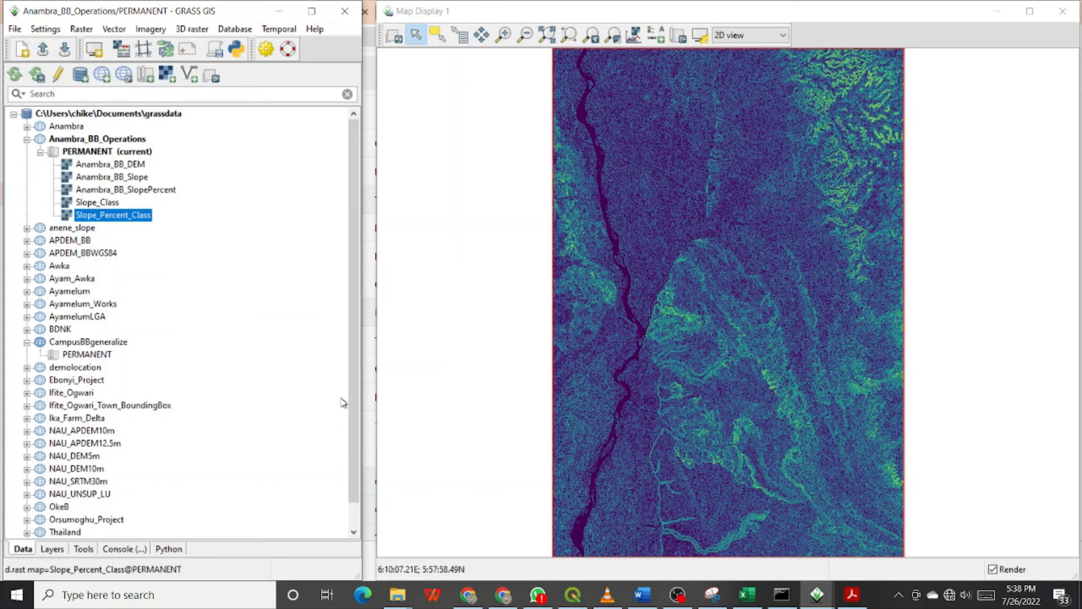
pyautogui.moveTo(678, 325)
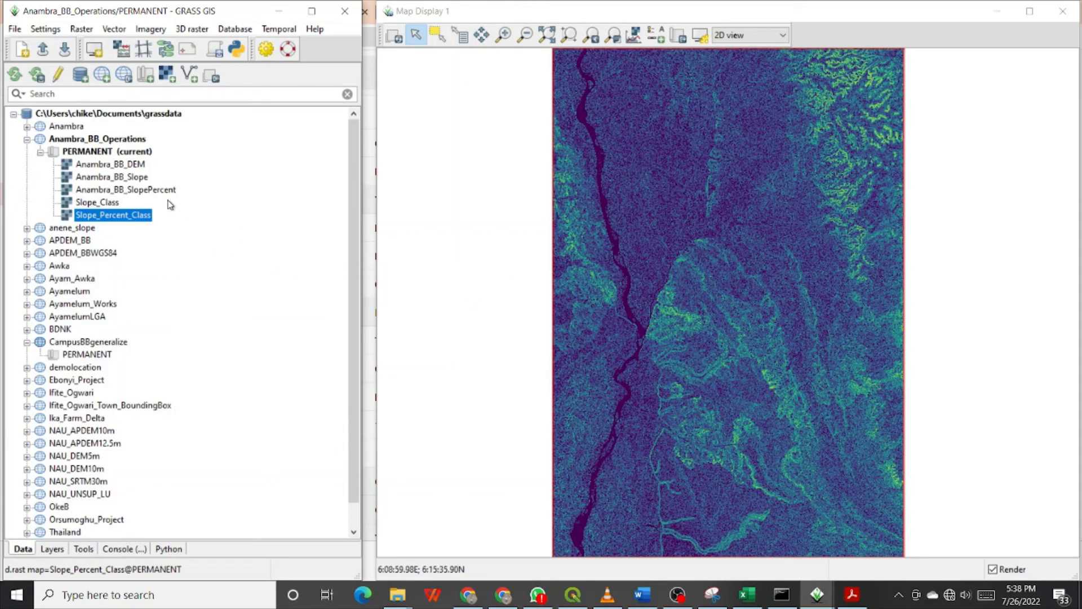
pyautogui.moveTo(482, 572)
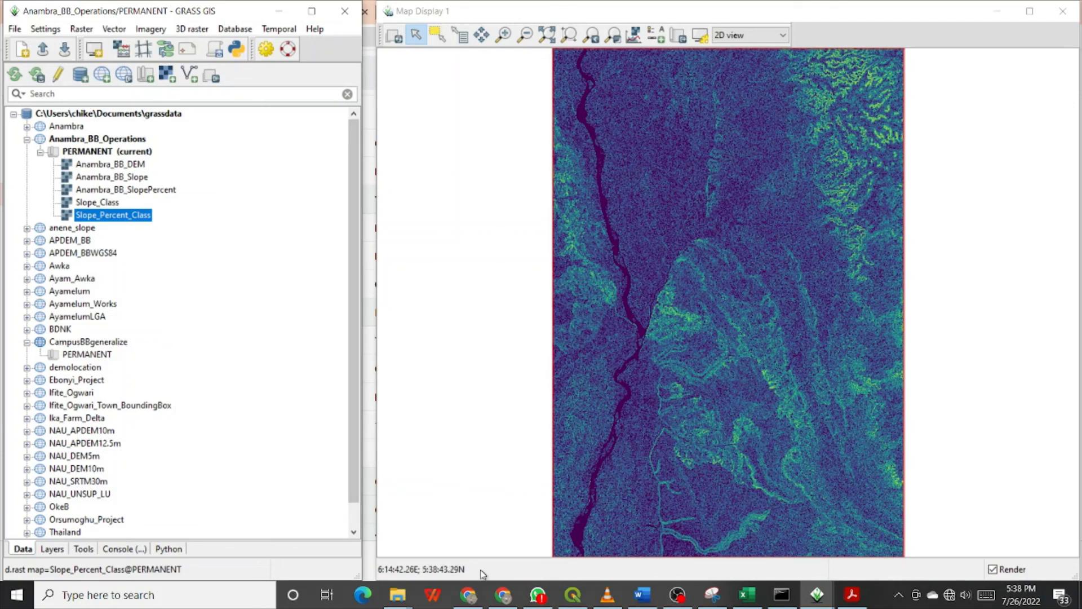